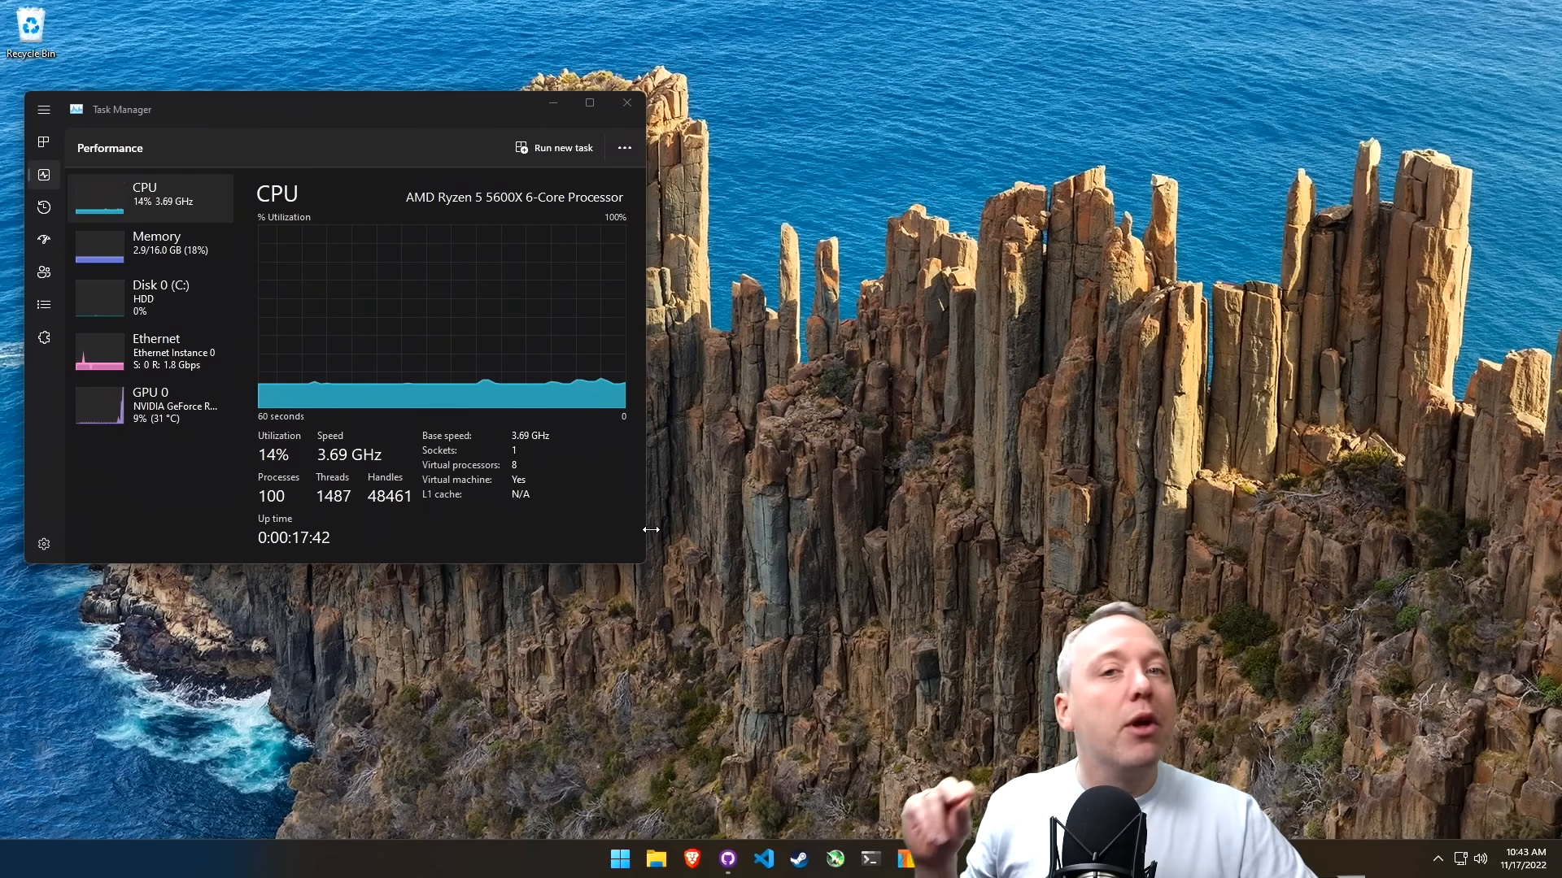
pyautogui.moveTo(681, 475)
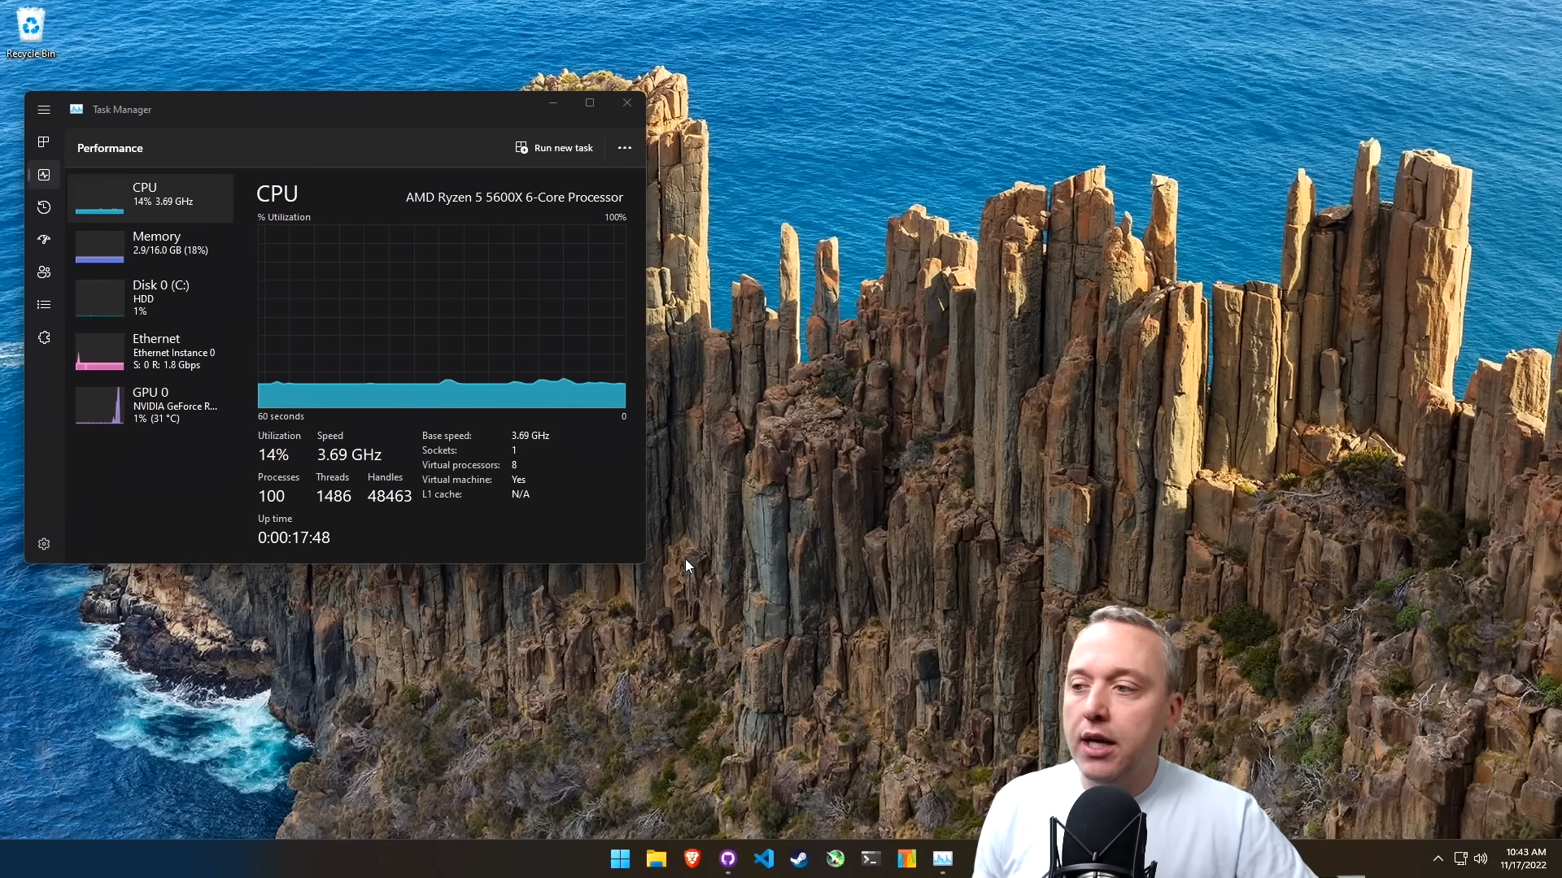
pyautogui.moveTo(711, 741)
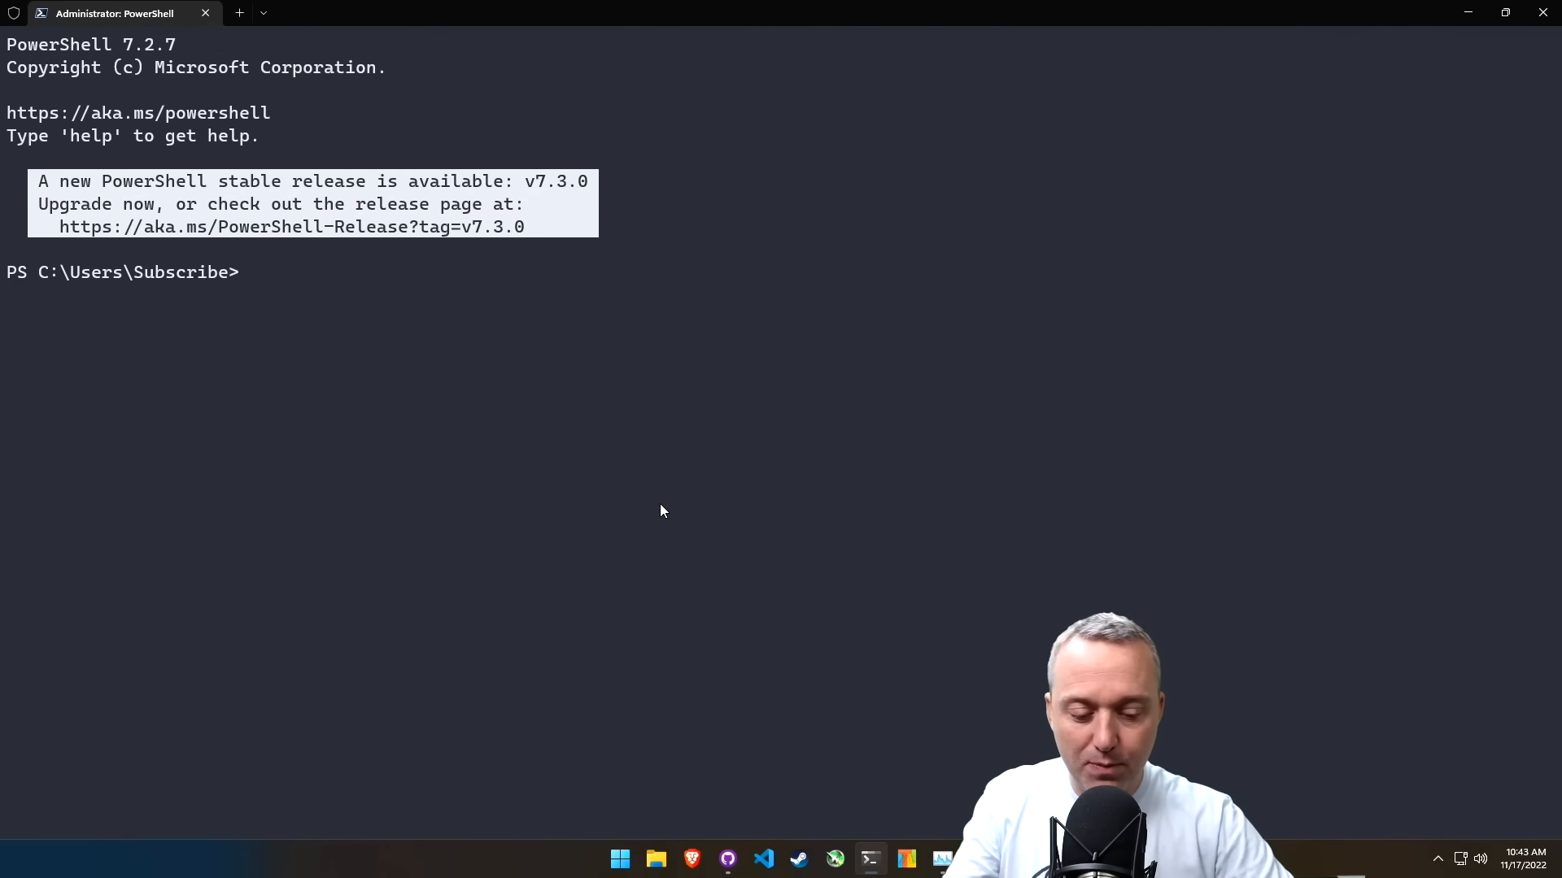
# - Run 'irm christitus.com/win | iex' in admin PowerShell to start the Windows Utility
pyautogui.write('irm christitus.com/win | iex')
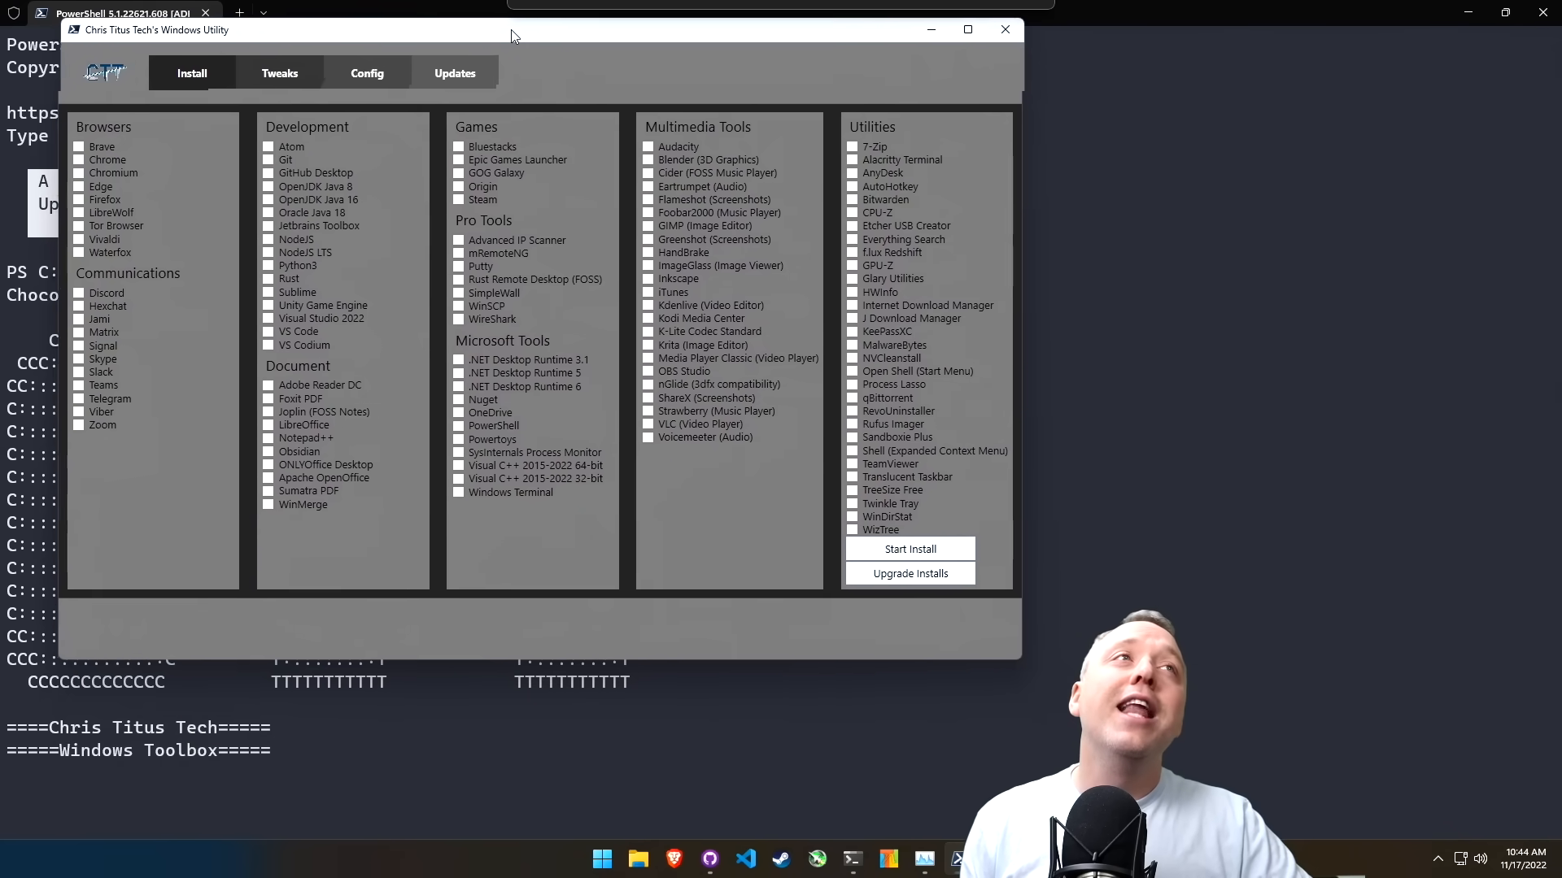
pyautogui.moveTo(513, 30); pyautogui.dragTo(495, 56)
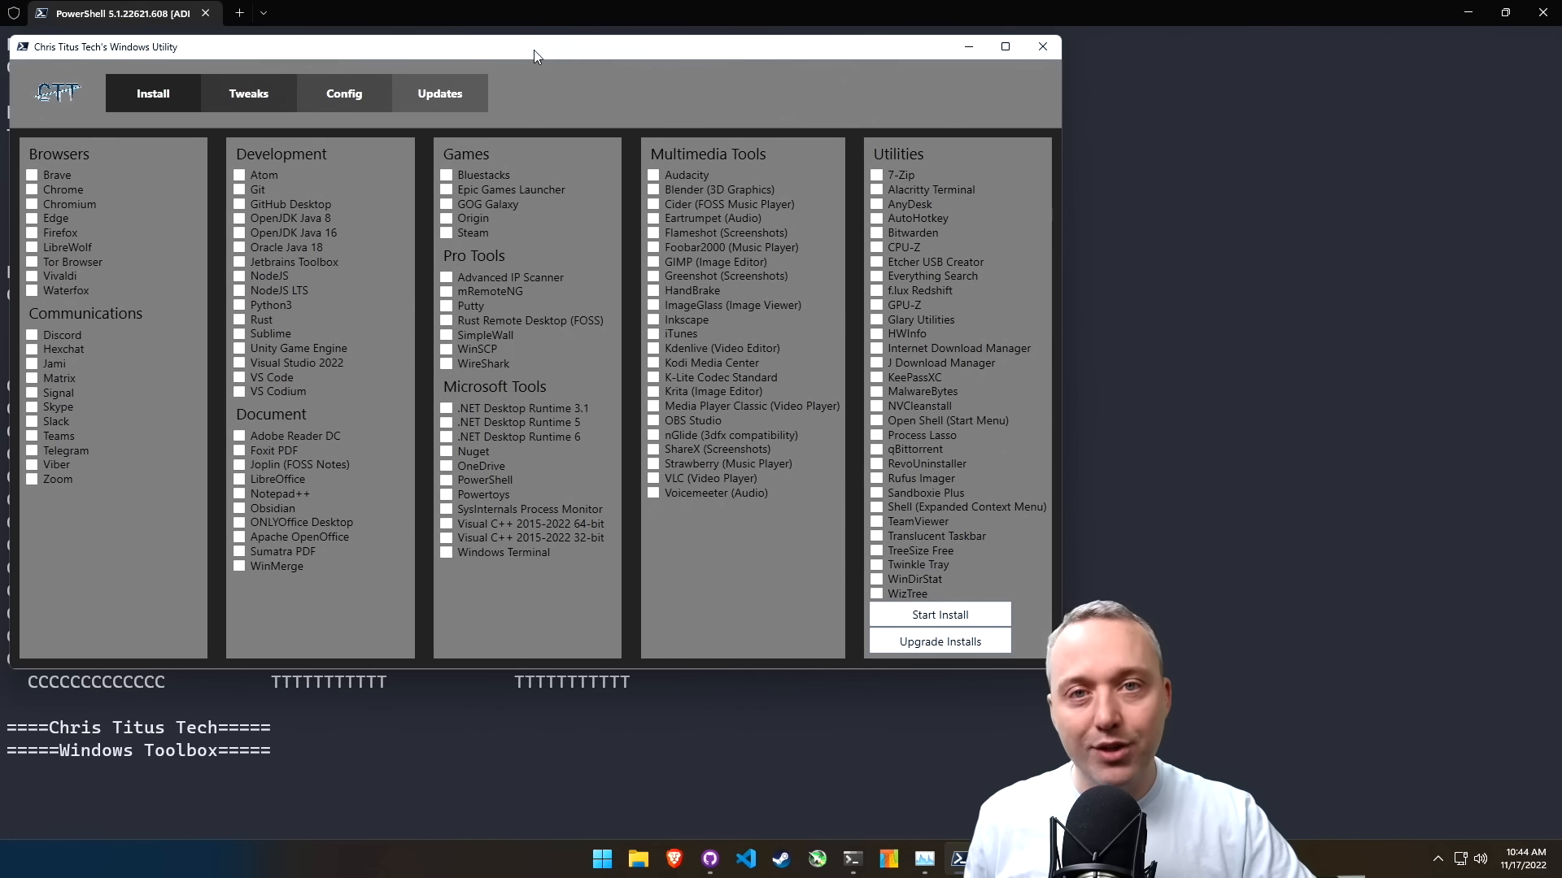
pyautogui.moveTo(574, 155)
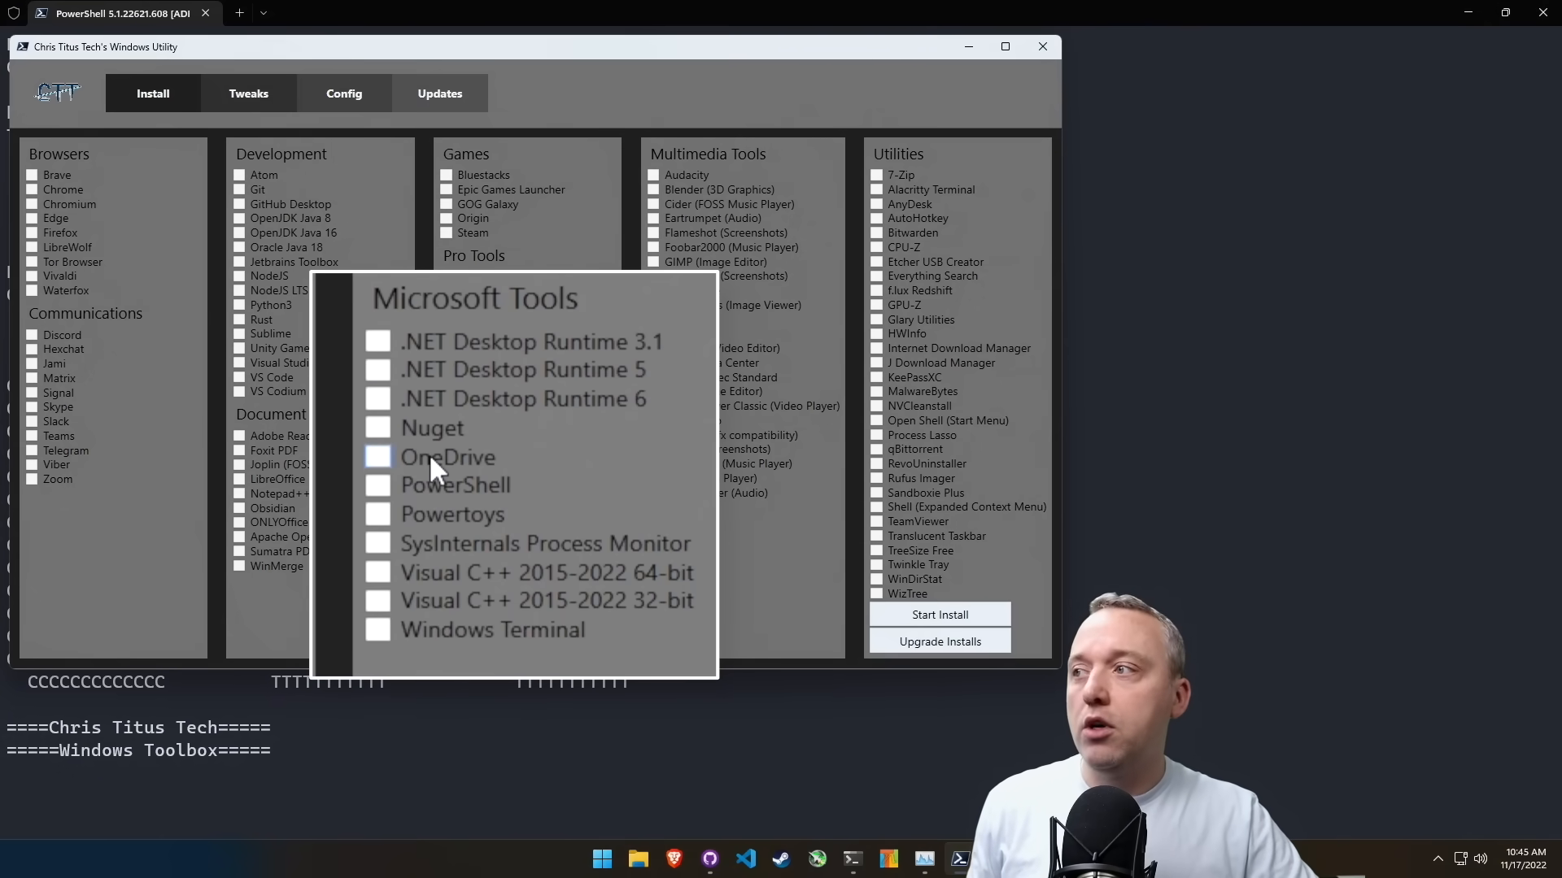
pyautogui.moveTo(488, 518)
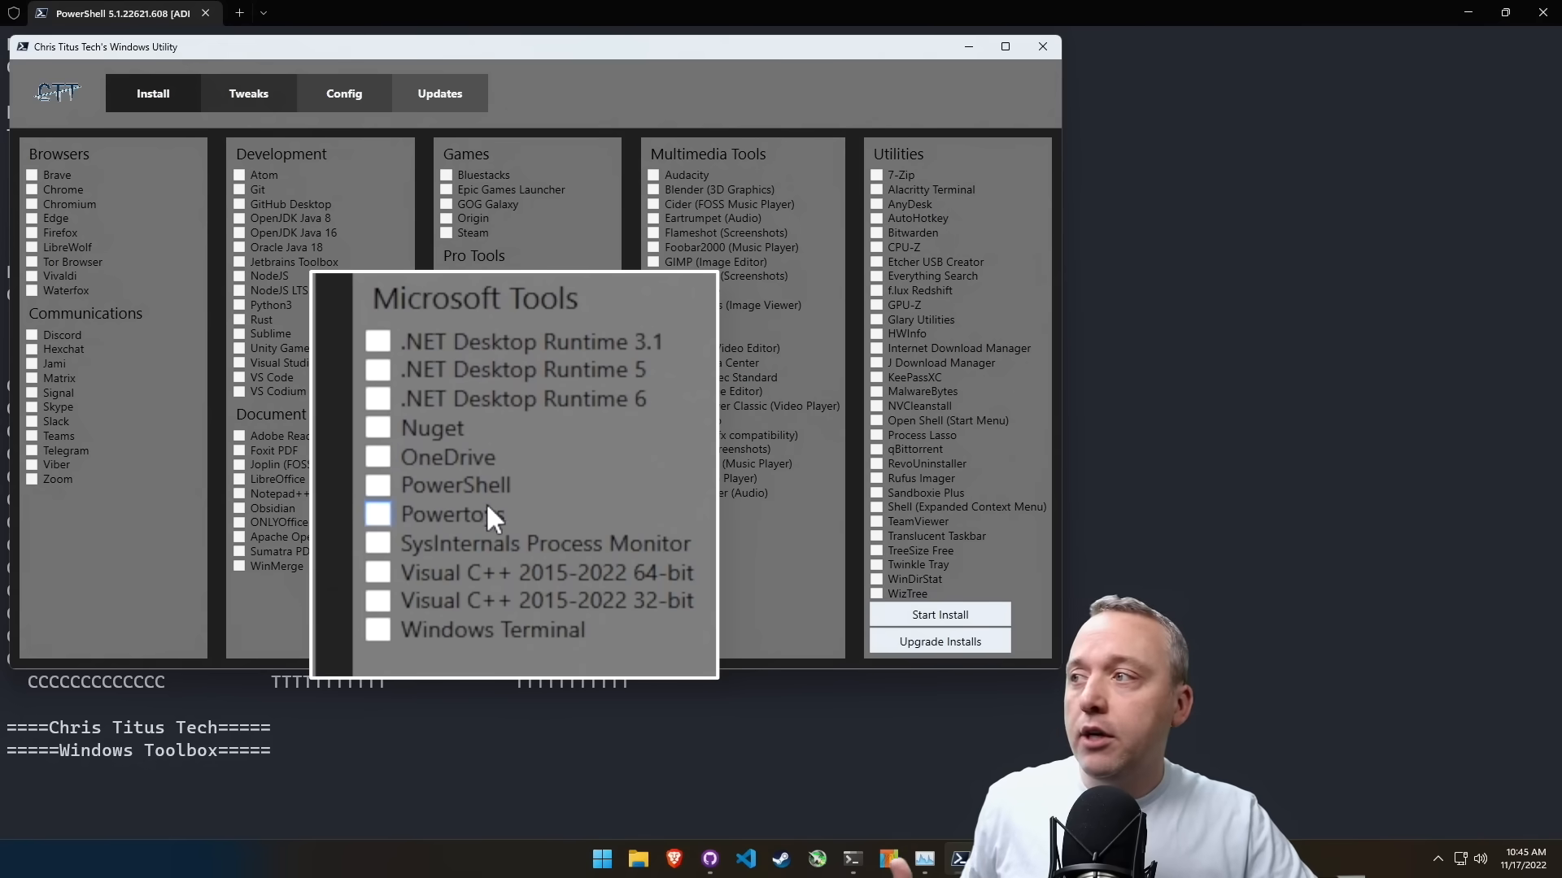
# - Install PowerShell from Microsoft Tools and acknowledge the Microsoft.PowerShell installed notice
pyautogui.click(376, 485)
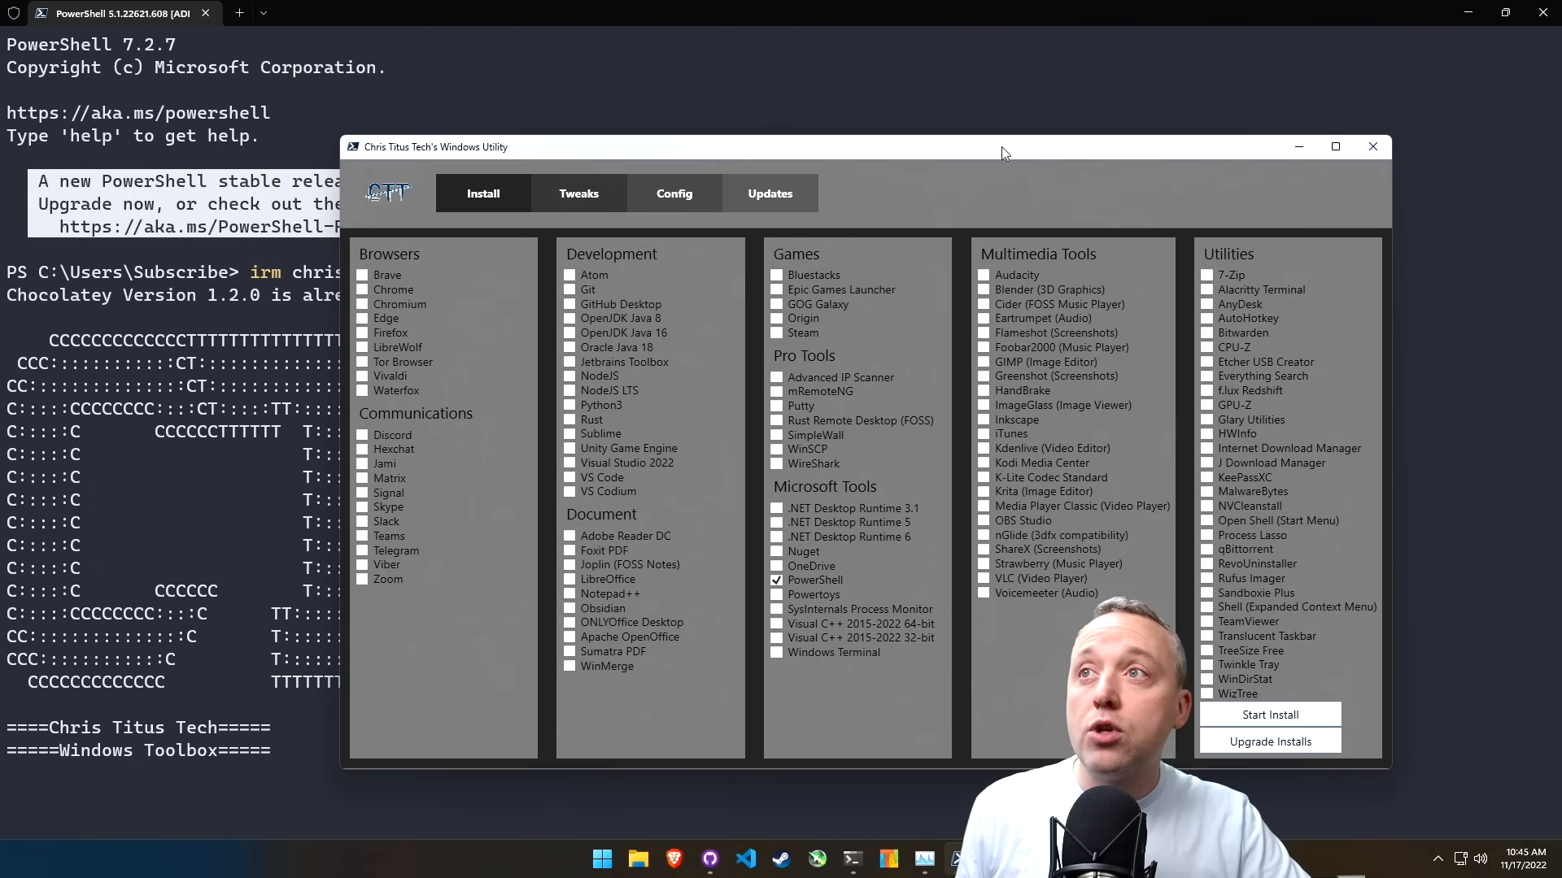
pyautogui.click(1269, 714)
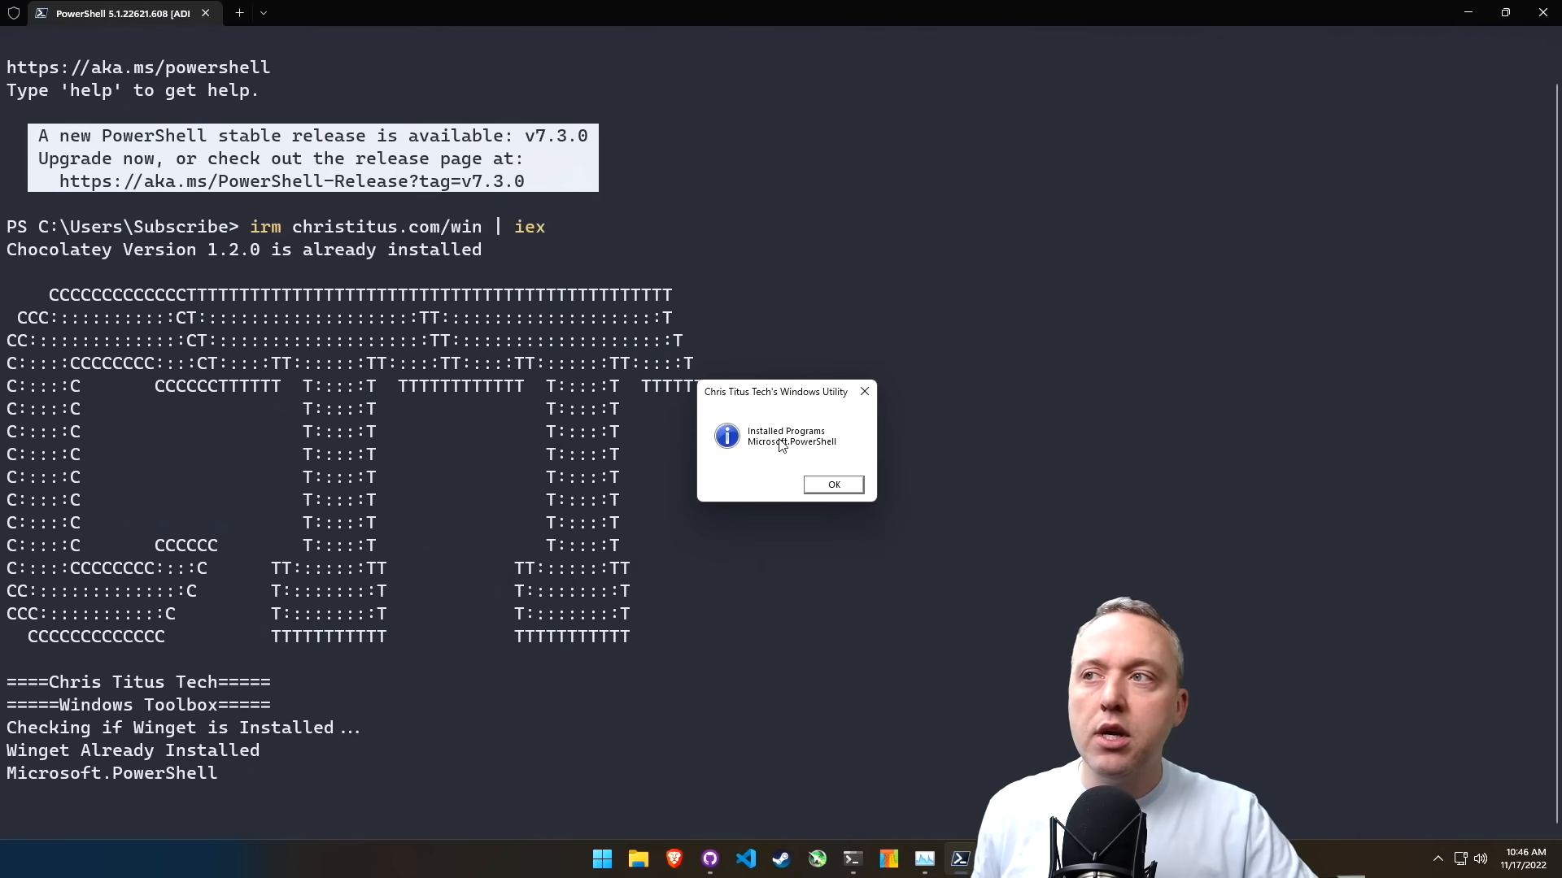
pyautogui.moveTo(764, 413)
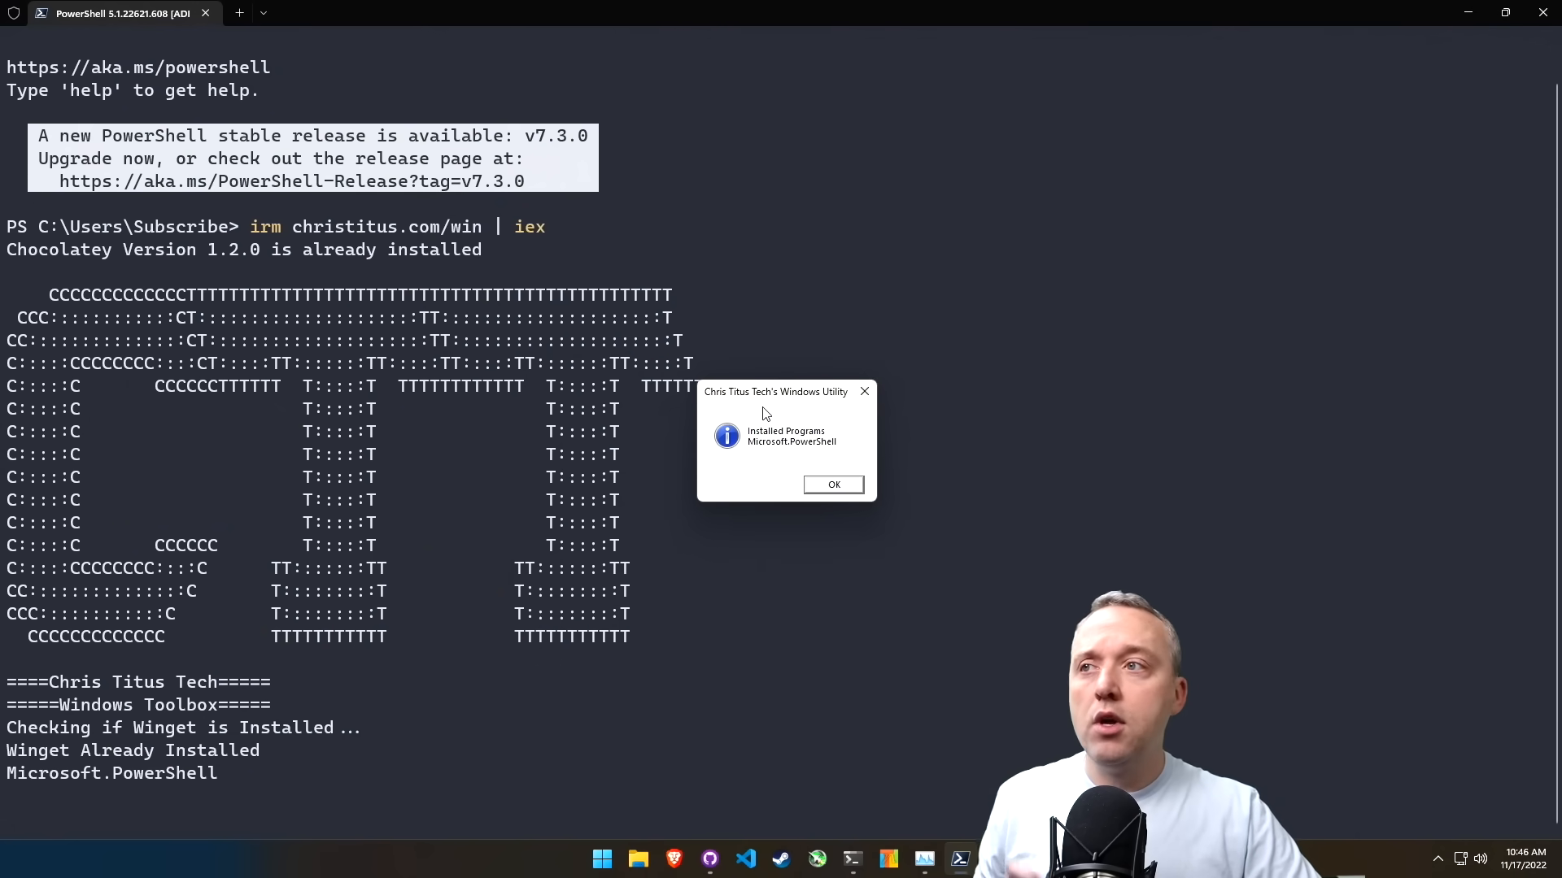
pyautogui.moveTo(775, 391); pyautogui.dragTo(585, 306)
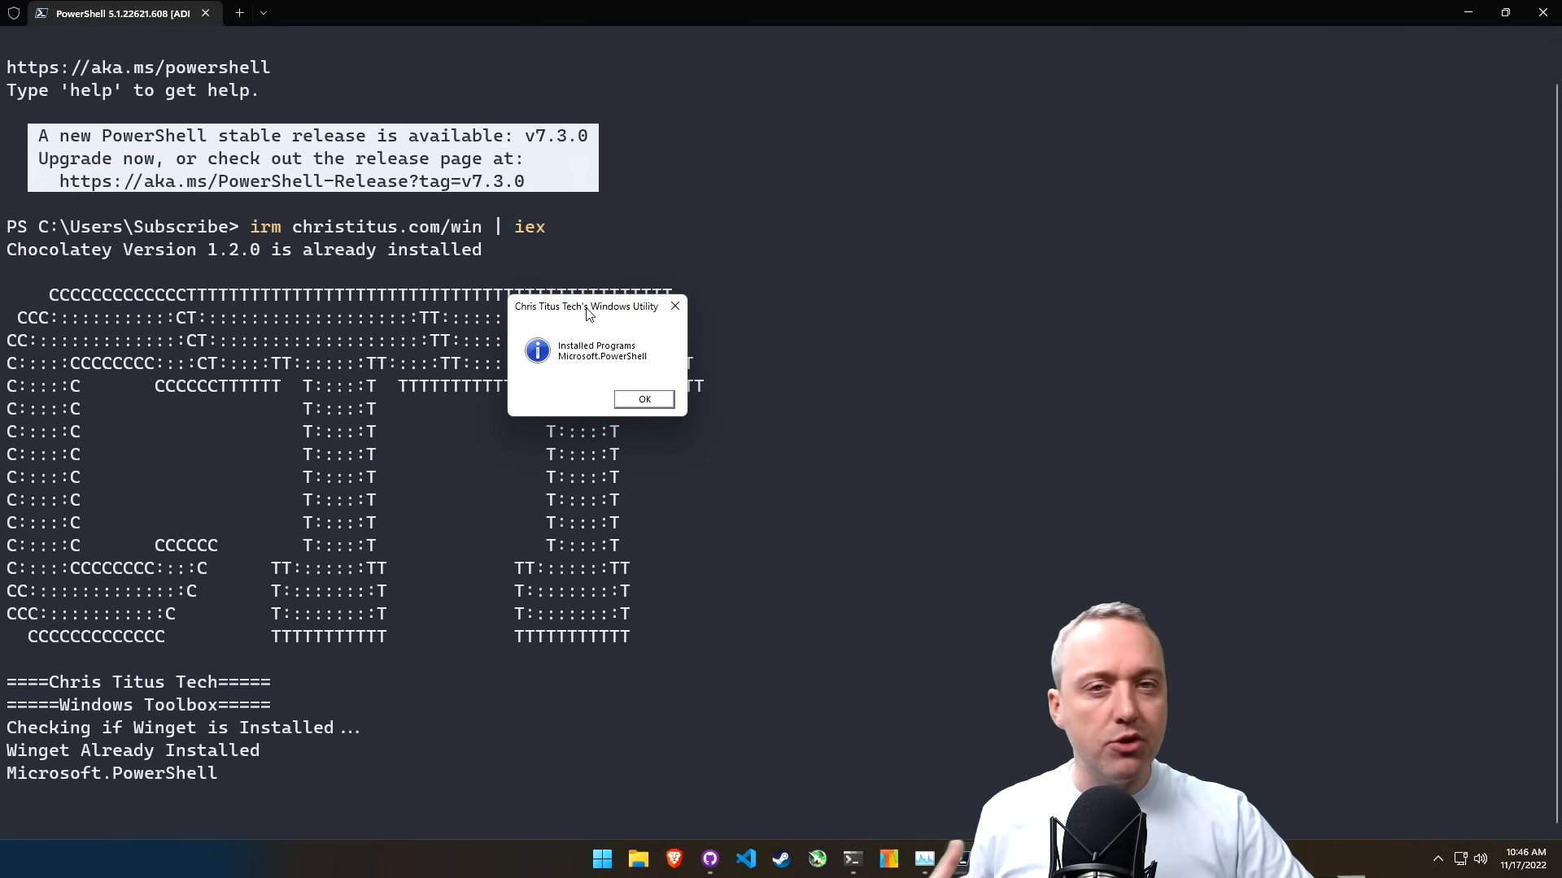
pyautogui.moveTo(650, 400)
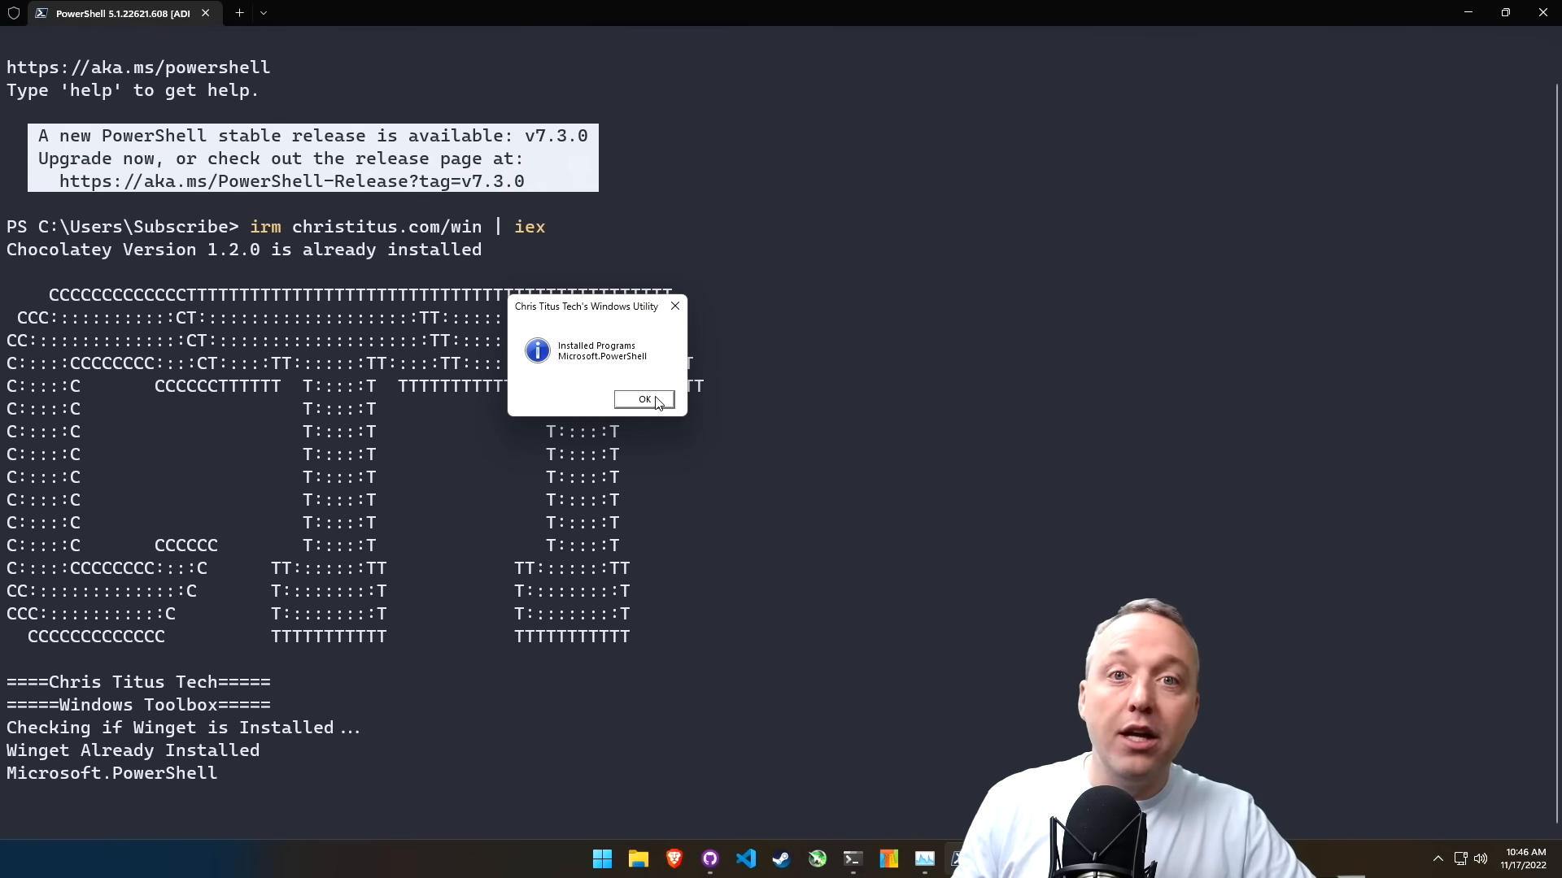
pyautogui.click(644, 399)
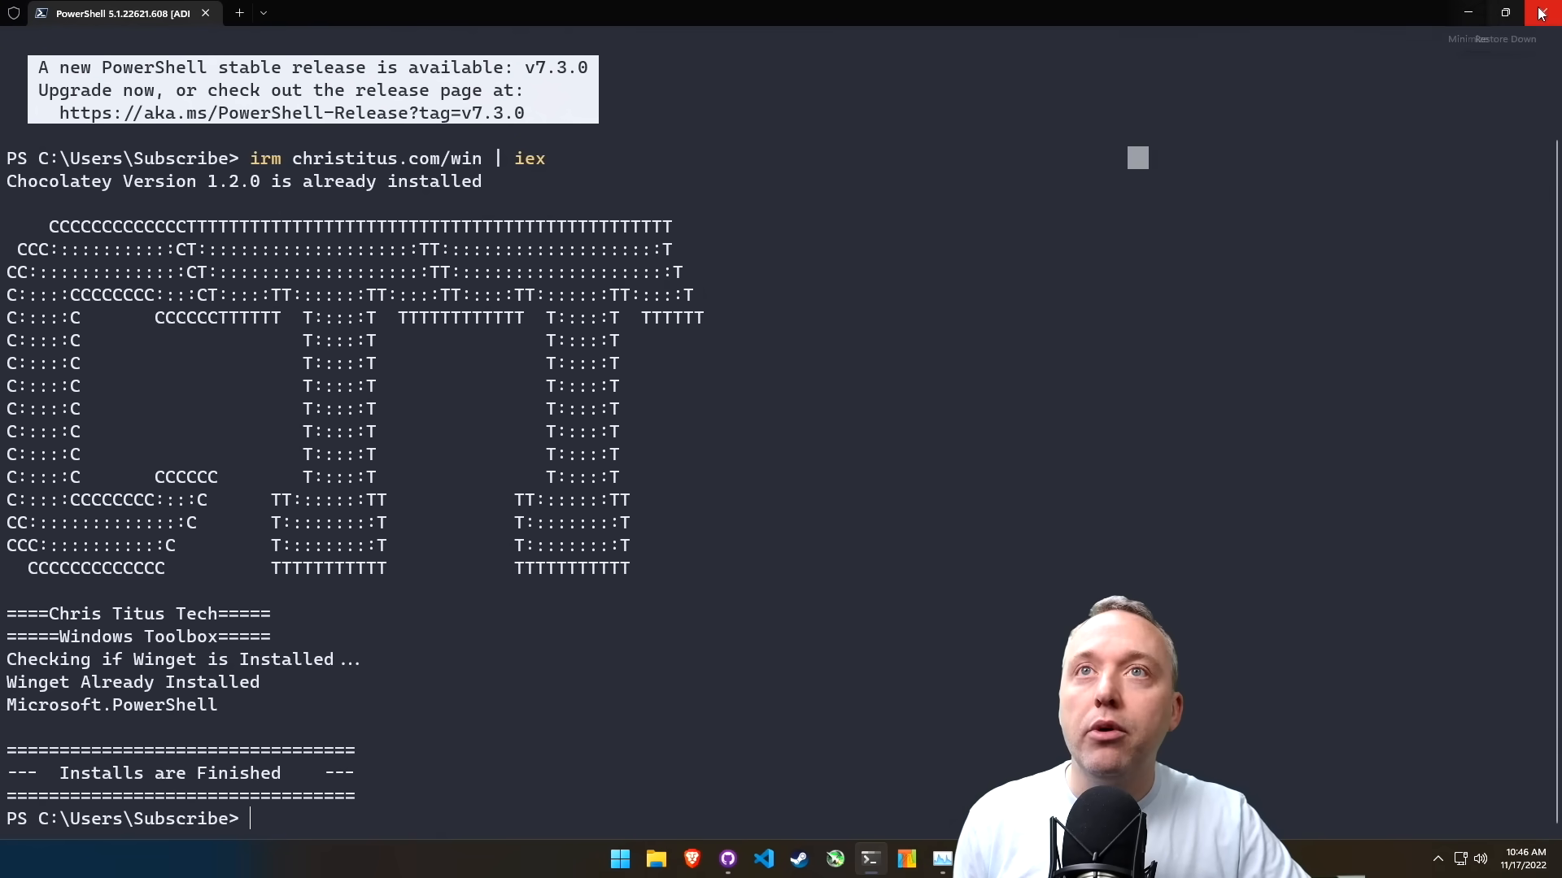
pyautogui.rightClick(620, 859)
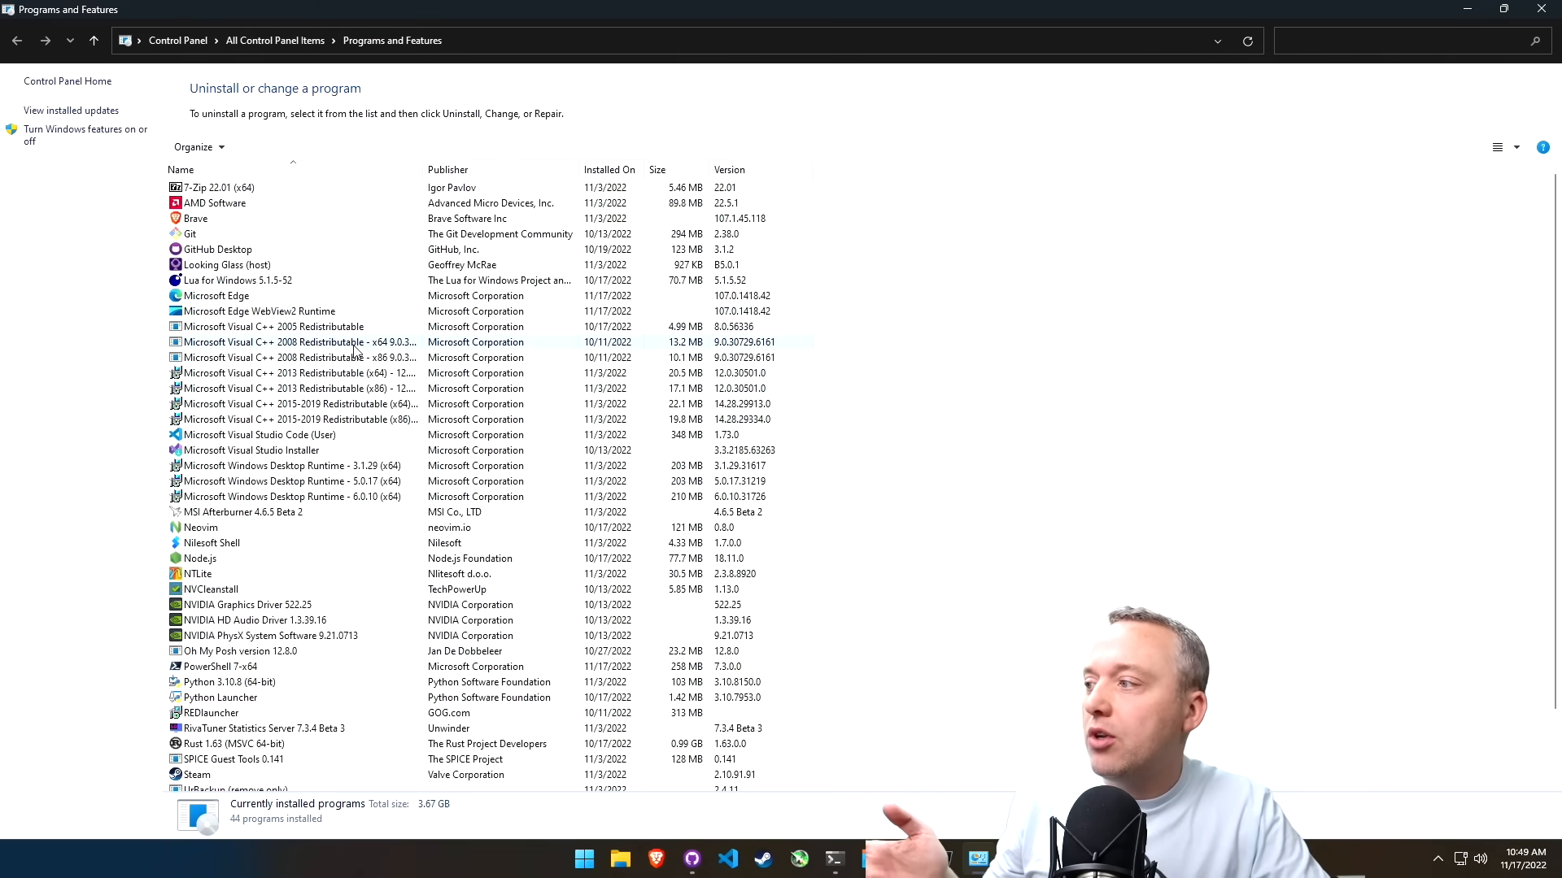
# - Scroll the Programs and Features list to find PowerShell 7-x64
pyautogui.scroll(-3)
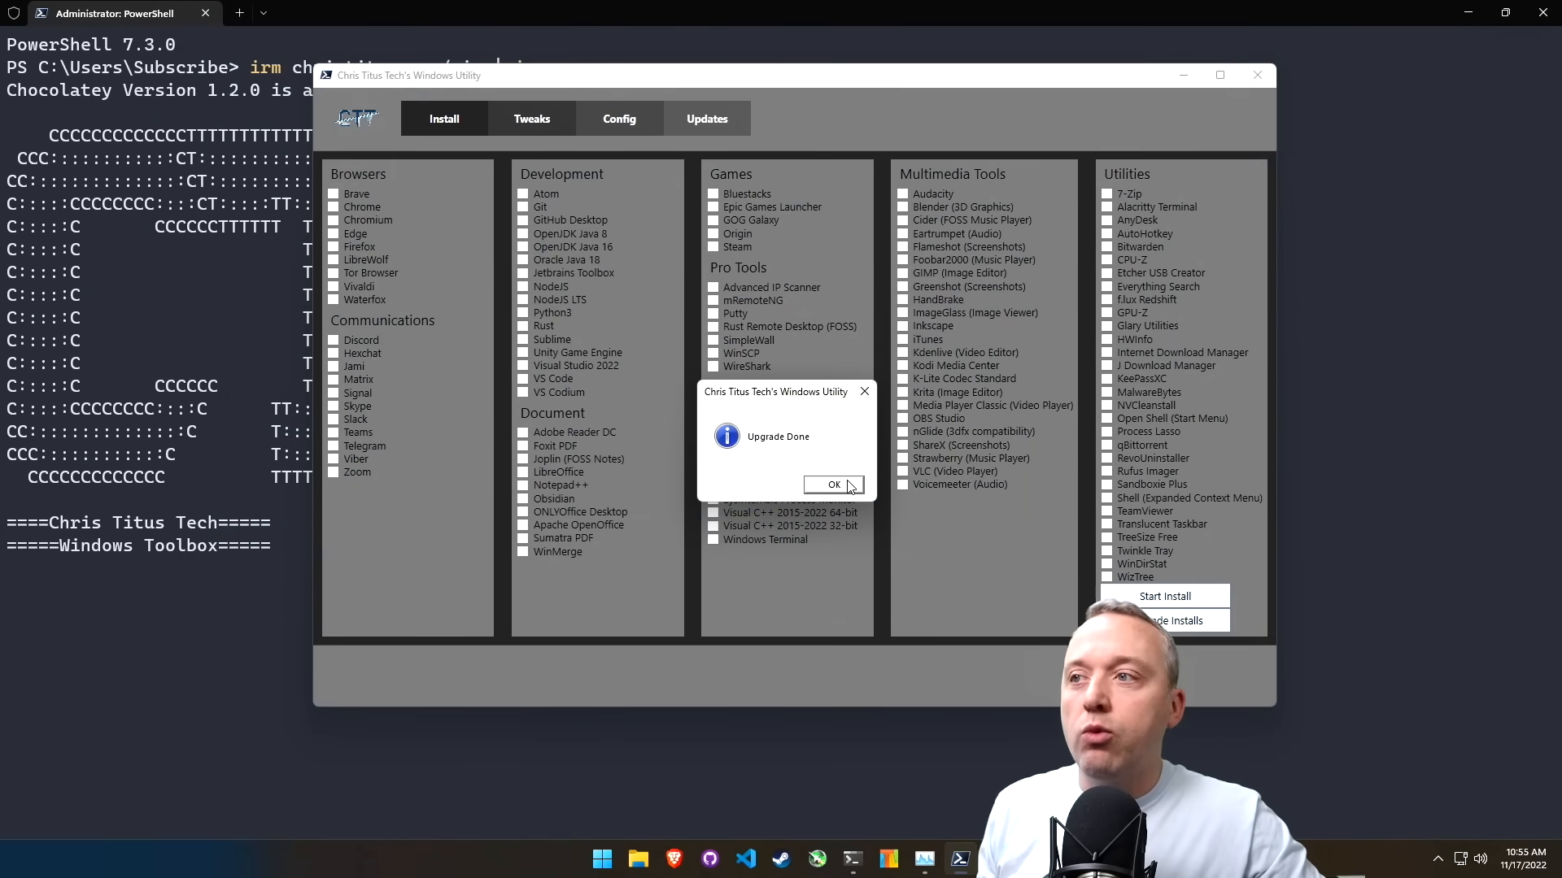
# - Dismiss the Upgrade Done message after upgrading installed apps
pyautogui.click(834, 485)
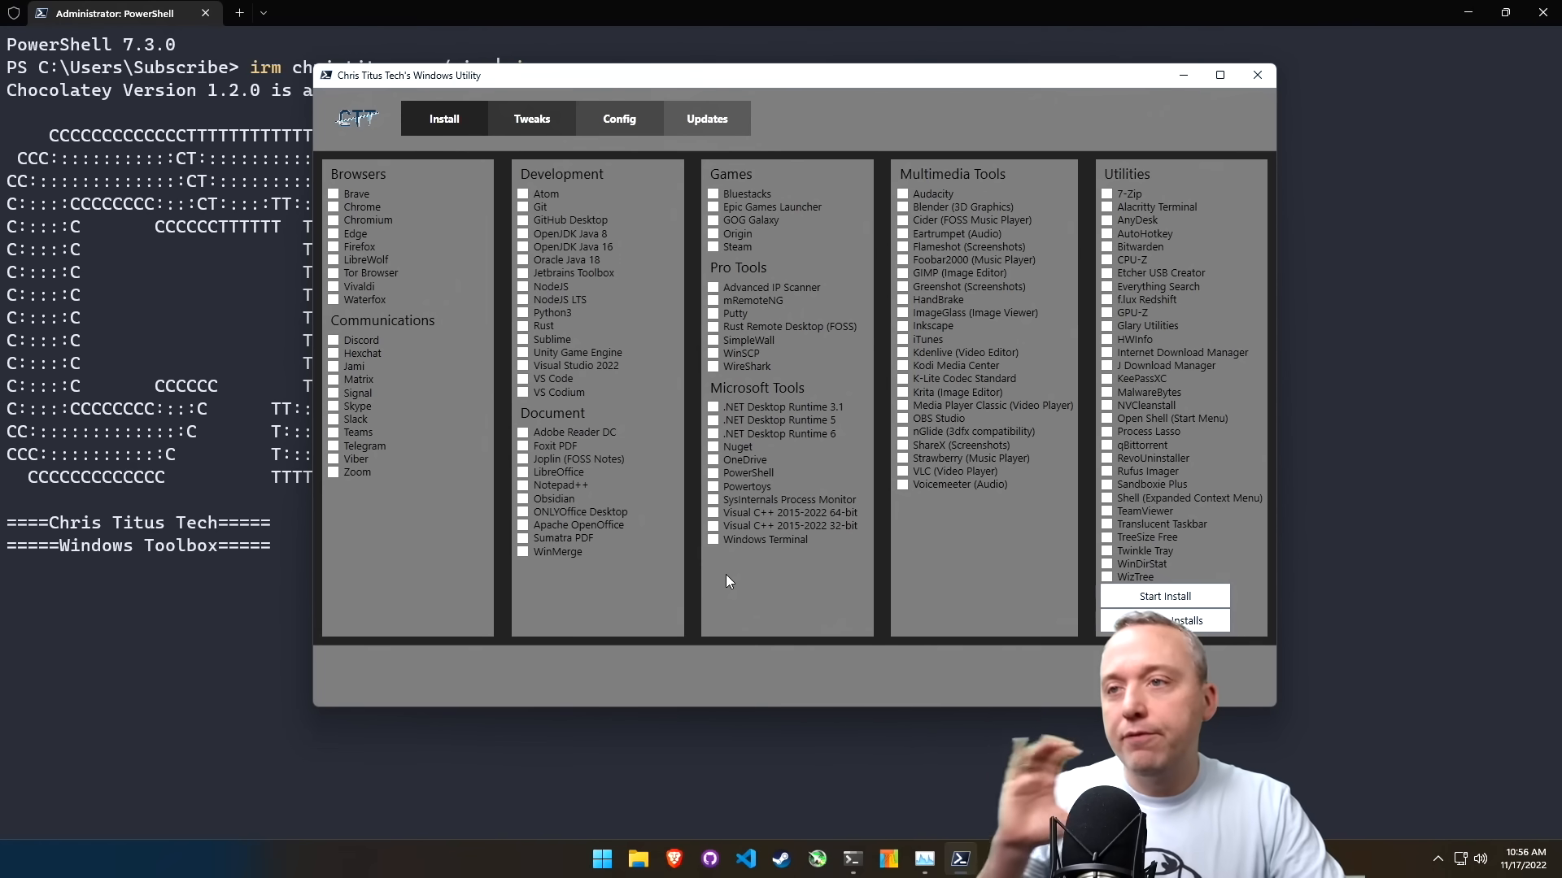
pyautogui.moveTo(837, 386)
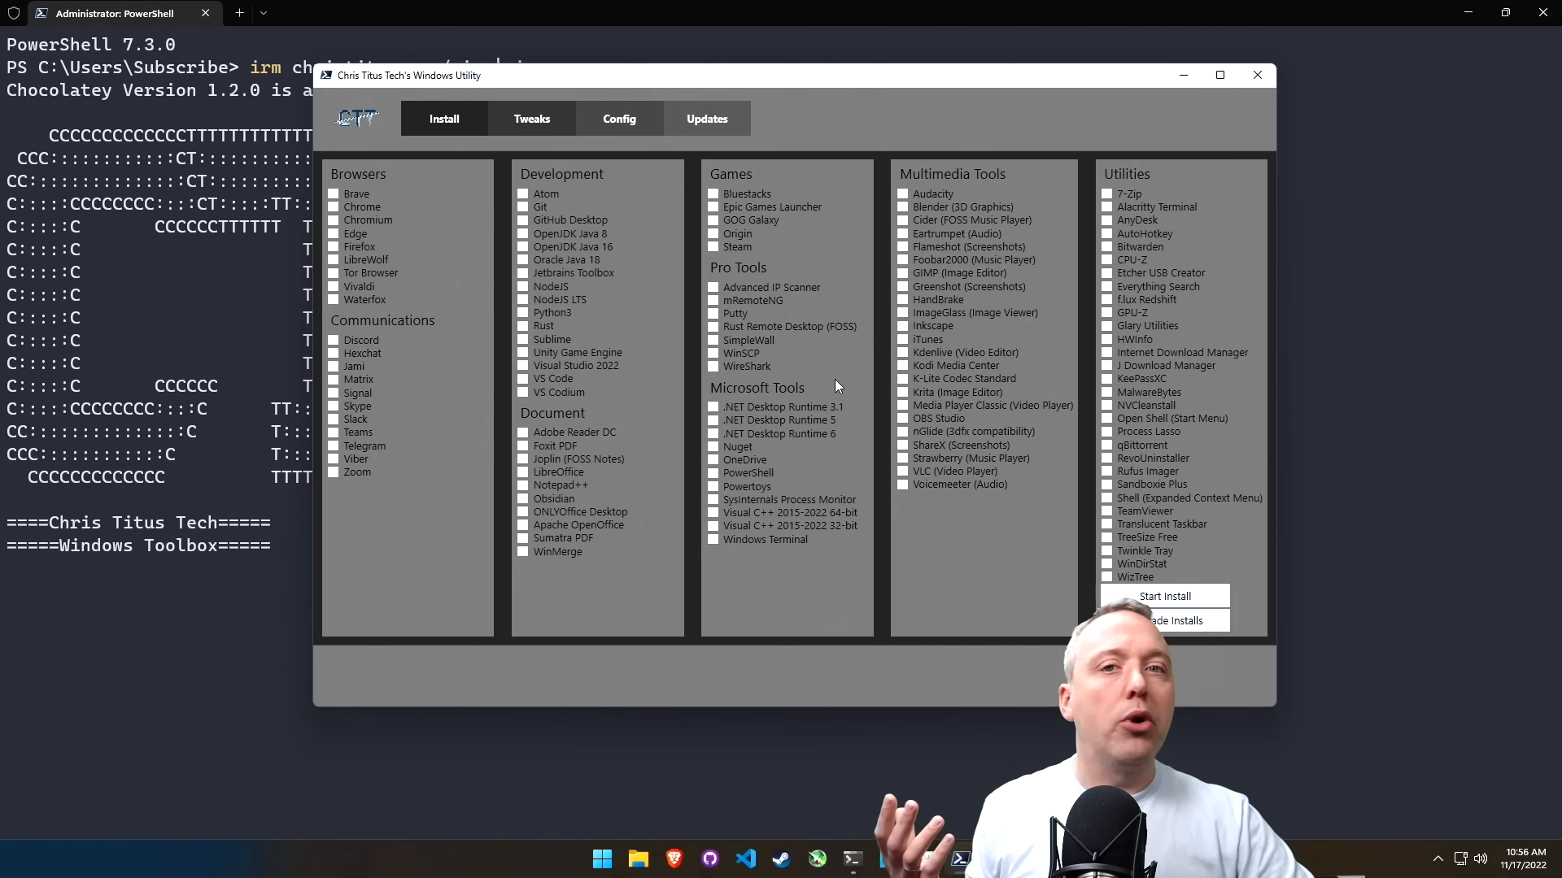
# - Switch to the Tweaks tab showing Essential Tweaks, Misc. Tweaks and recommended presets
pyautogui.click(531, 119)
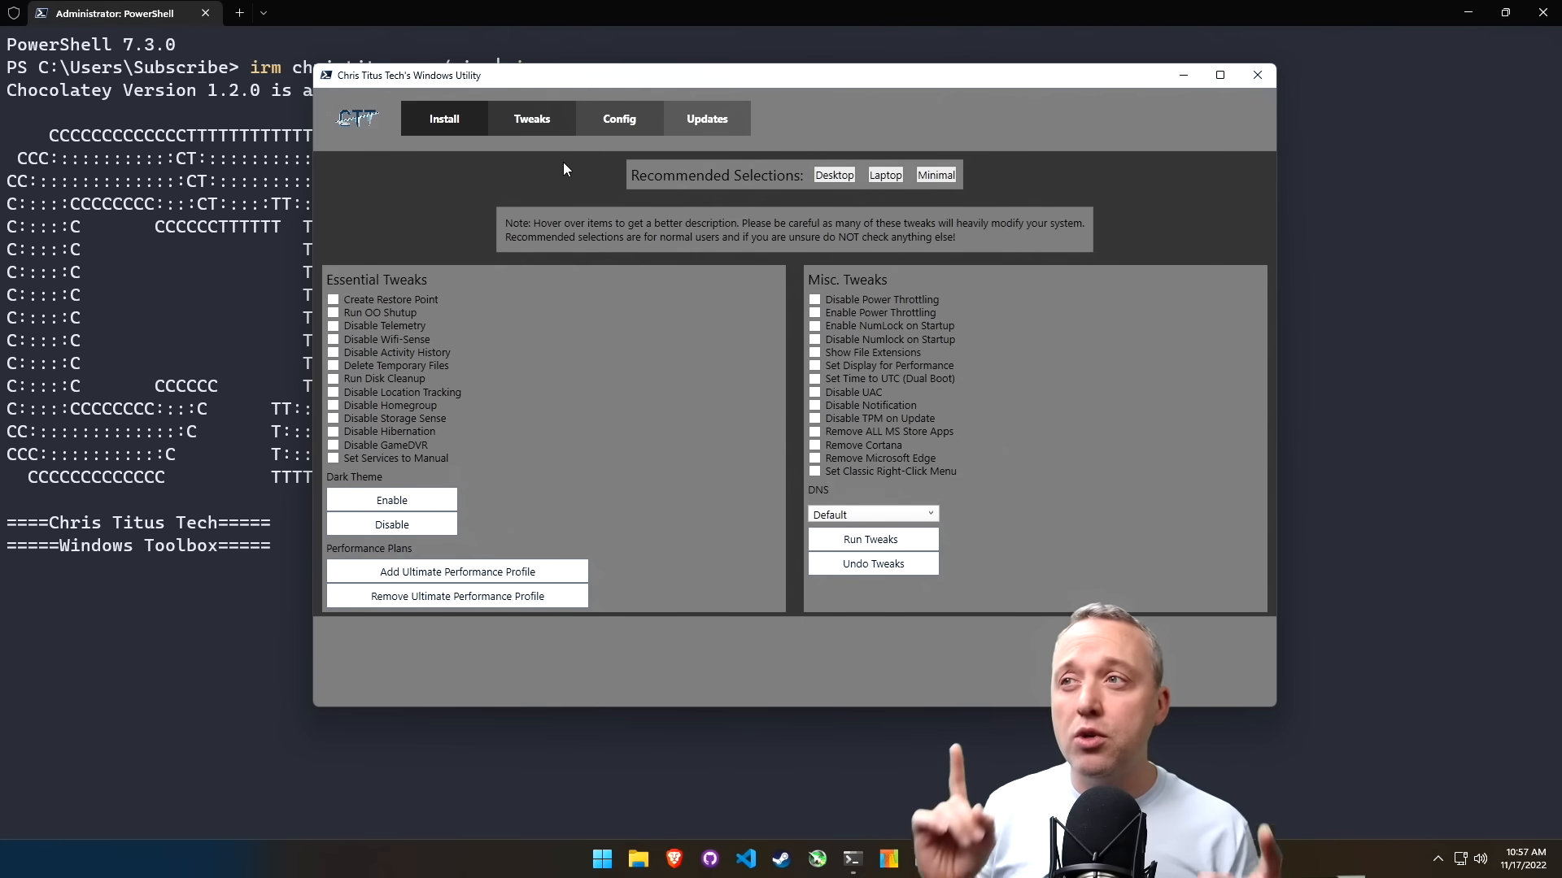
pyautogui.moveTo(767, 292)
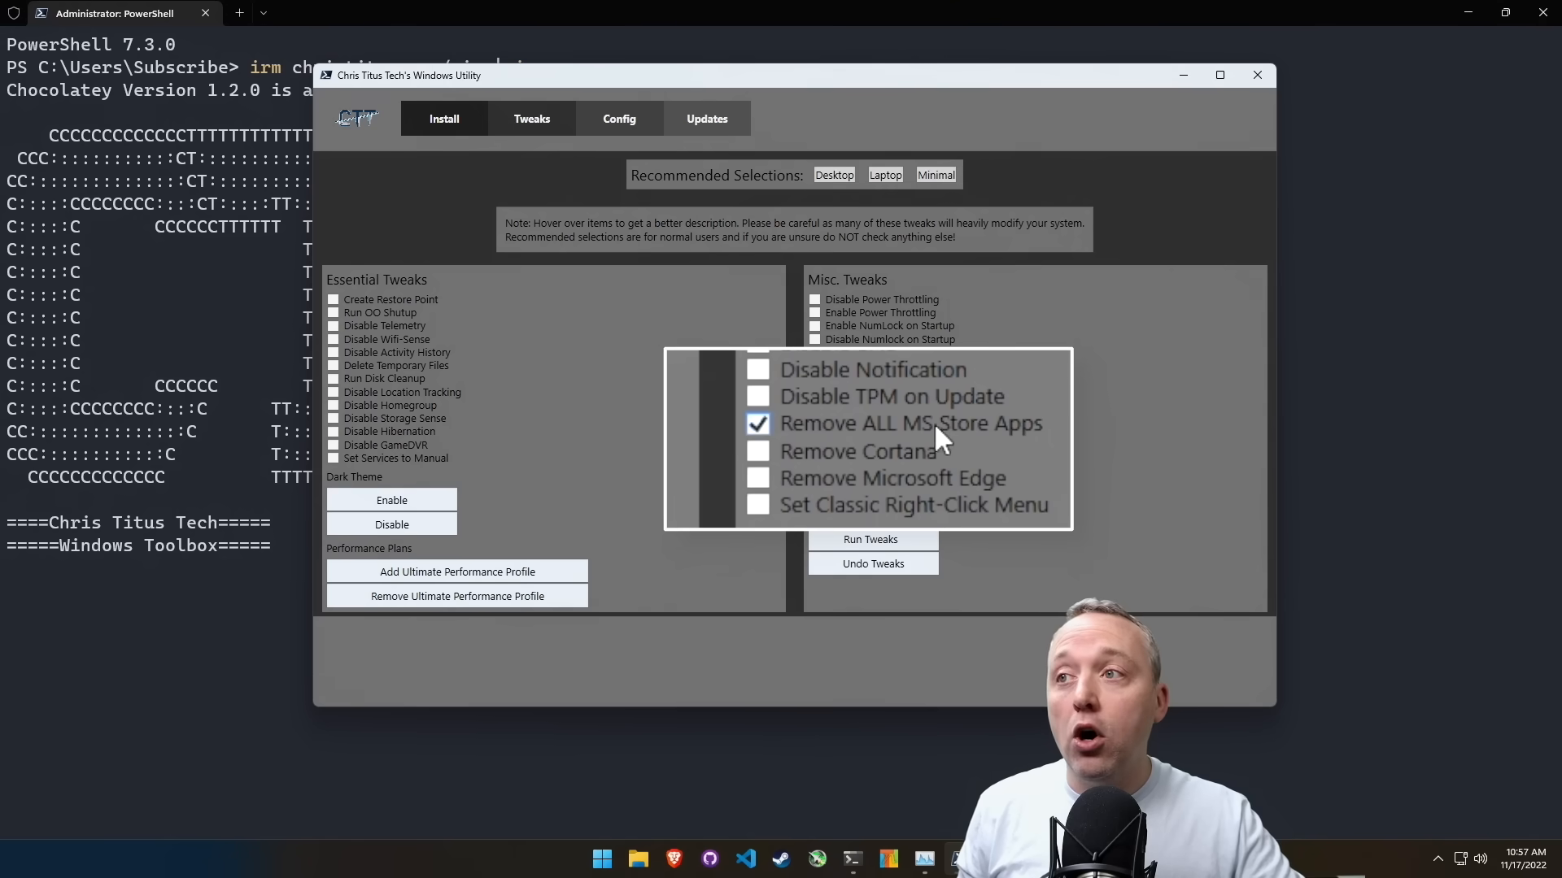
pyautogui.moveTo(905, 452)
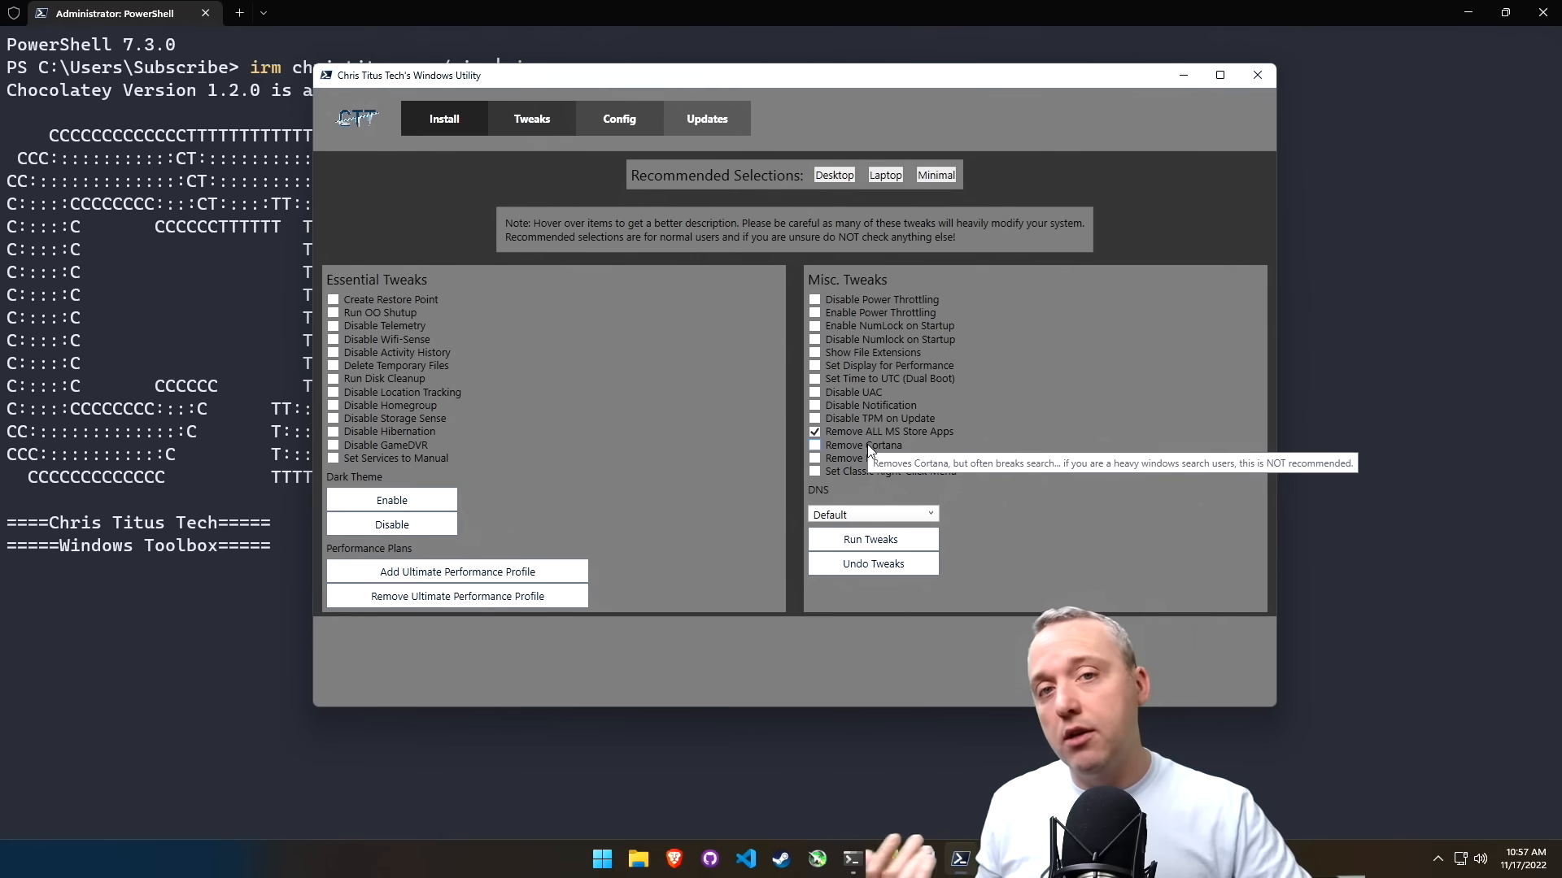
pyautogui.moveTo(859, 431)
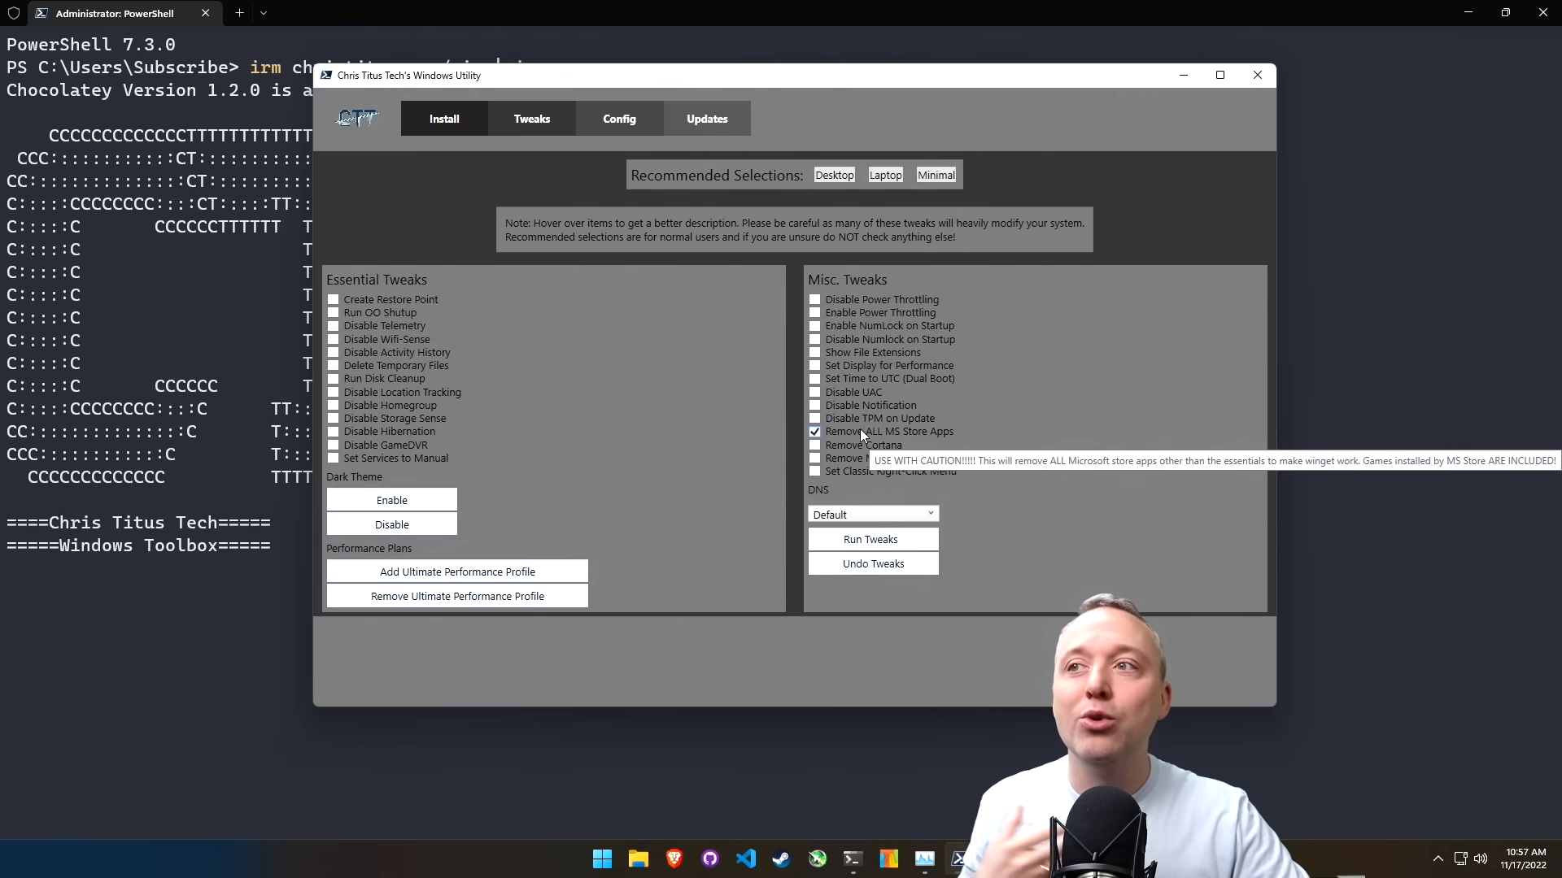
# - Untick Remove ALL MS Store Apps and tick Remove Cortana instead
pyautogui.click(815, 431)
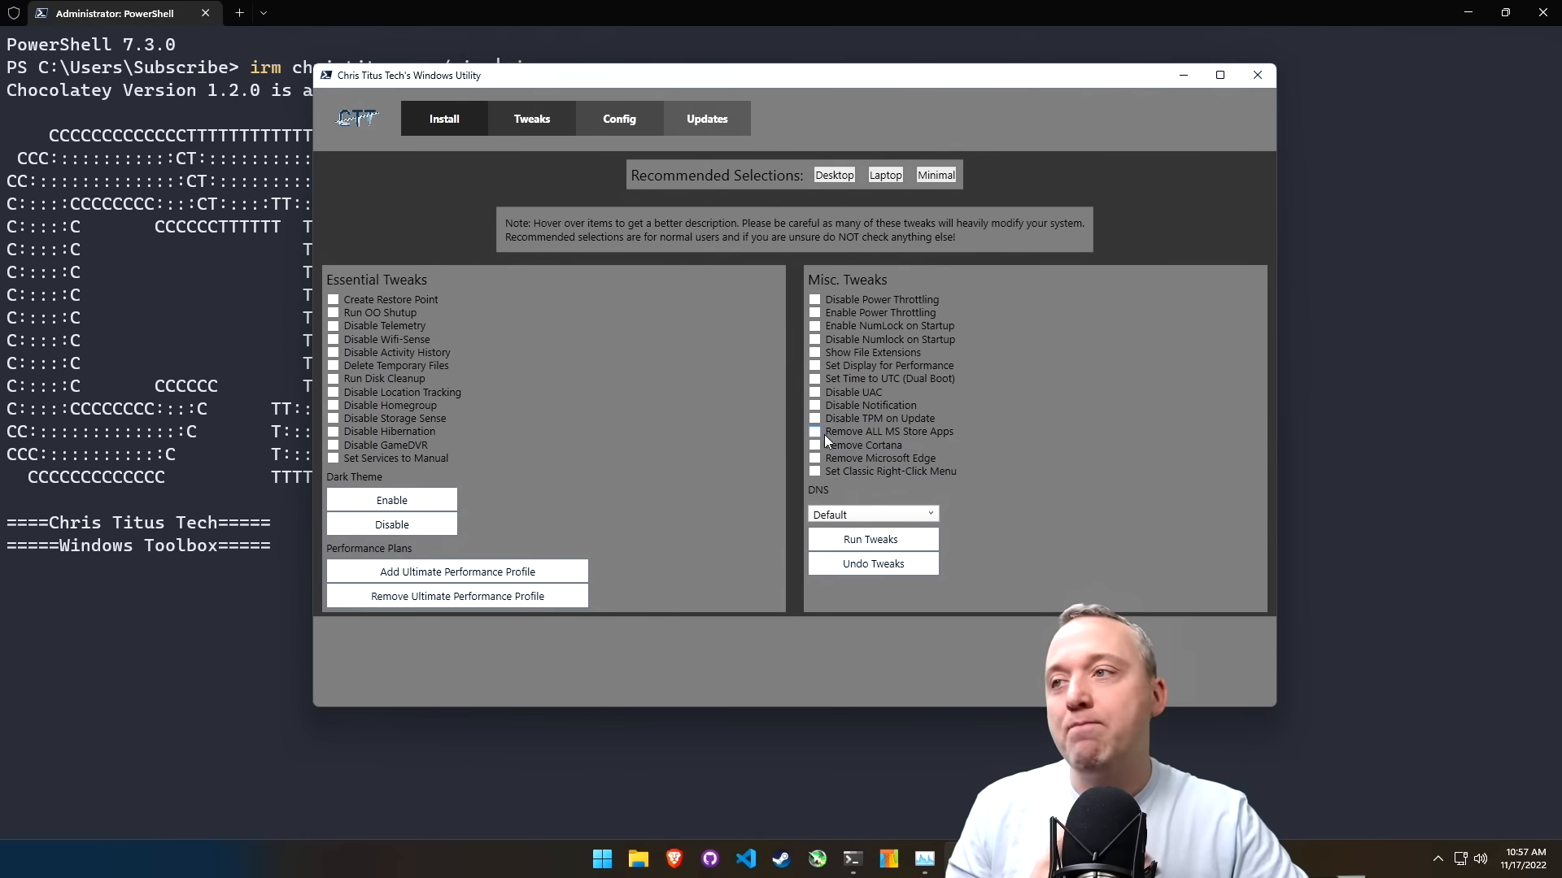
pyautogui.click(815, 445)
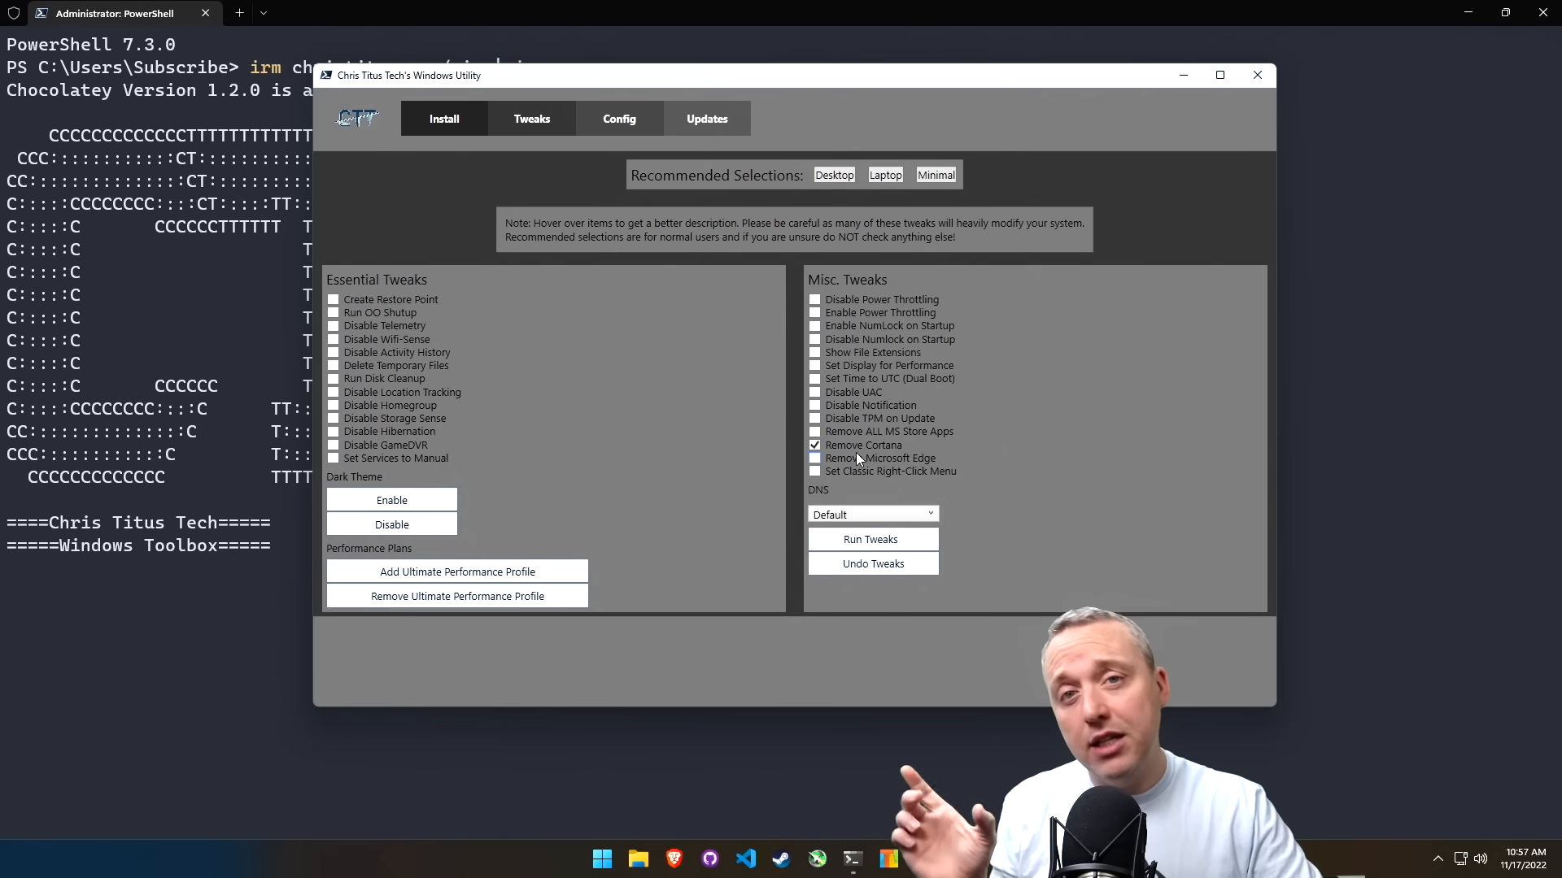
pyautogui.moveTo(839, 451)
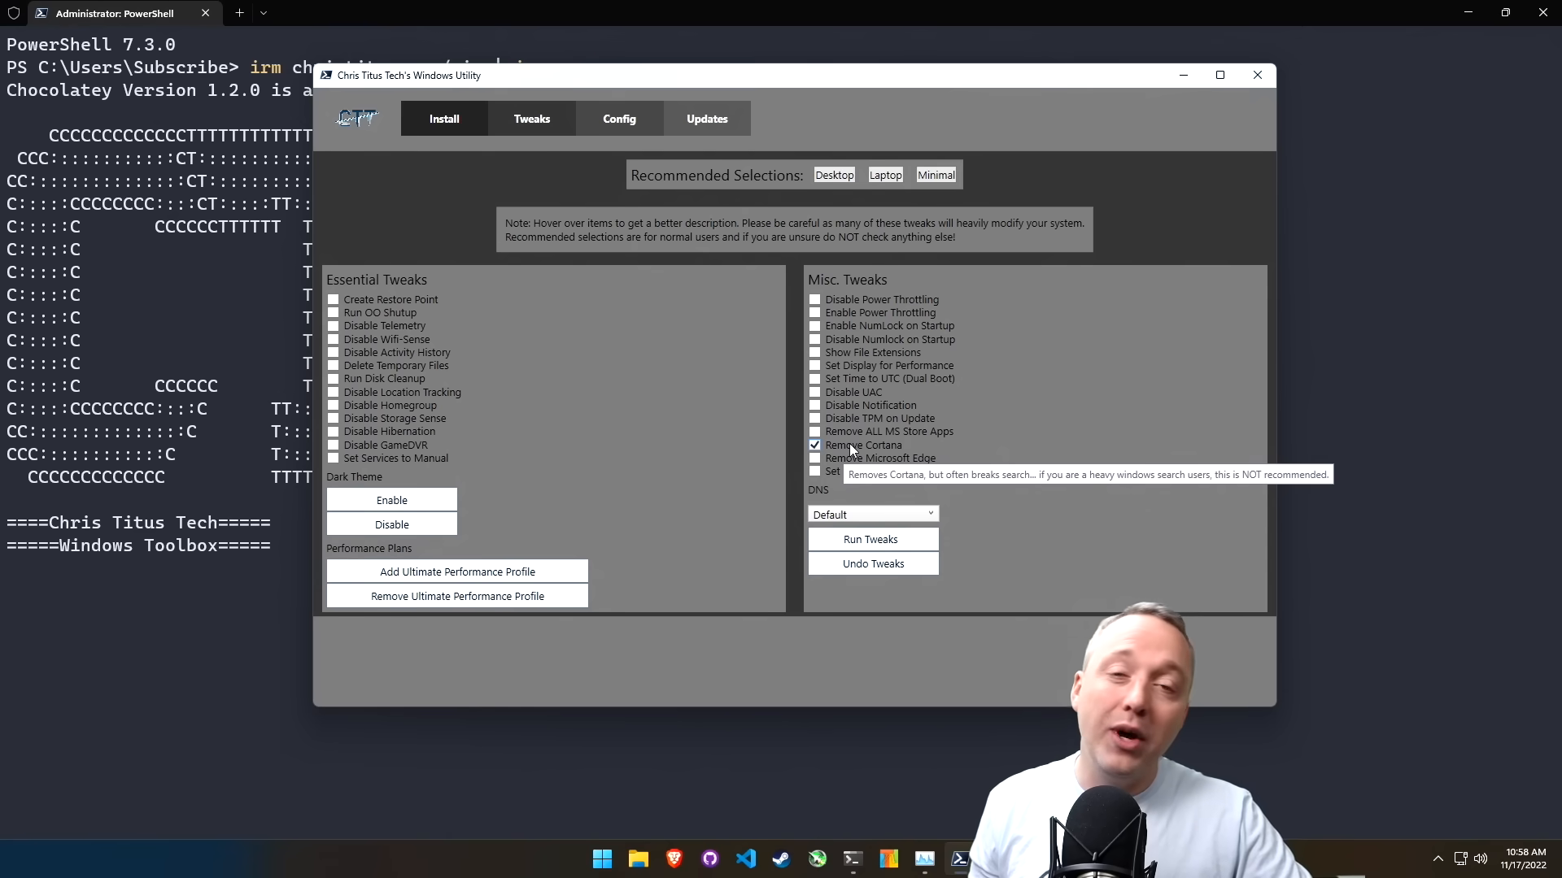
pyautogui.click(815, 445)
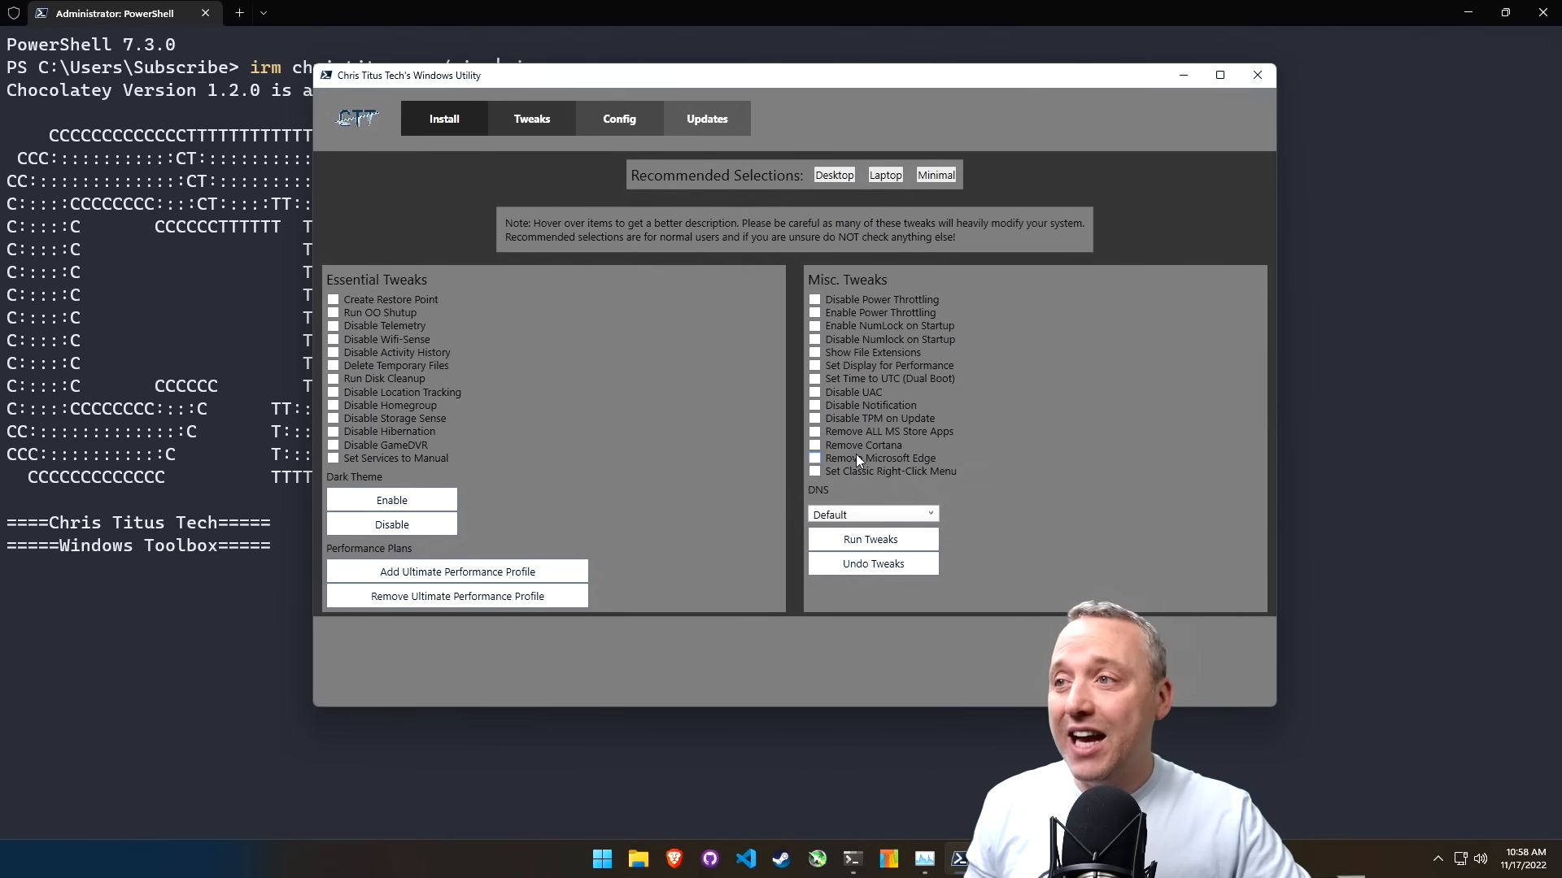
pyautogui.moveTo(844, 461)
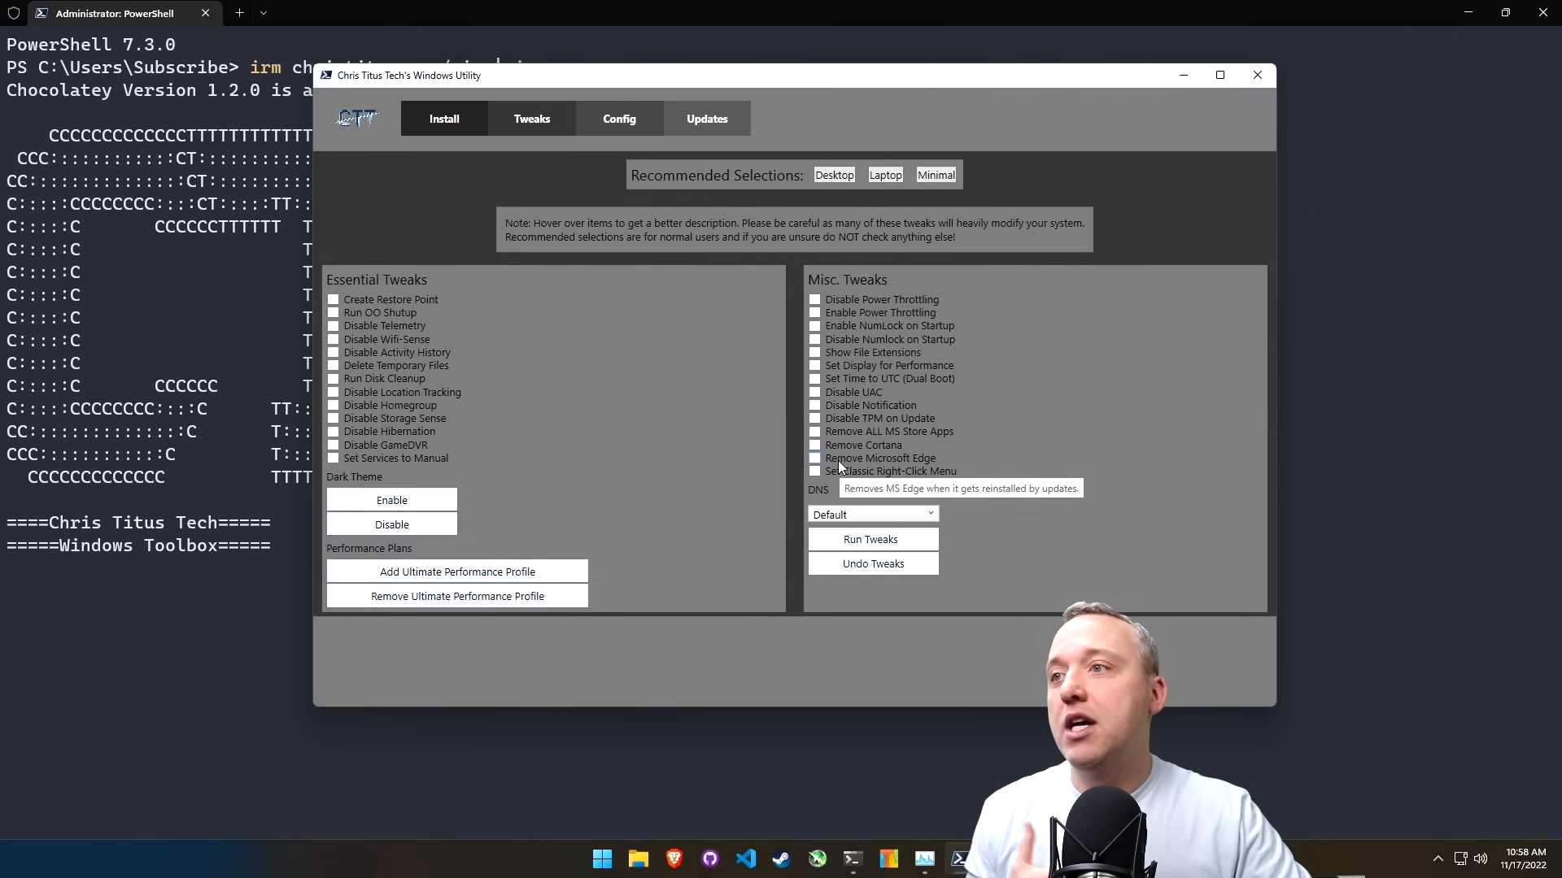
pyautogui.moveTo(861, 463)
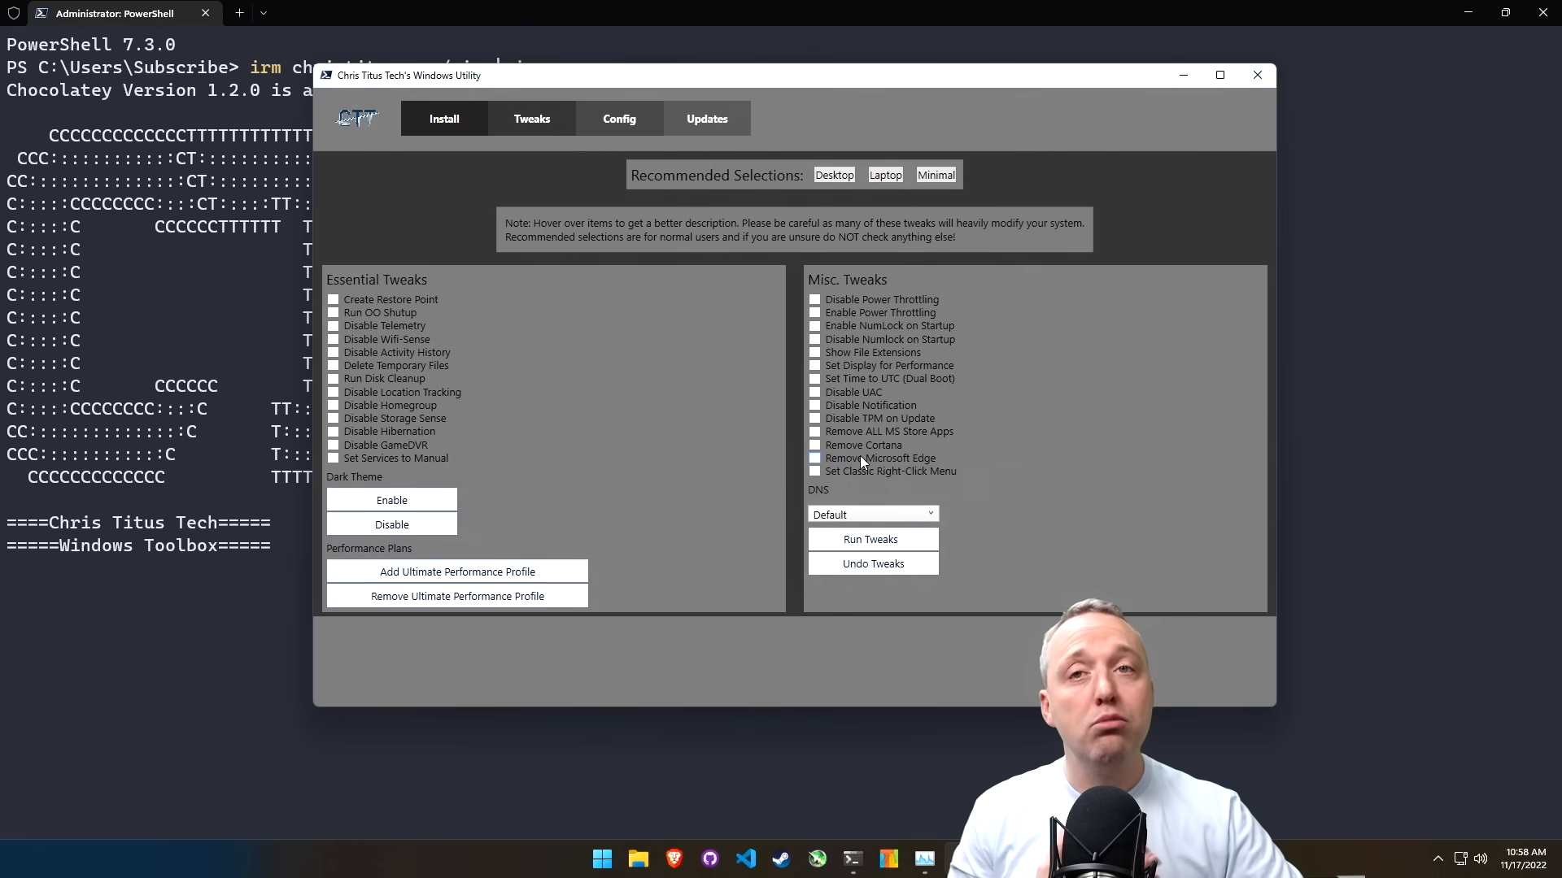
pyautogui.moveTo(879, 458)
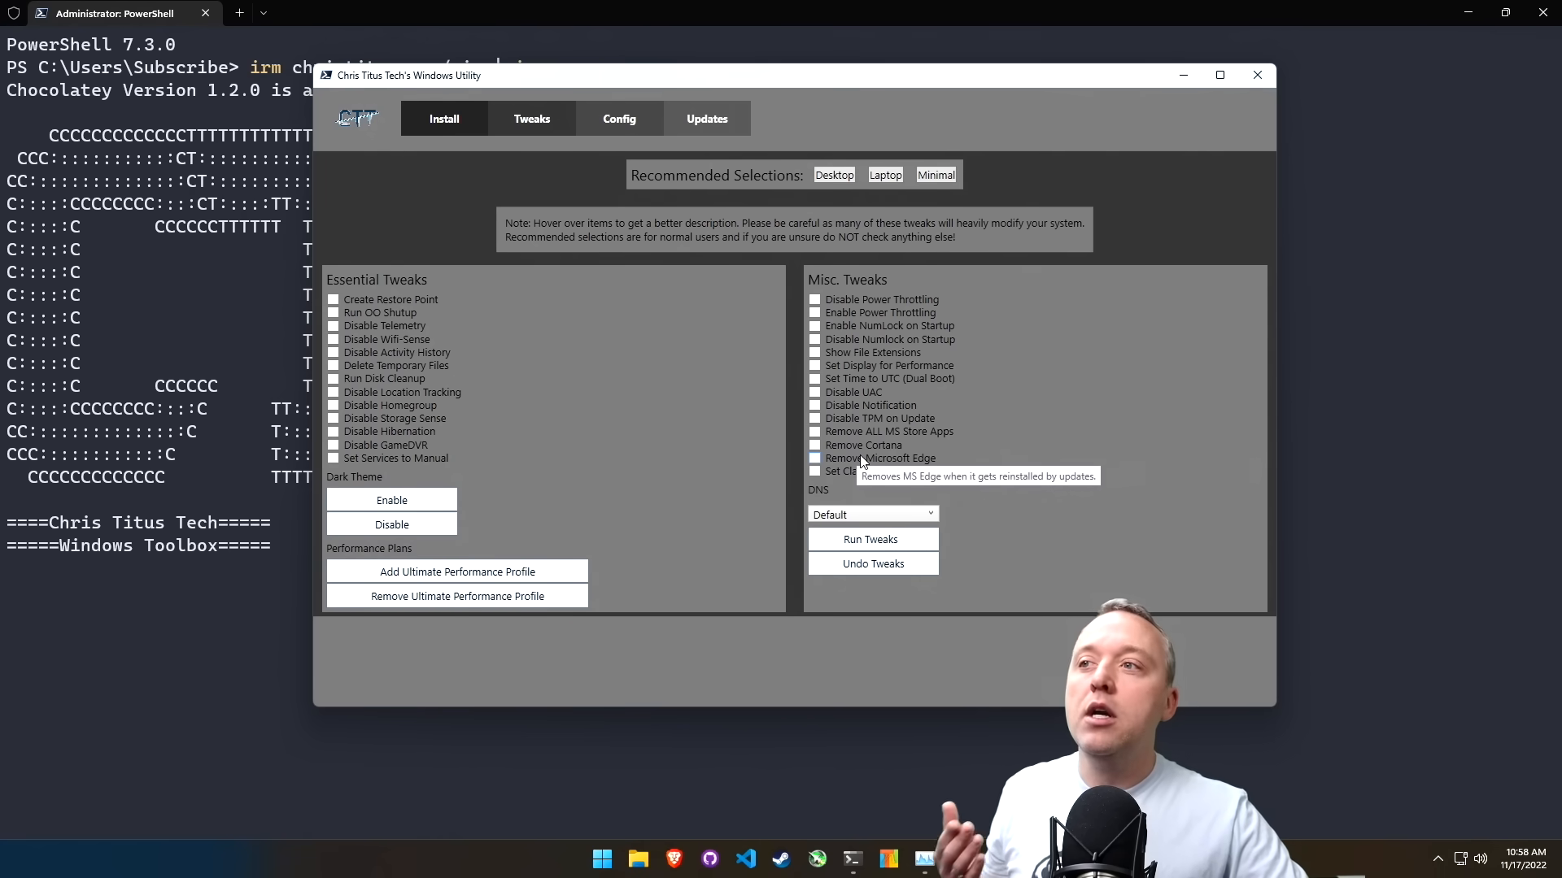
pyautogui.moveTo(854, 468)
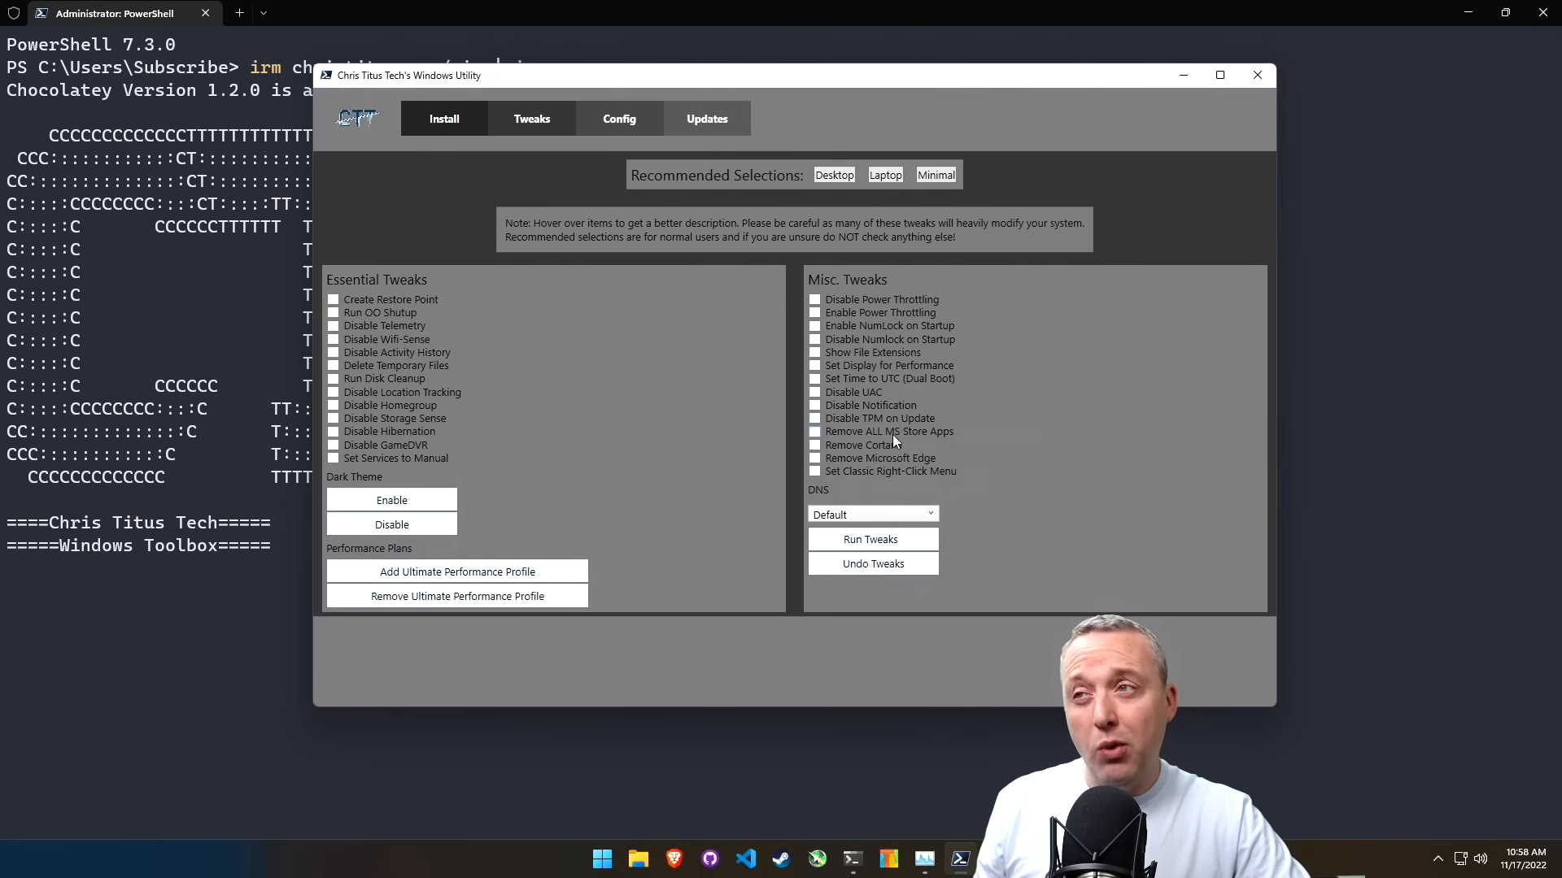
pyautogui.moveTo(889, 431)
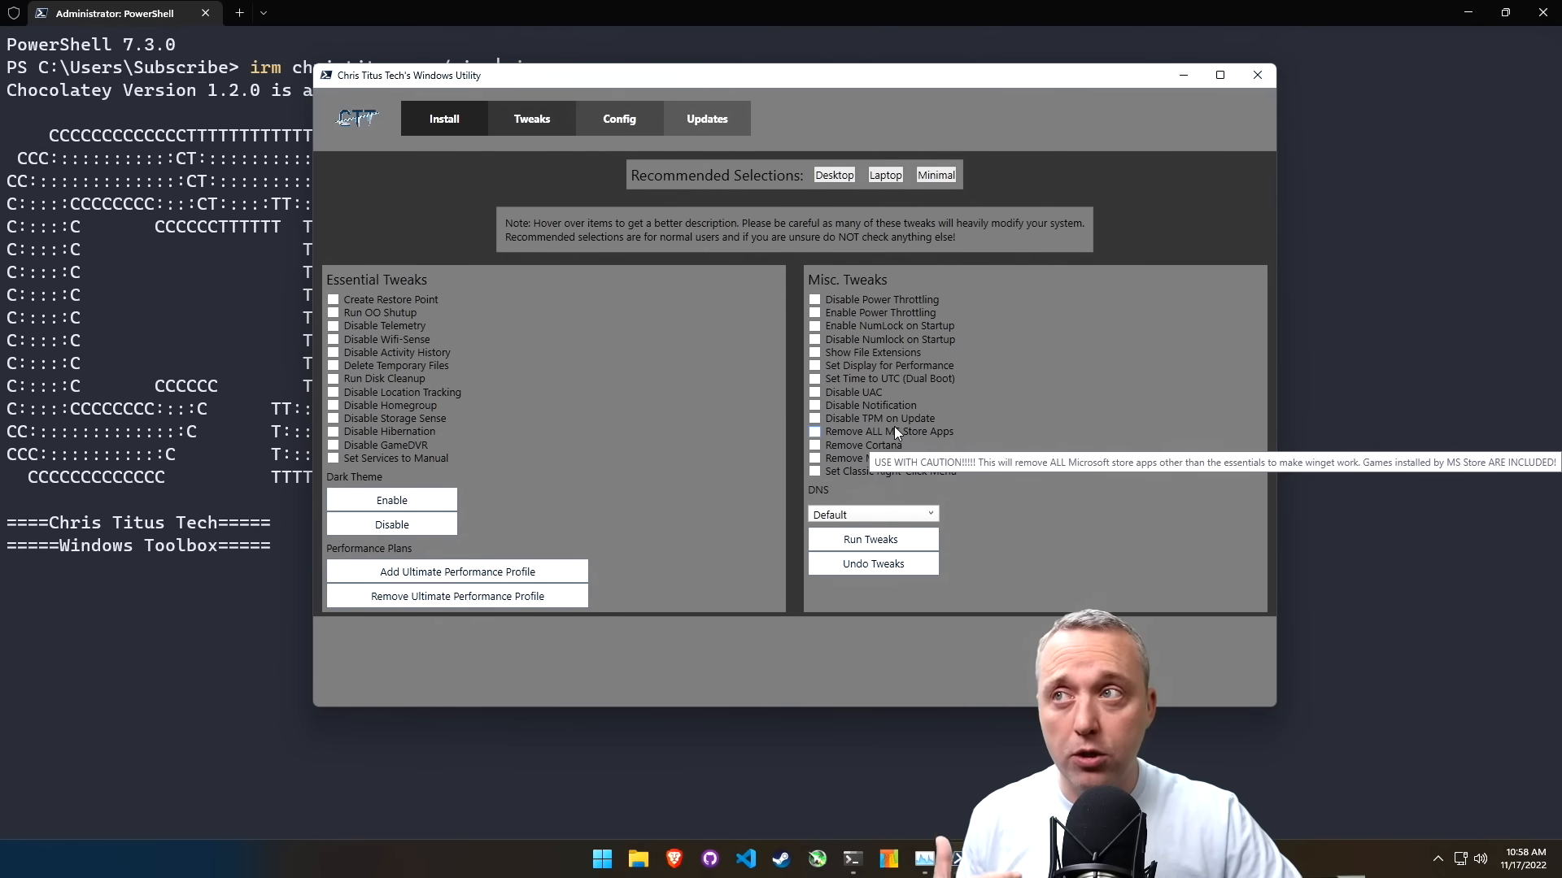
# - Apply the Desktop recommended selection, ticking essential tweaks, Power Throttling and NumLock
pyautogui.click(834, 174)
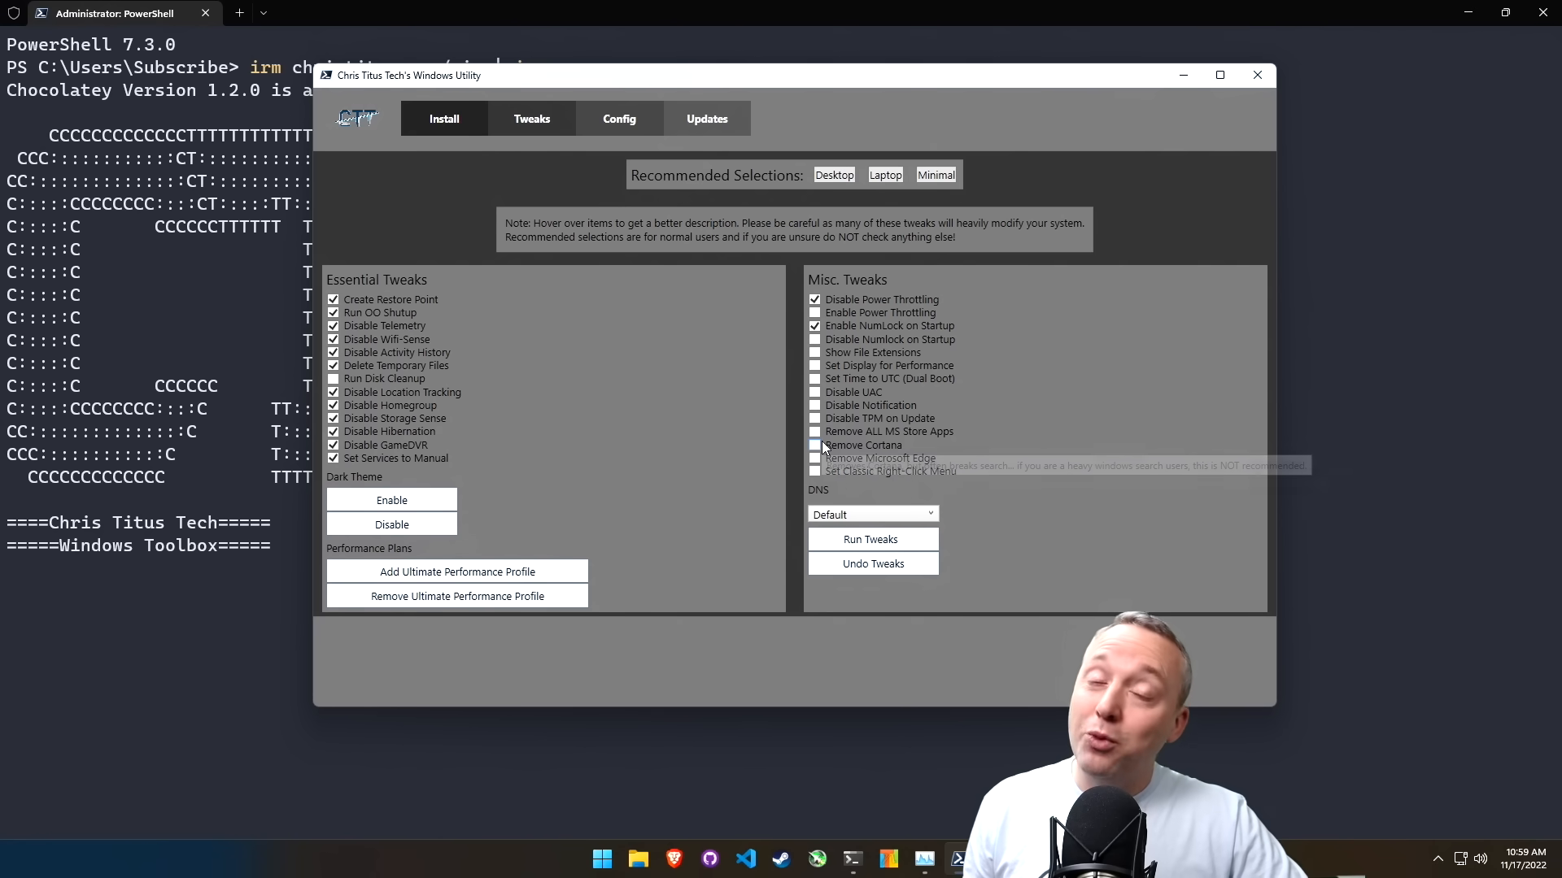
pyautogui.moveTo(862, 445)
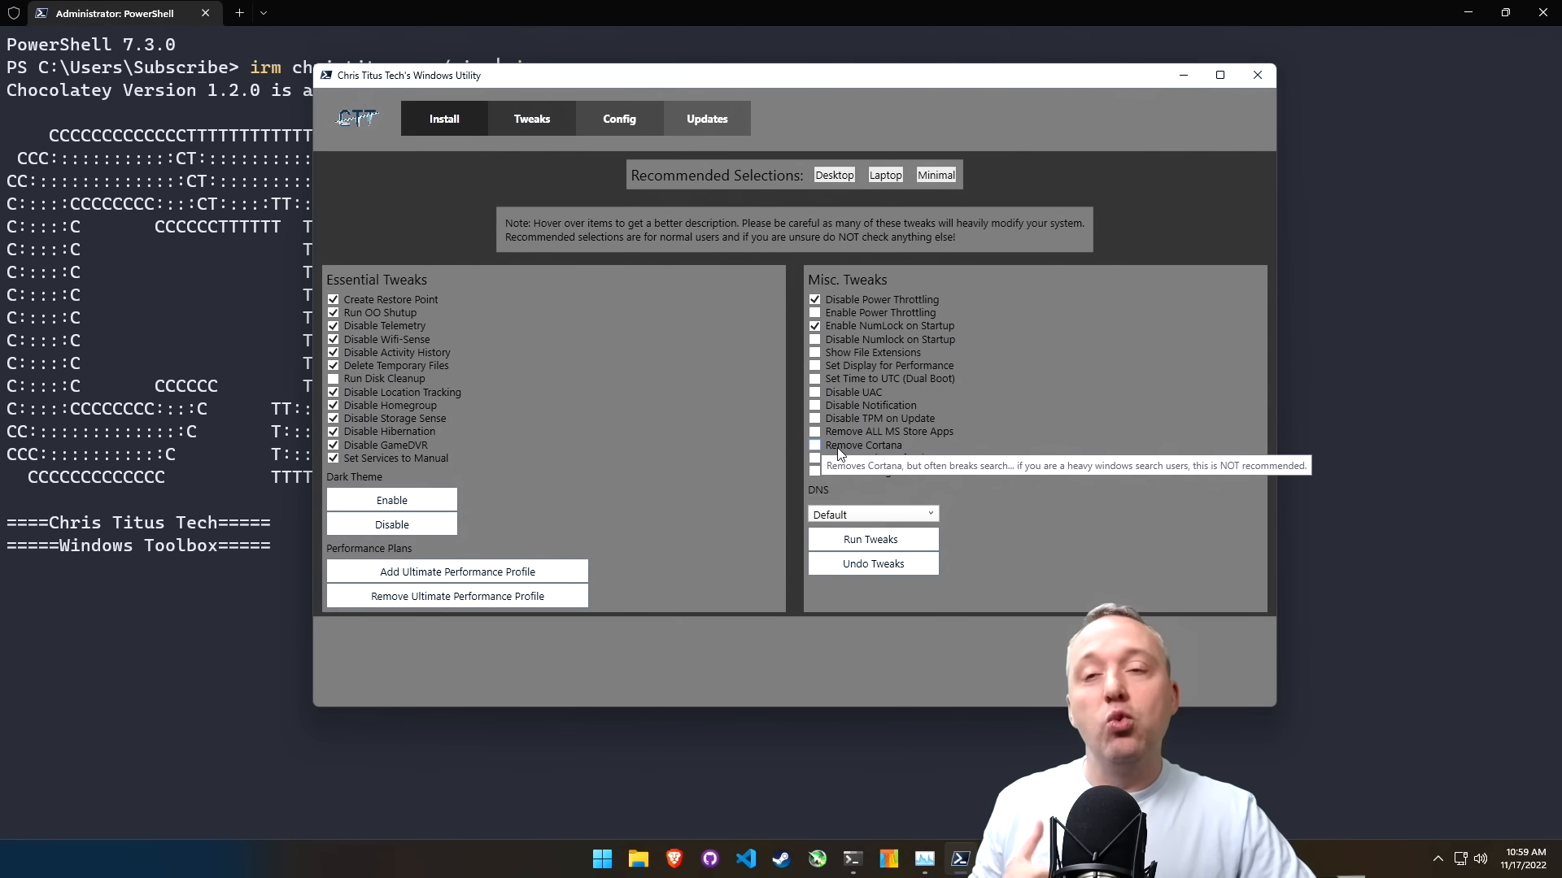
pyautogui.moveTo(502, 585)
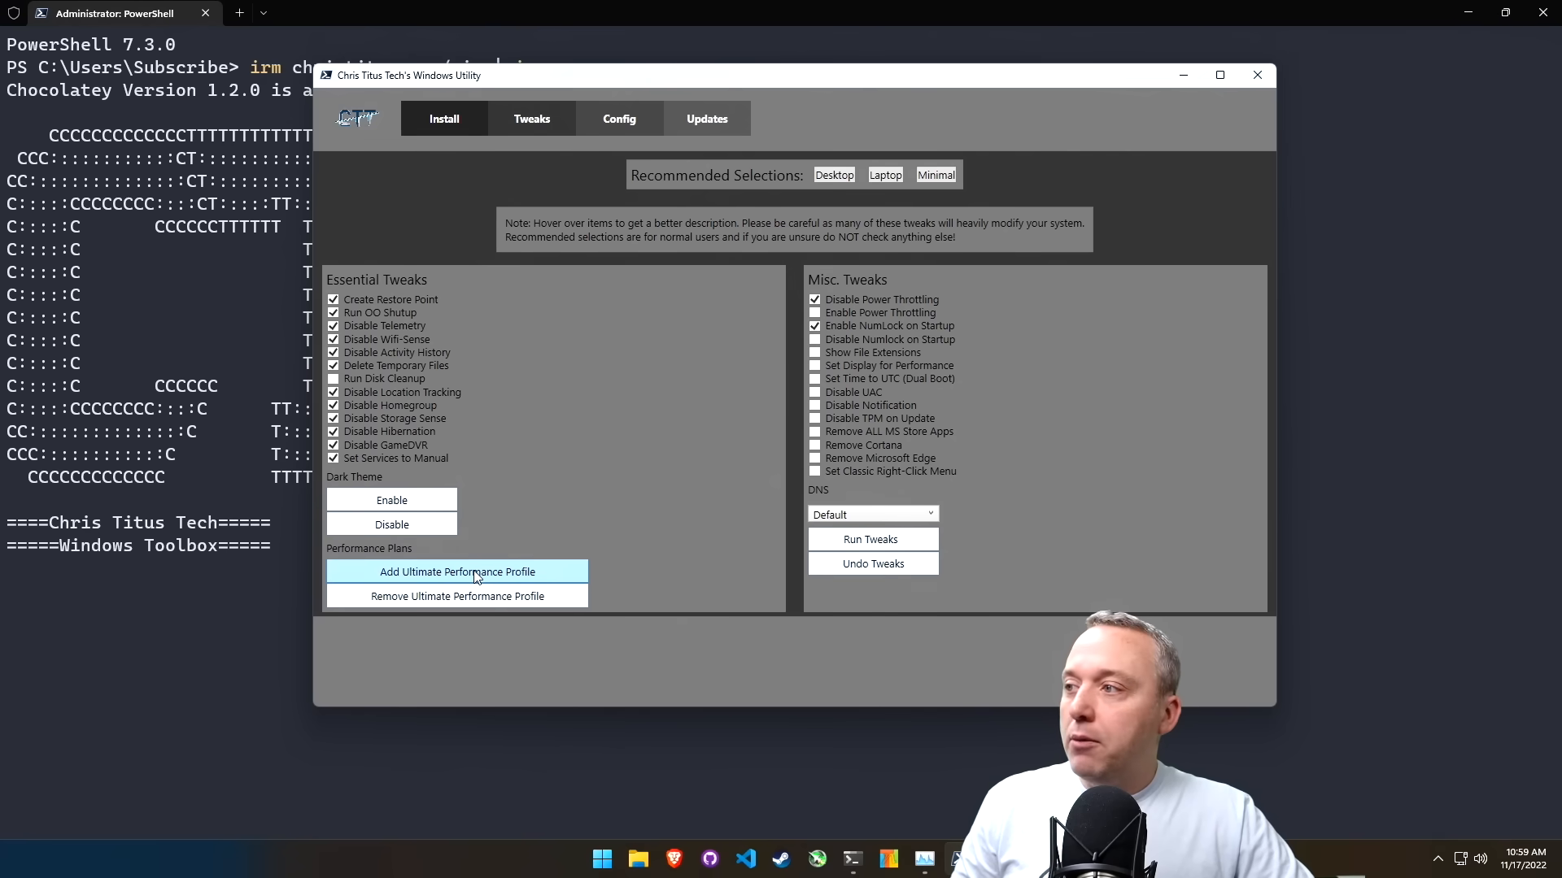
# - Add the Ultimate Performance power profile and bring up the Run dialog for Power Options
pyautogui.click(458, 570)
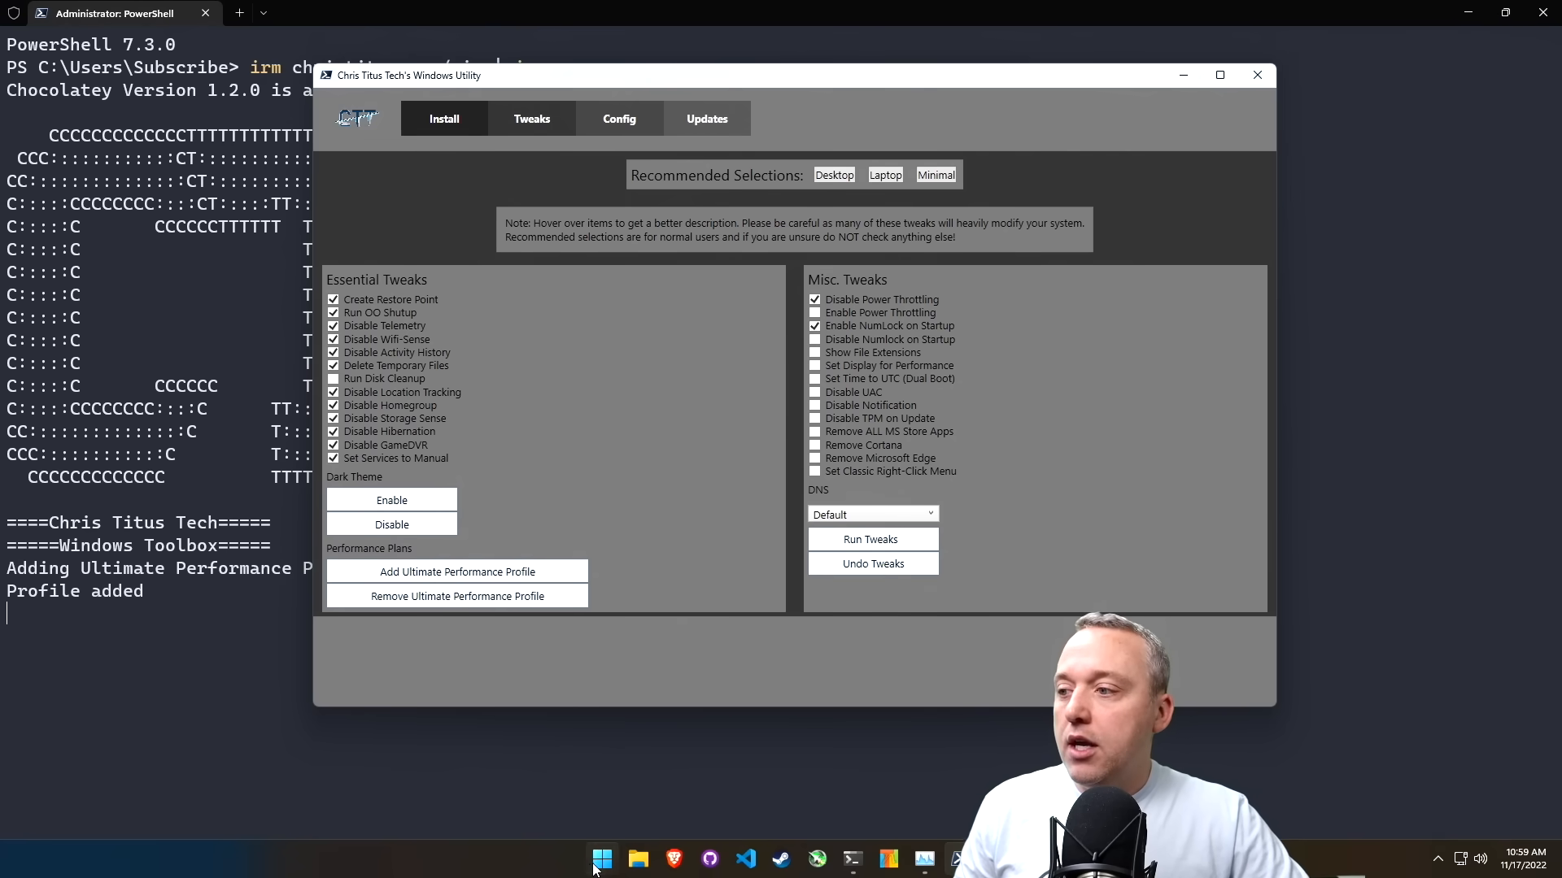
pyautogui.press('Win+r')
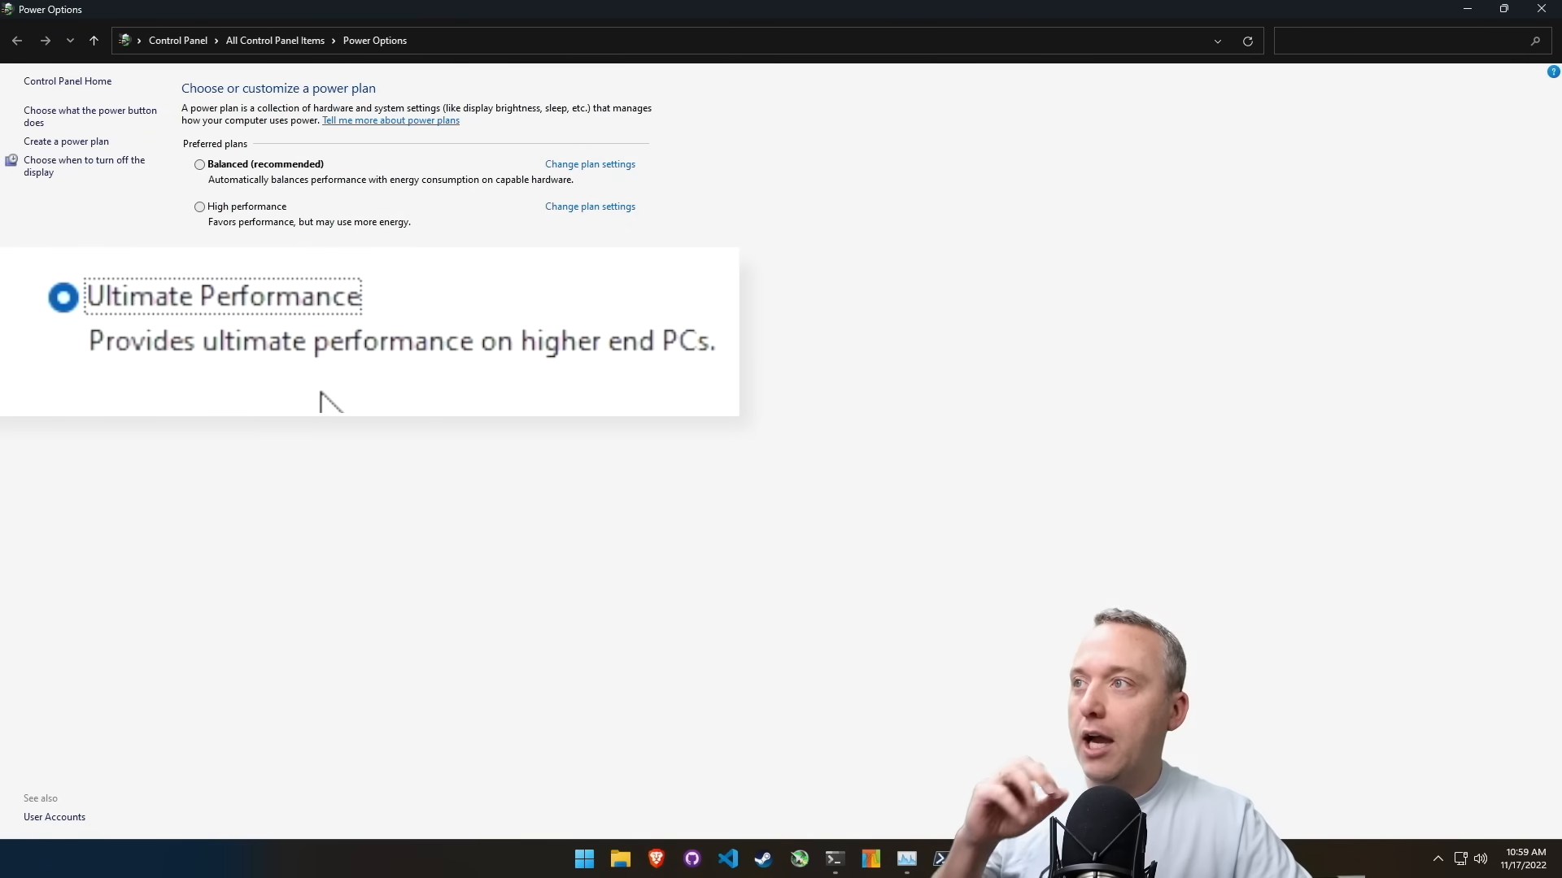
pyautogui.moveTo(366, 478)
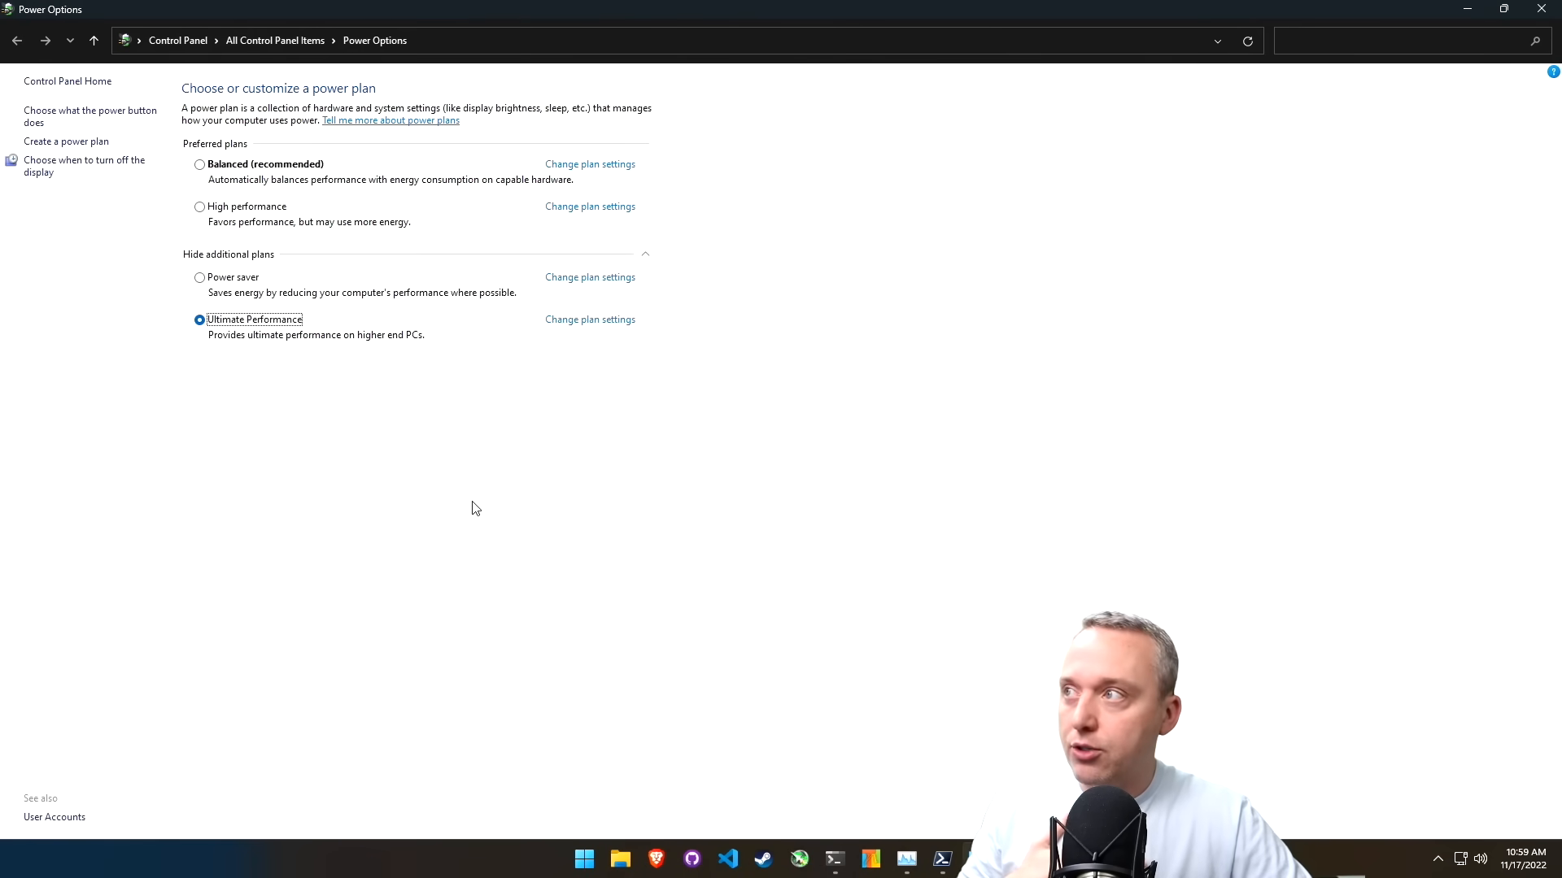
pyautogui.moveTo(438, 467)
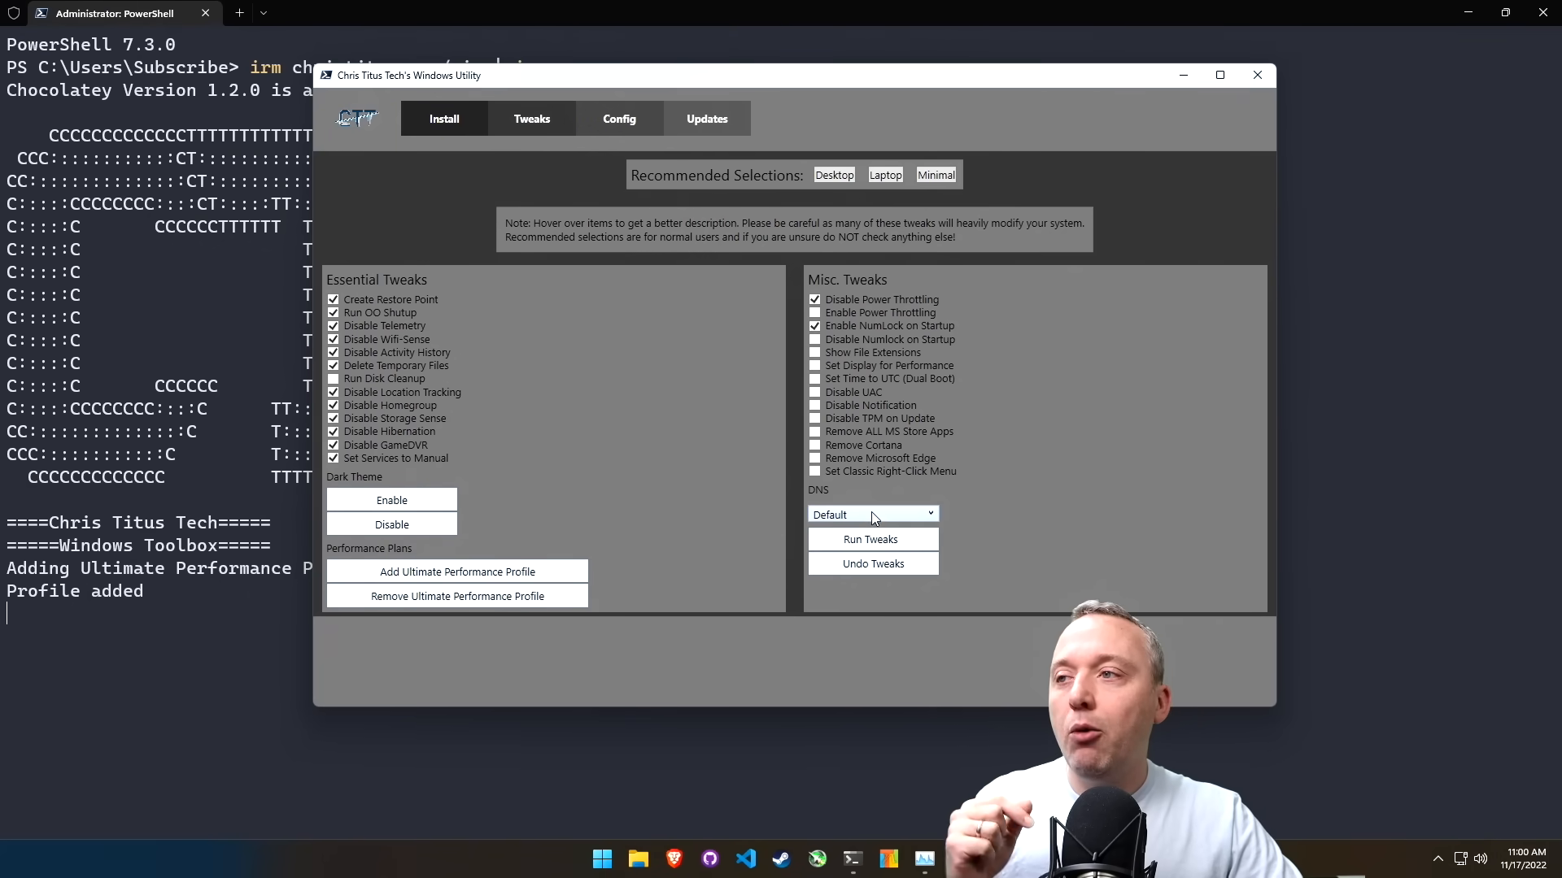
pyautogui.click(870, 514)
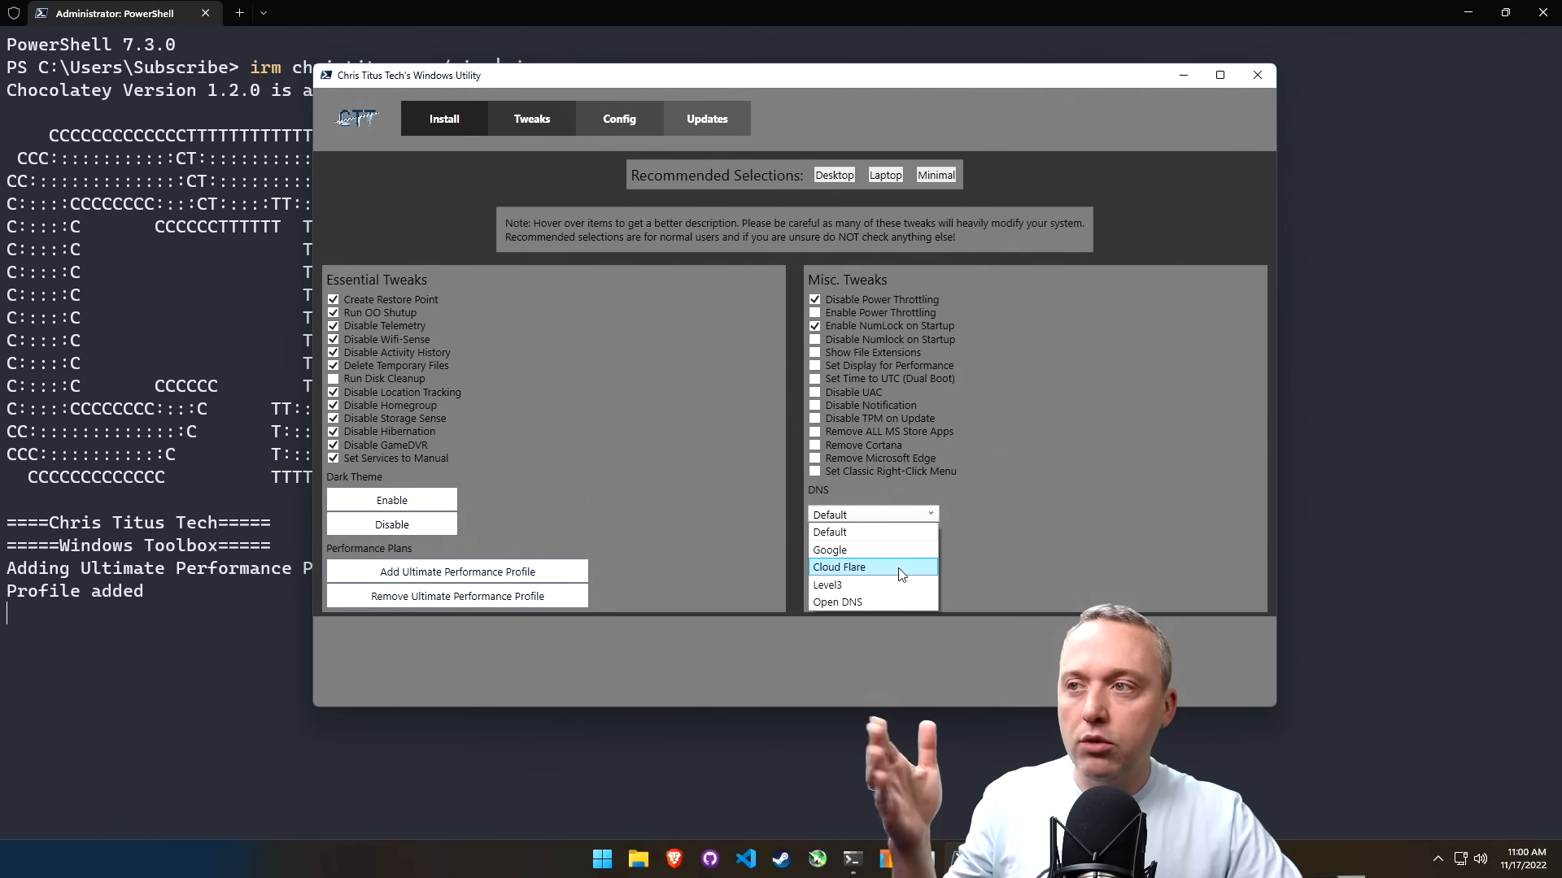
pyautogui.moveTo(842, 550)
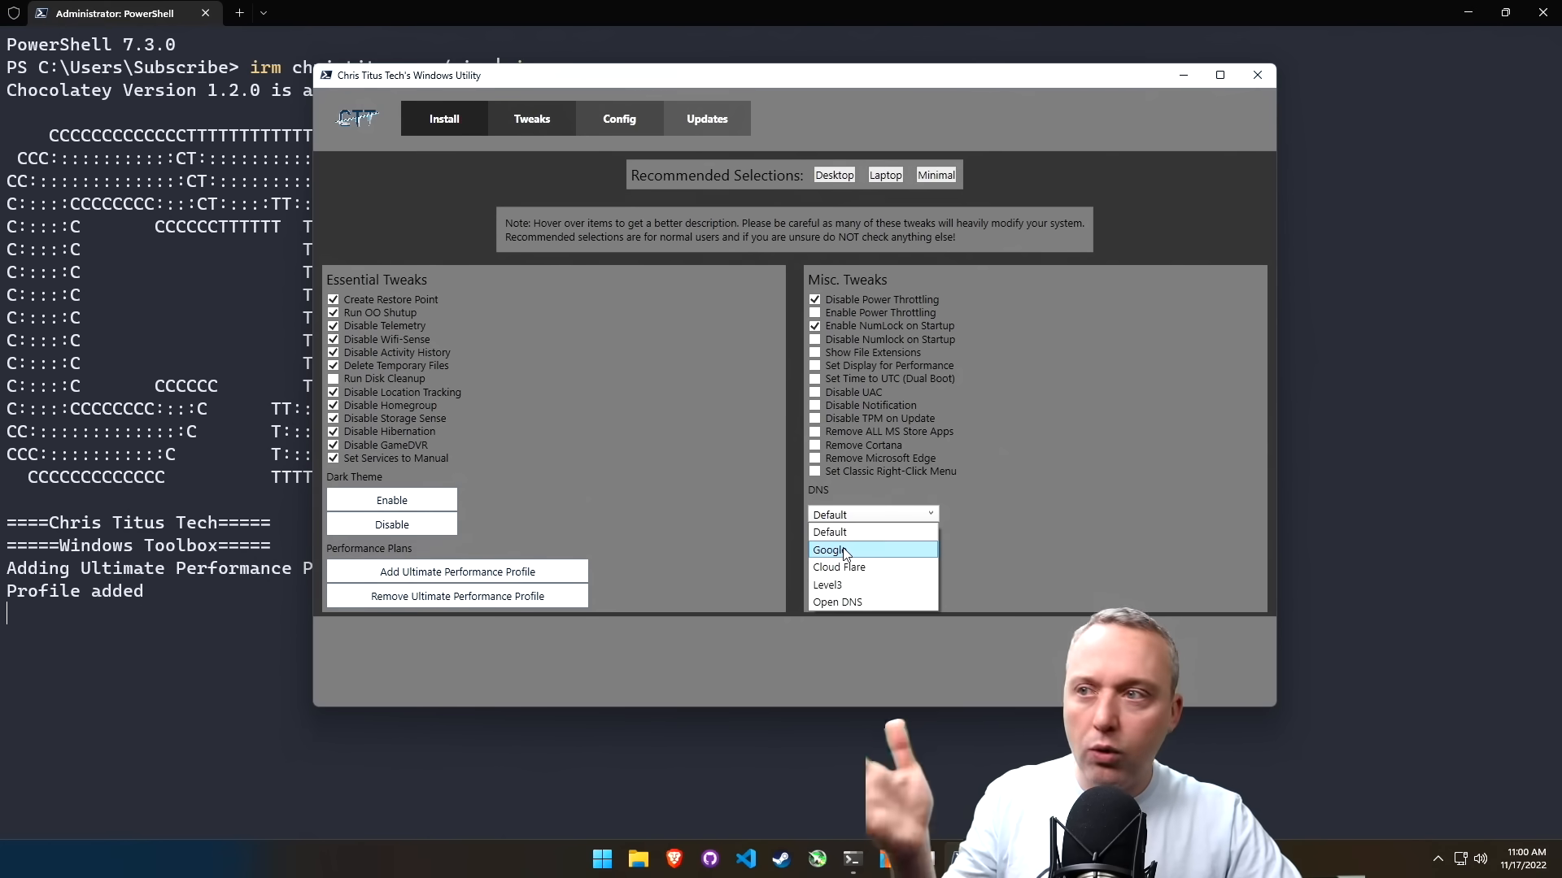
pyautogui.moveTo(866, 585)
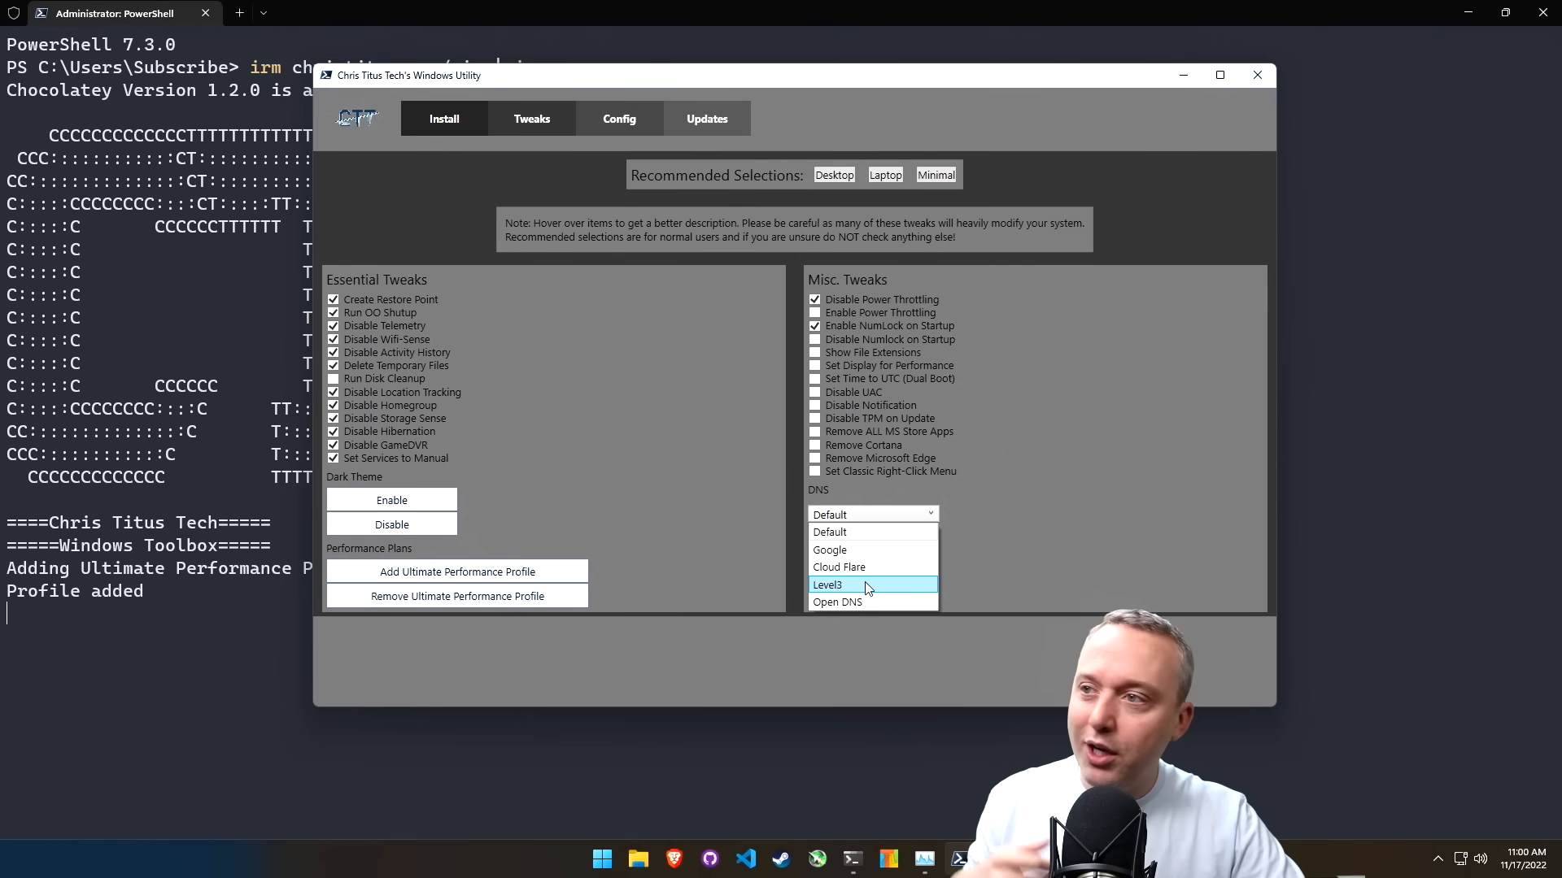
pyautogui.moveTo(852, 602)
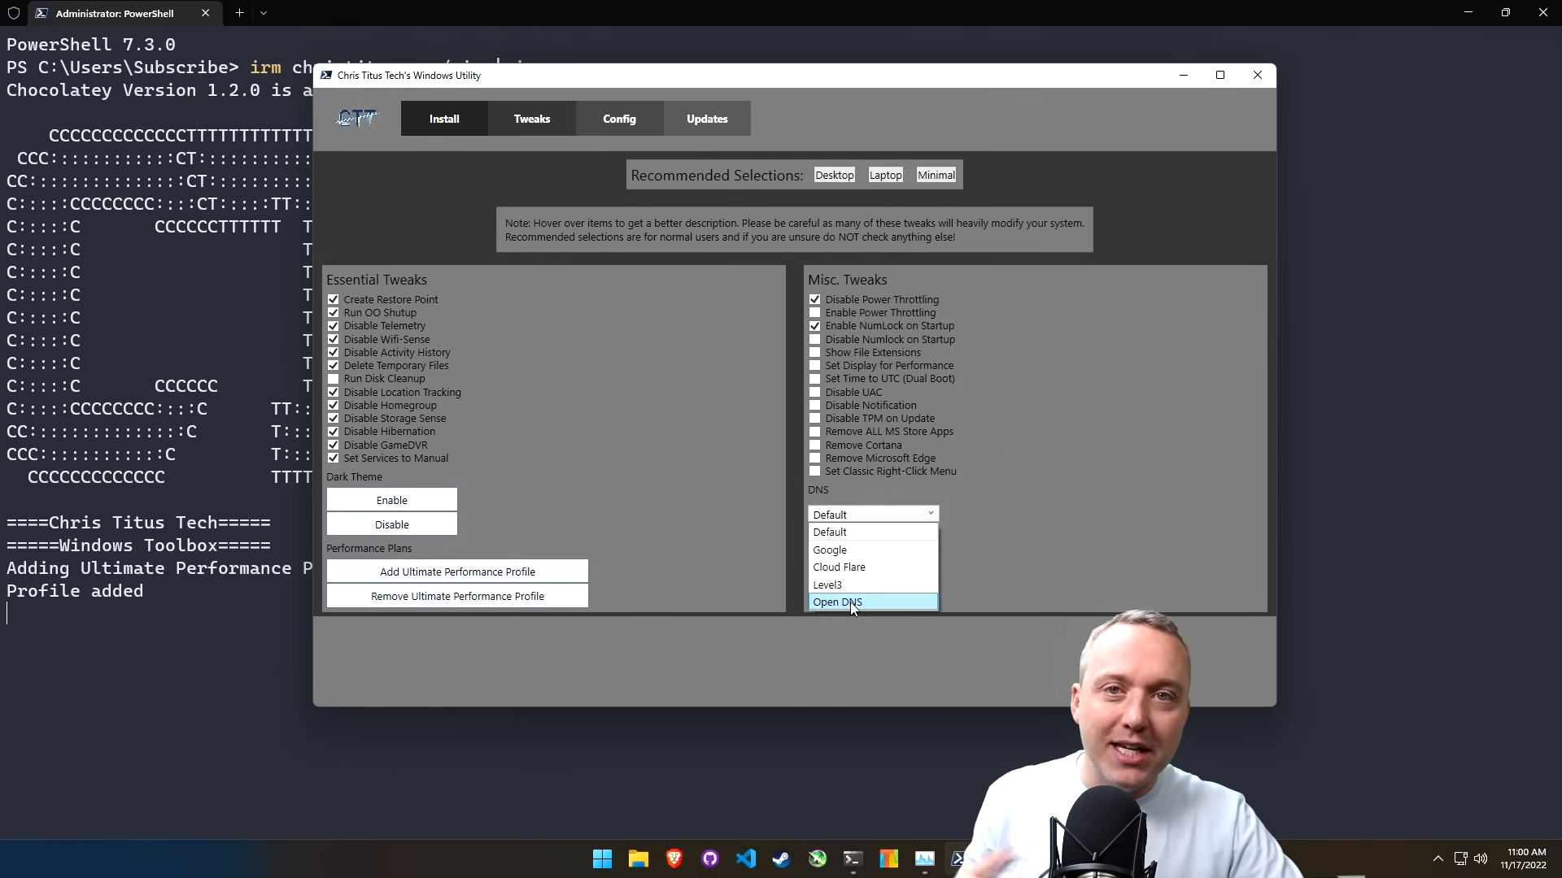
pyautogui.moveTo(872, 567)
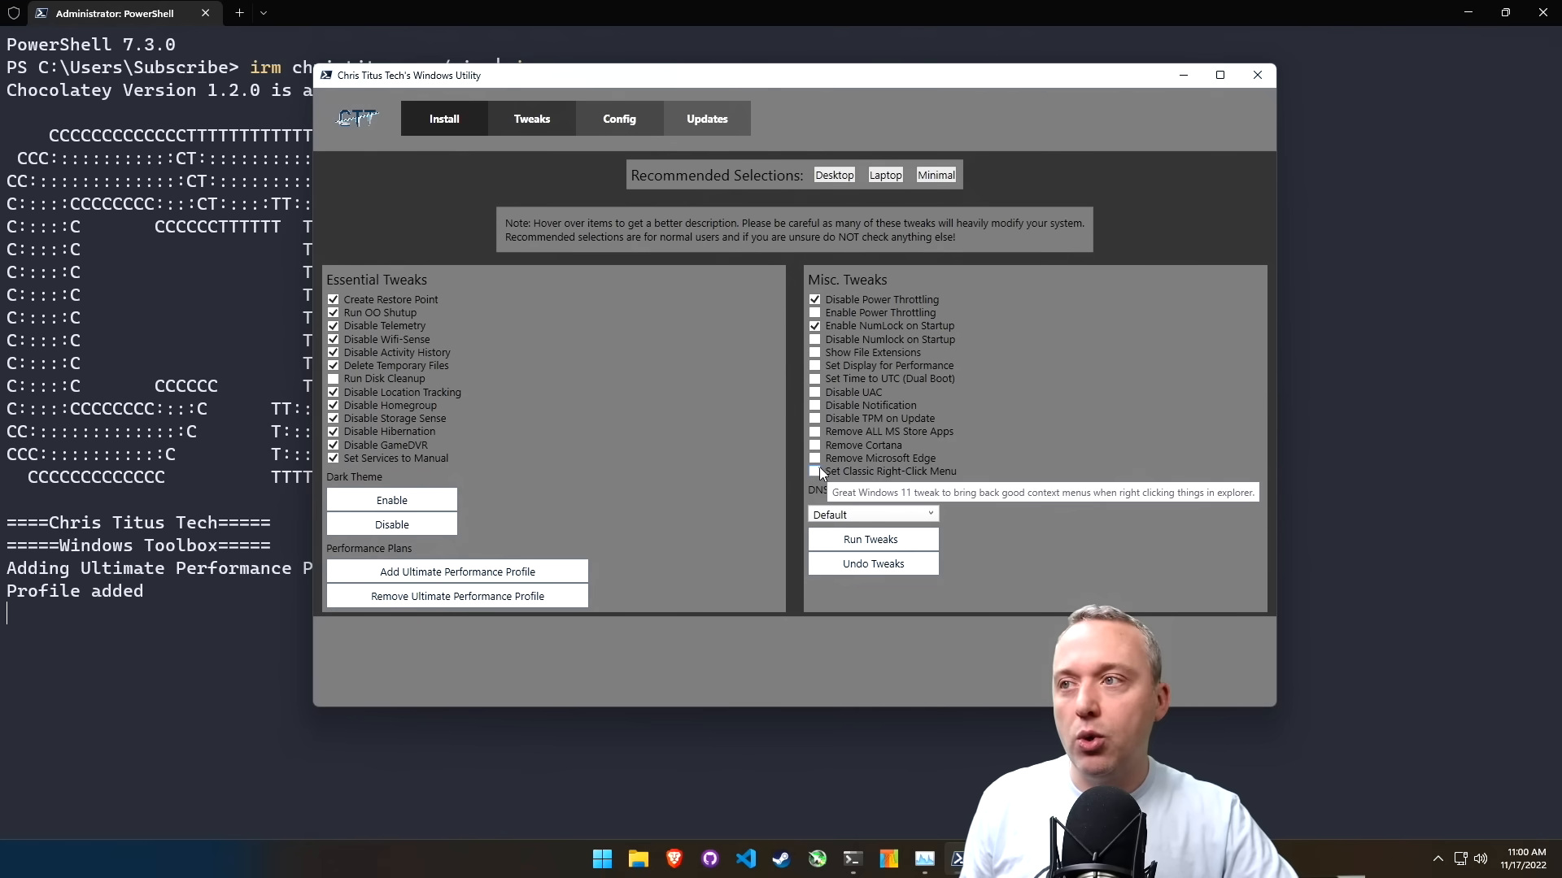
# - Tick Set Classic Right-Click Menu and mark Shell (Expanded Context Menu) for installation
pyautogui.click(814, 470)
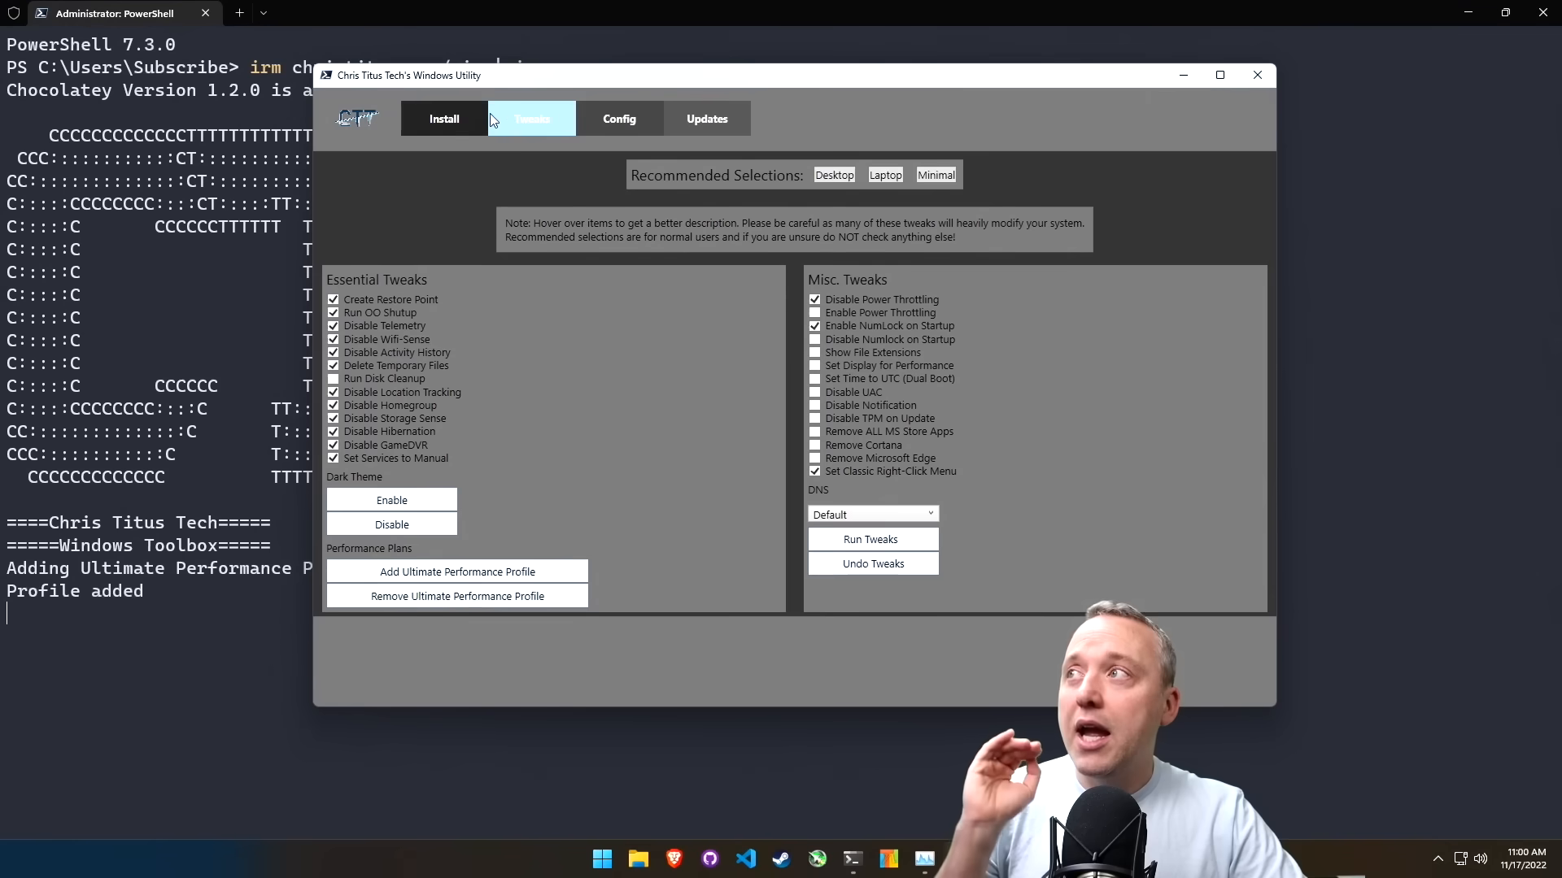
pyautogui.click(443, 118)
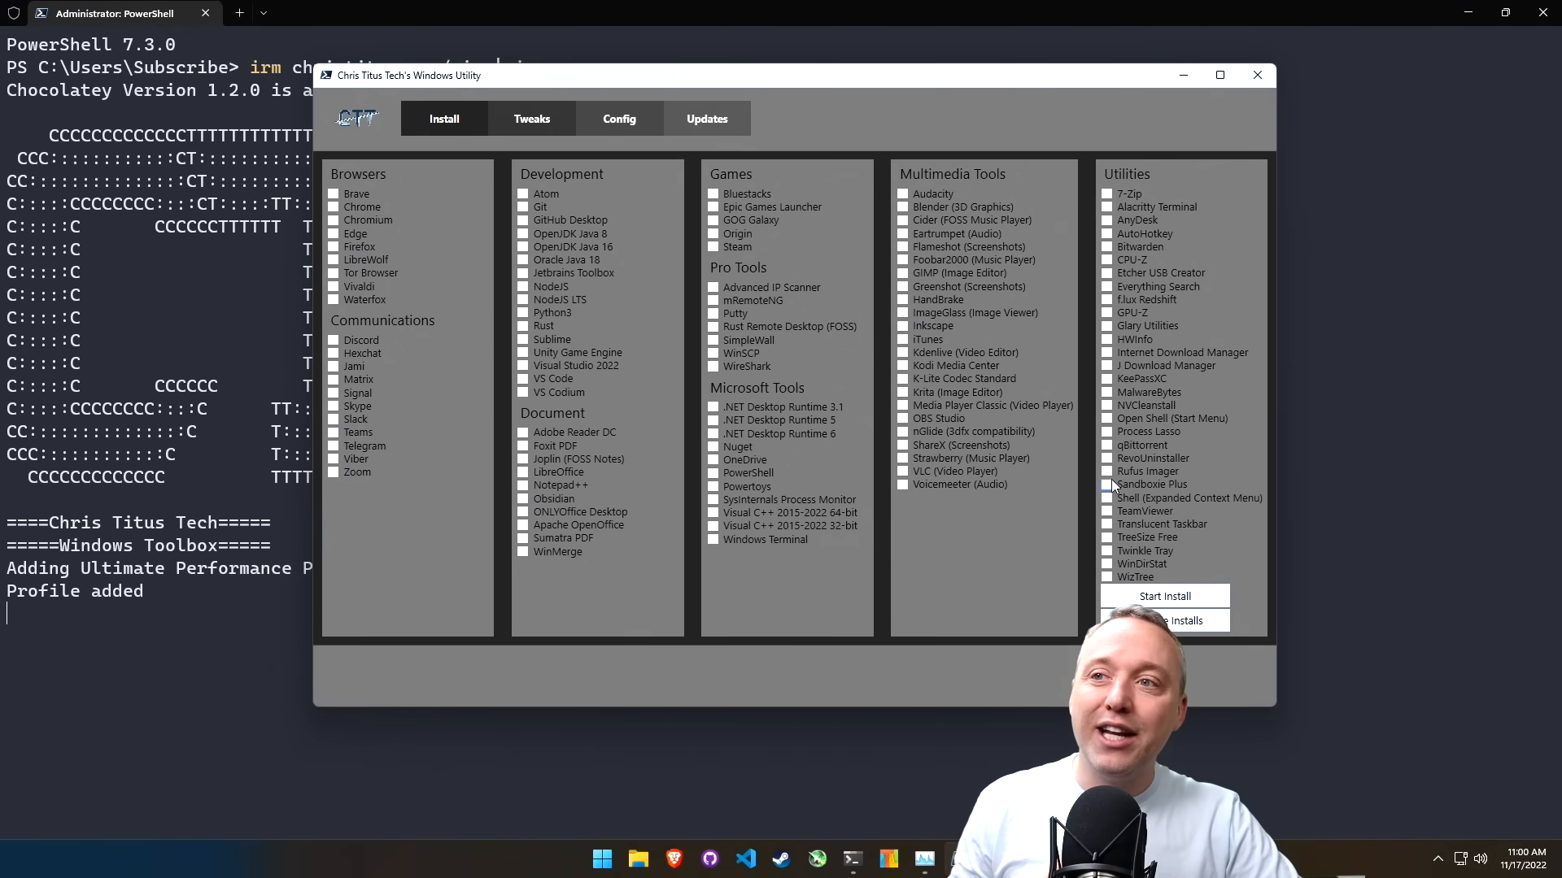
pyautogui.click(1106, 498)
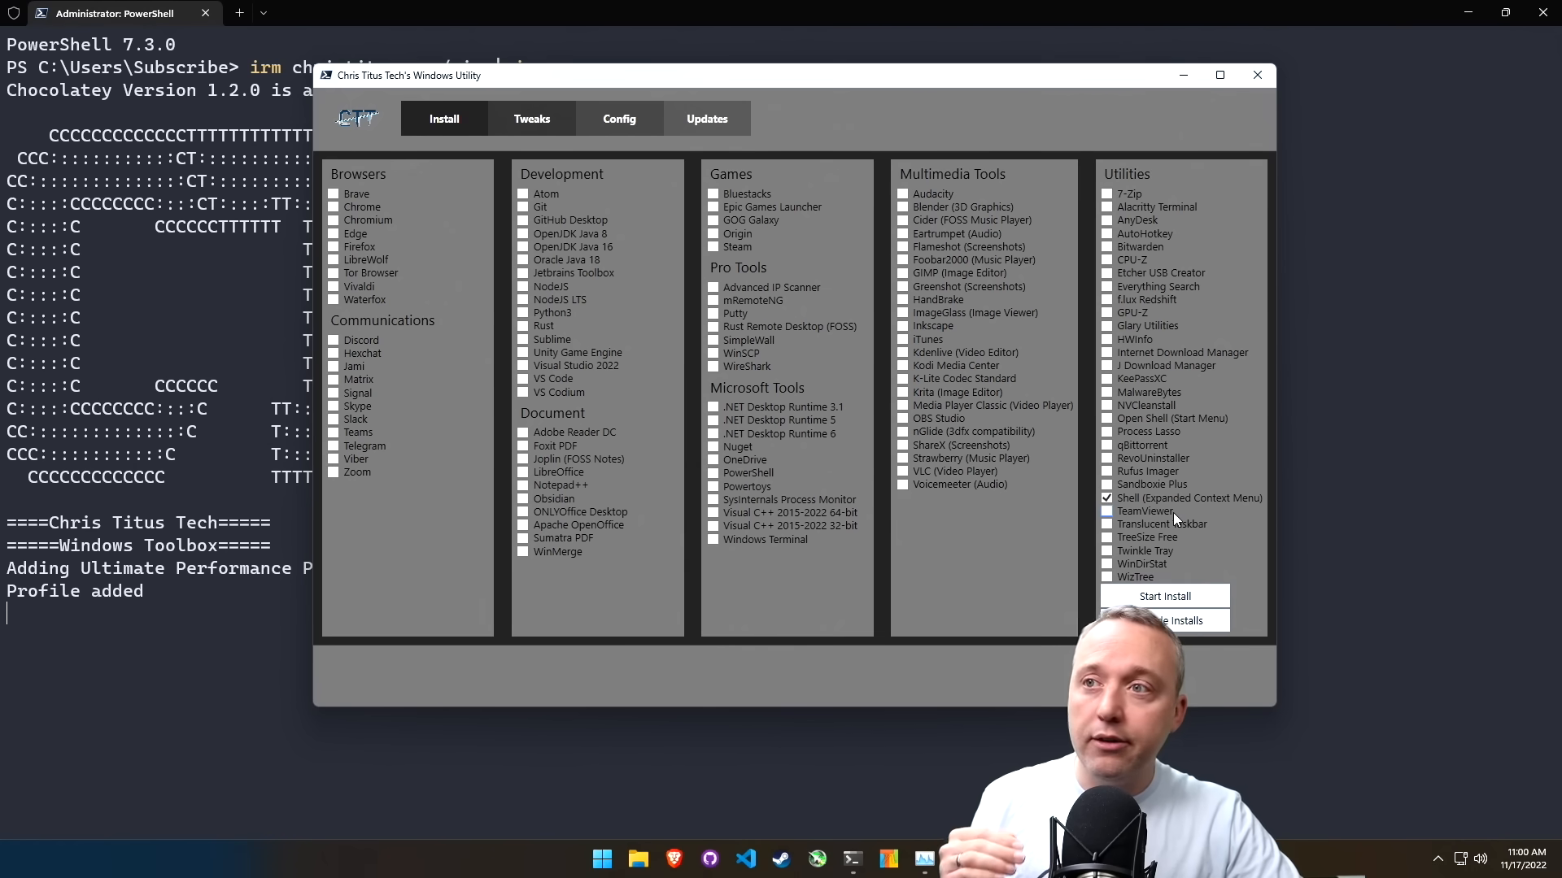
pyautogui.click(601, 858)
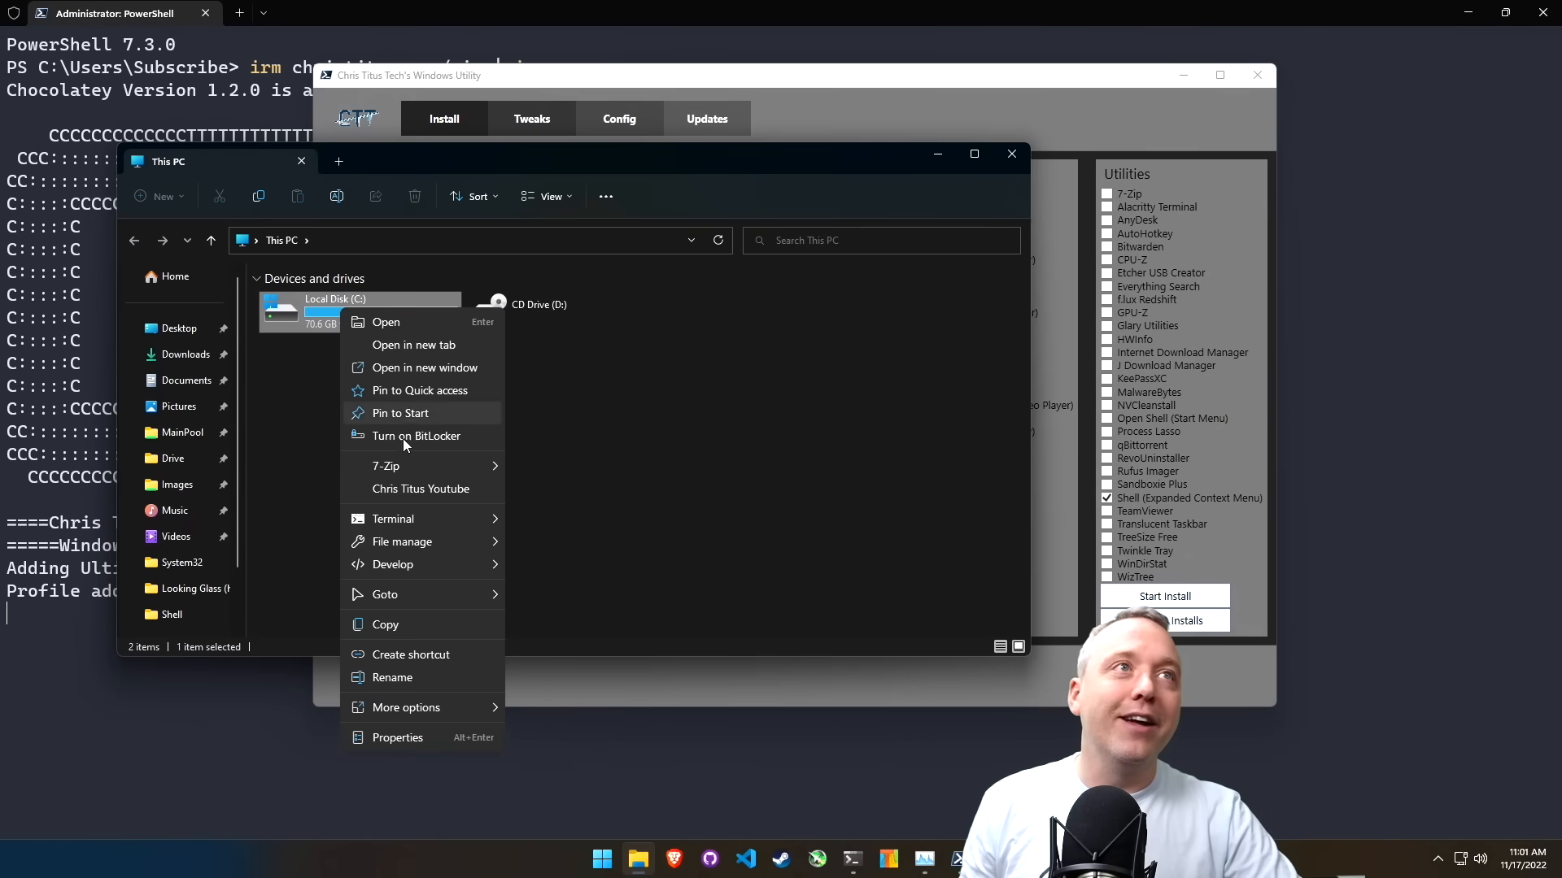
pyautogui.moveTo(392, 564)
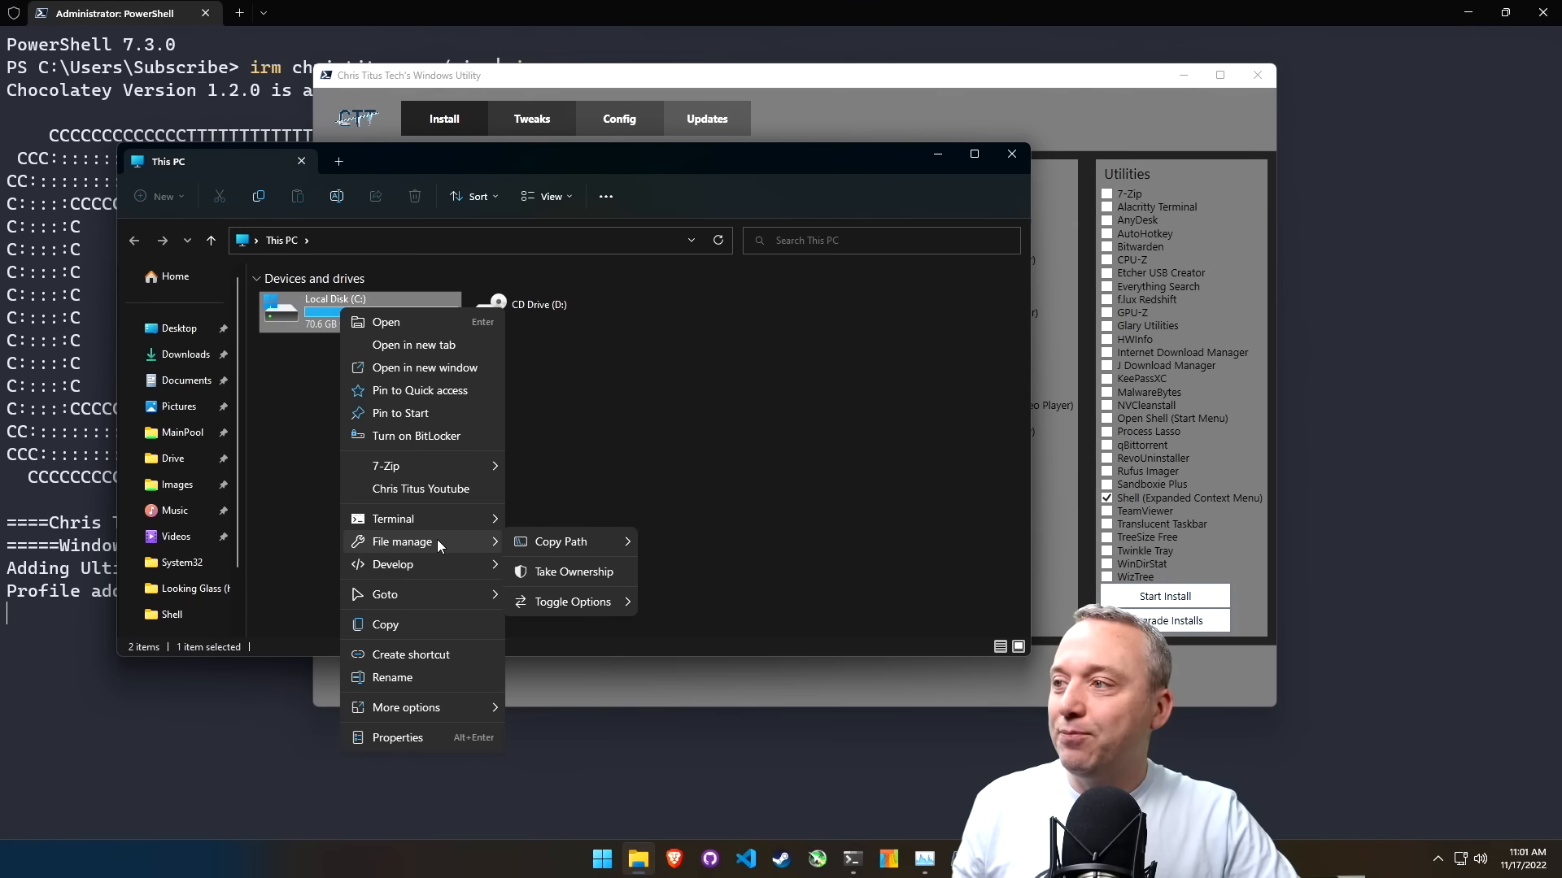
pyautogui.moveTo(458, 558)
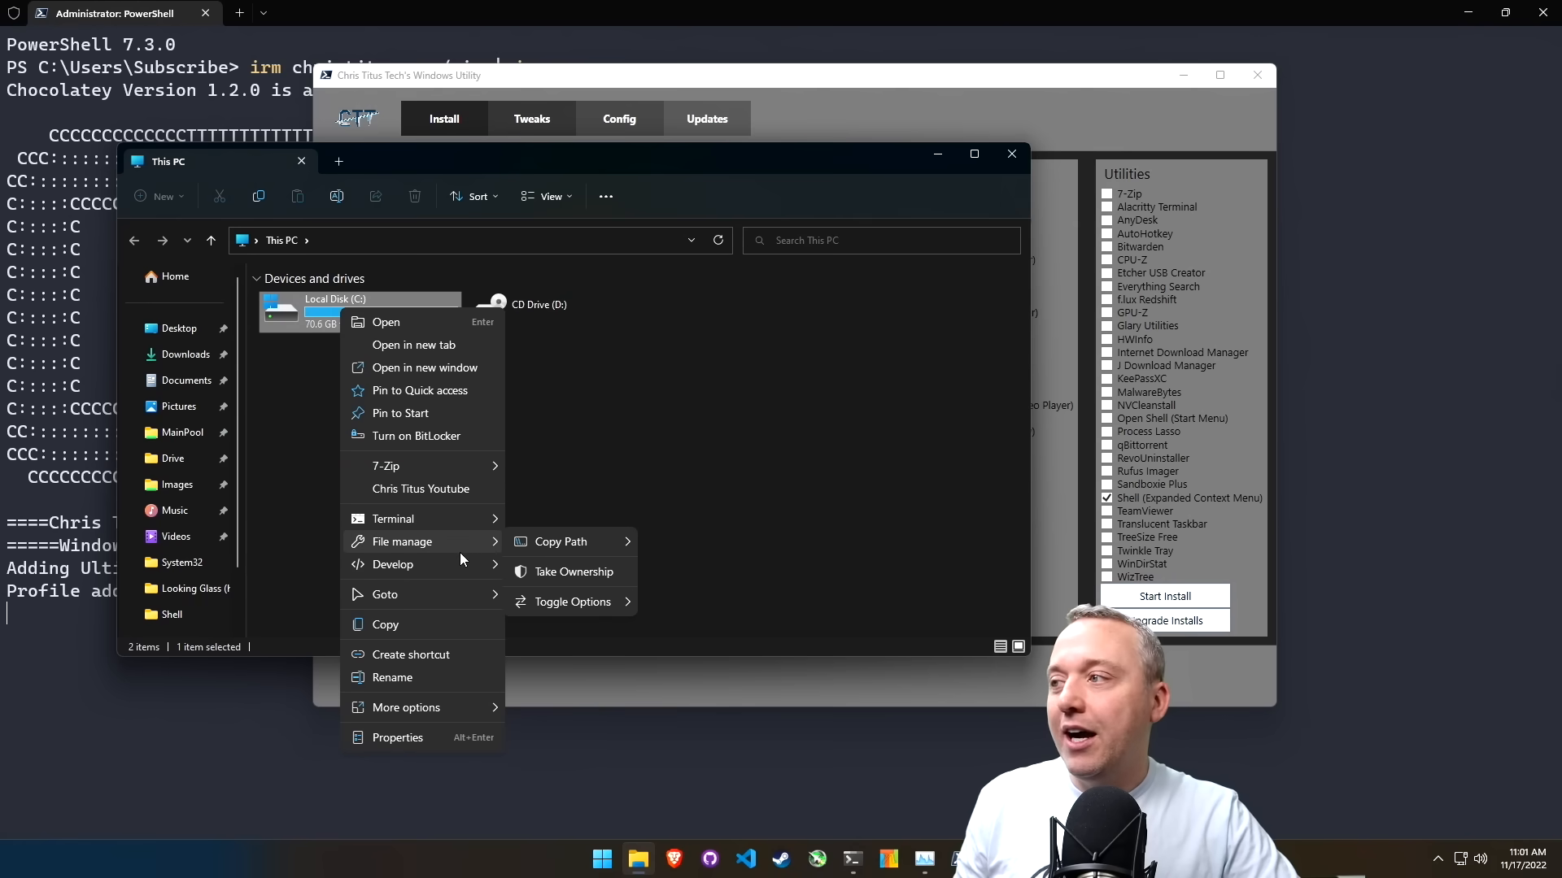
# - Close Local Disk (C:)'s expanded right-click menu by clicking empty space
pyautogui.click(881, 393)
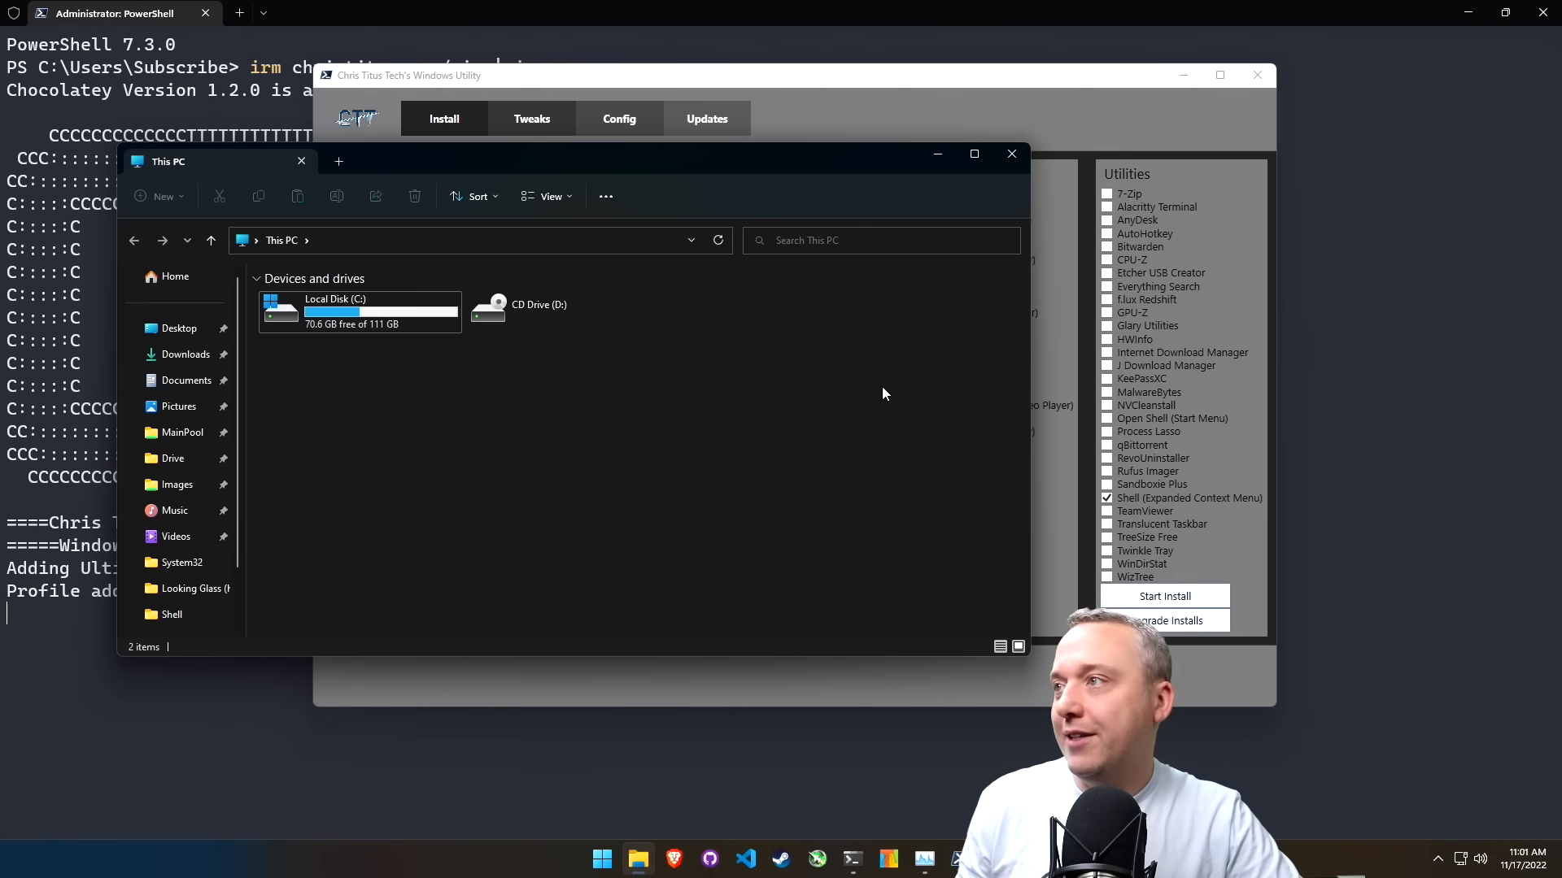
pyautogui.moveTo(900, 445)
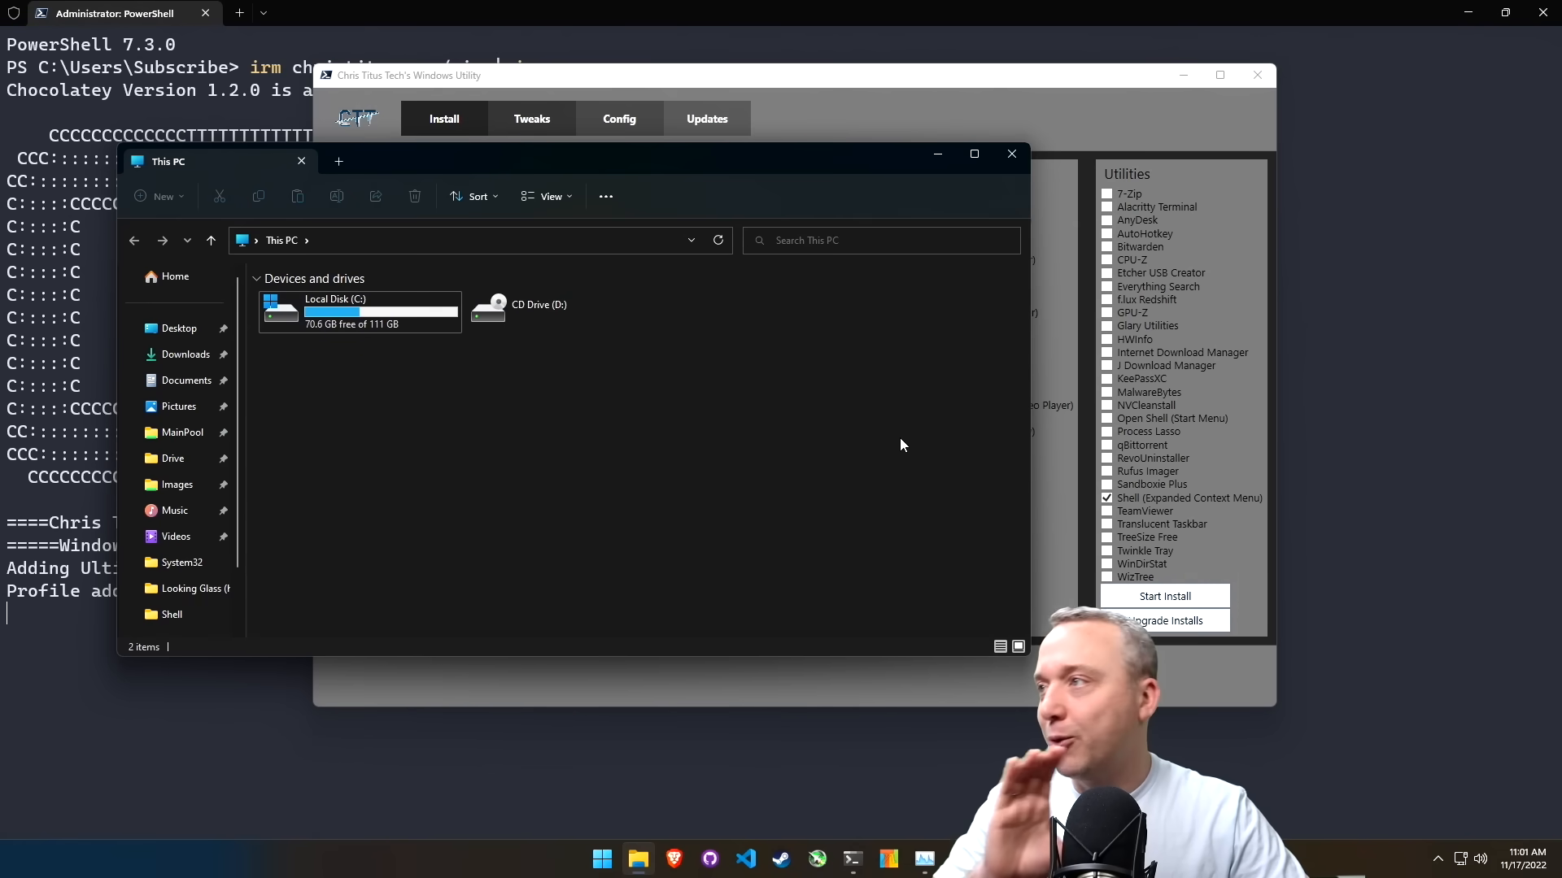
pyautogui.moveTo(917, 361)
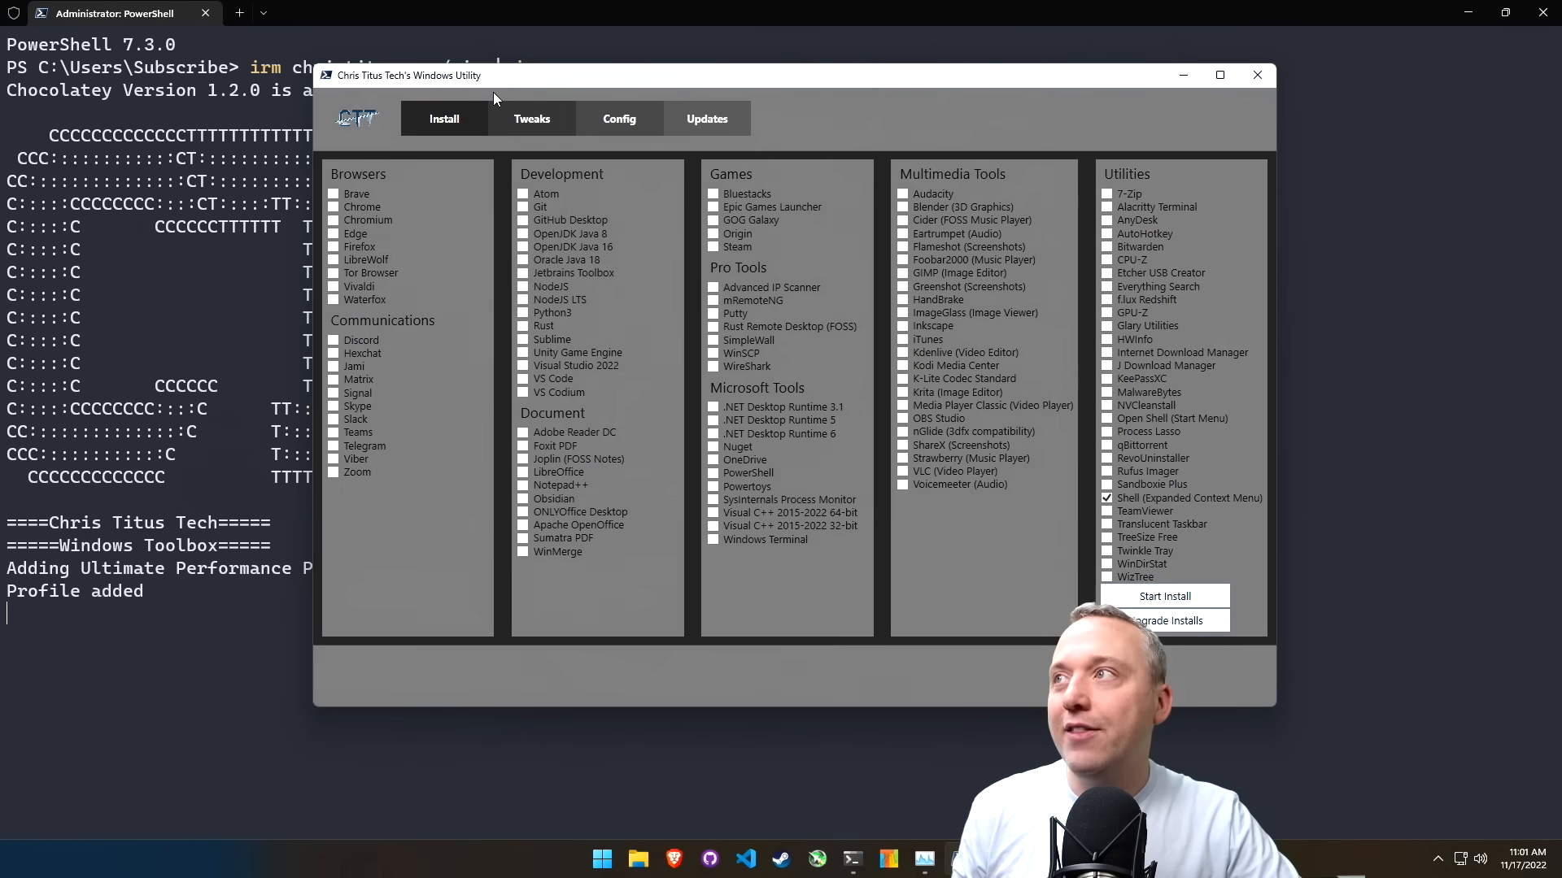
# - Go from Tweaks to the Config page listing Features, Fixes and Legacy Windows Panels
pyautogui.click(532, 119)
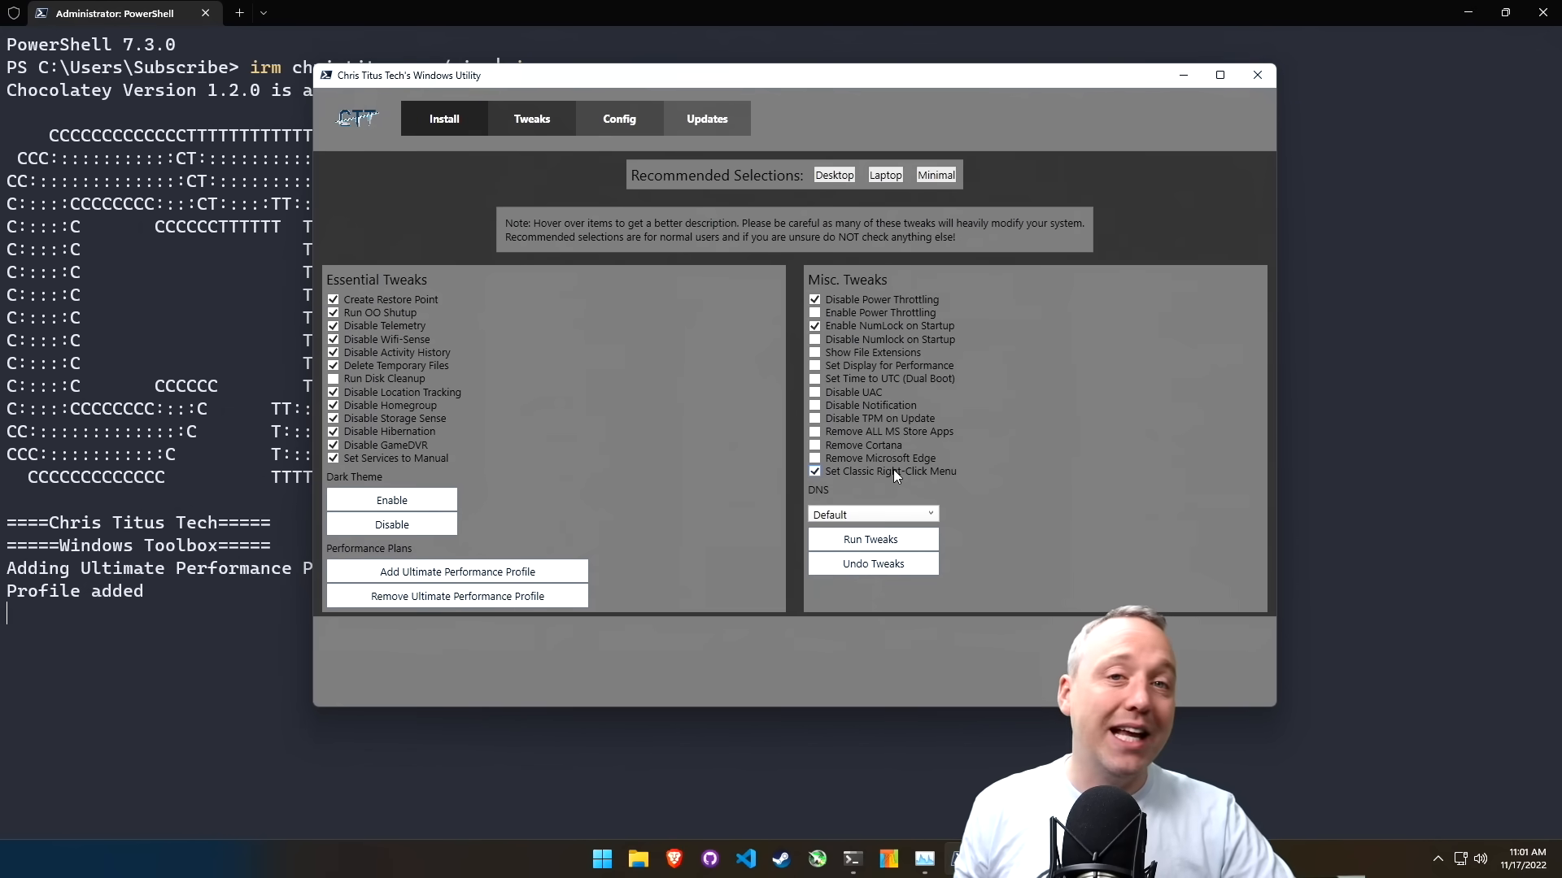
pyautogui.click(443, 119)
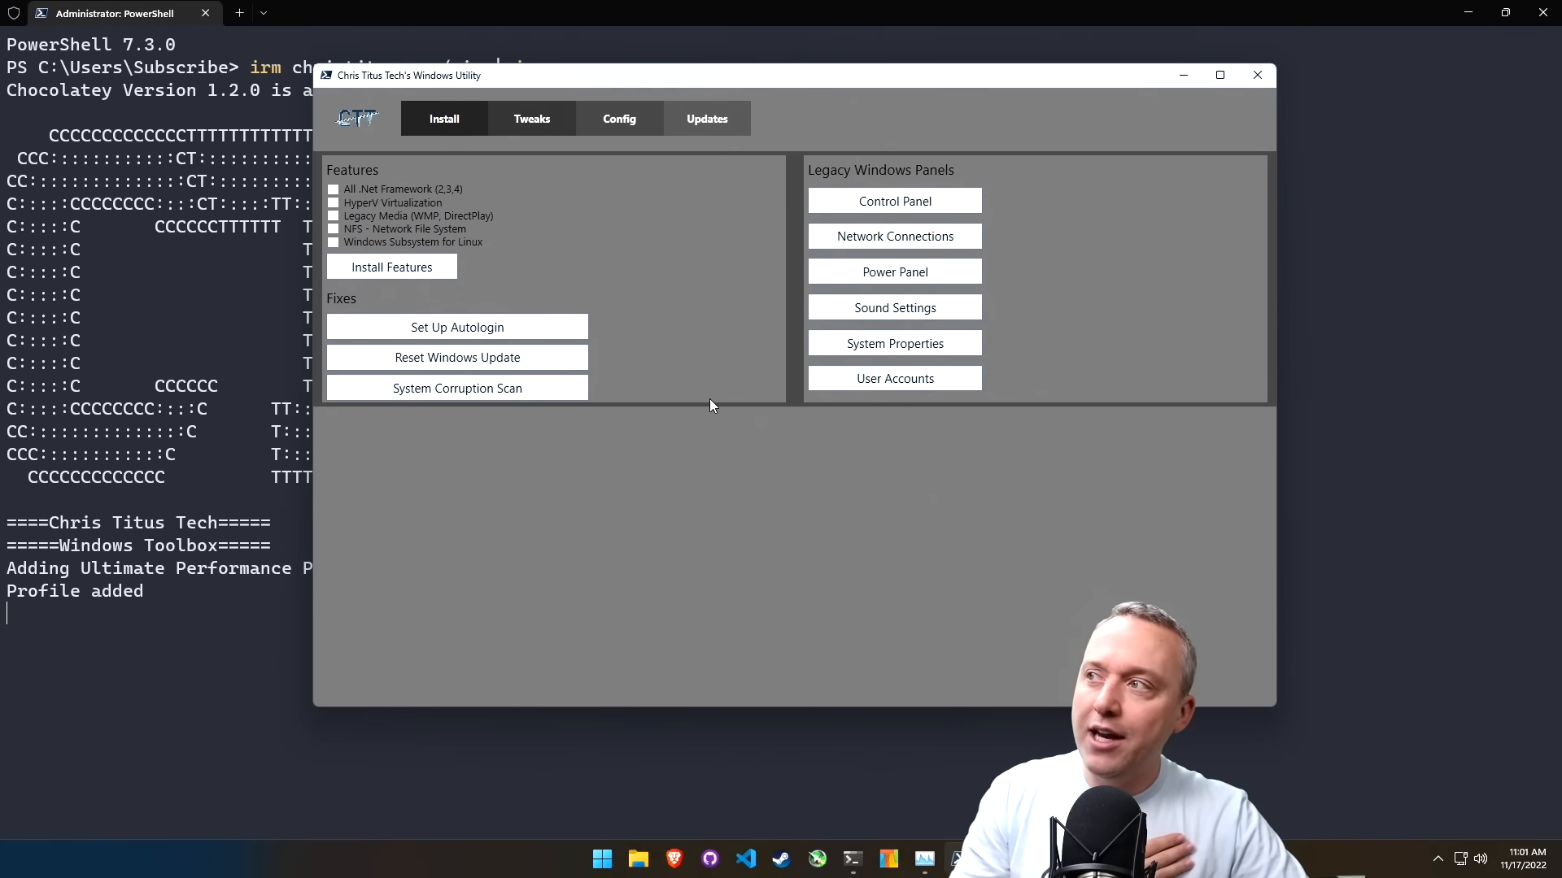
pyautogui.moveTo(457, 327)
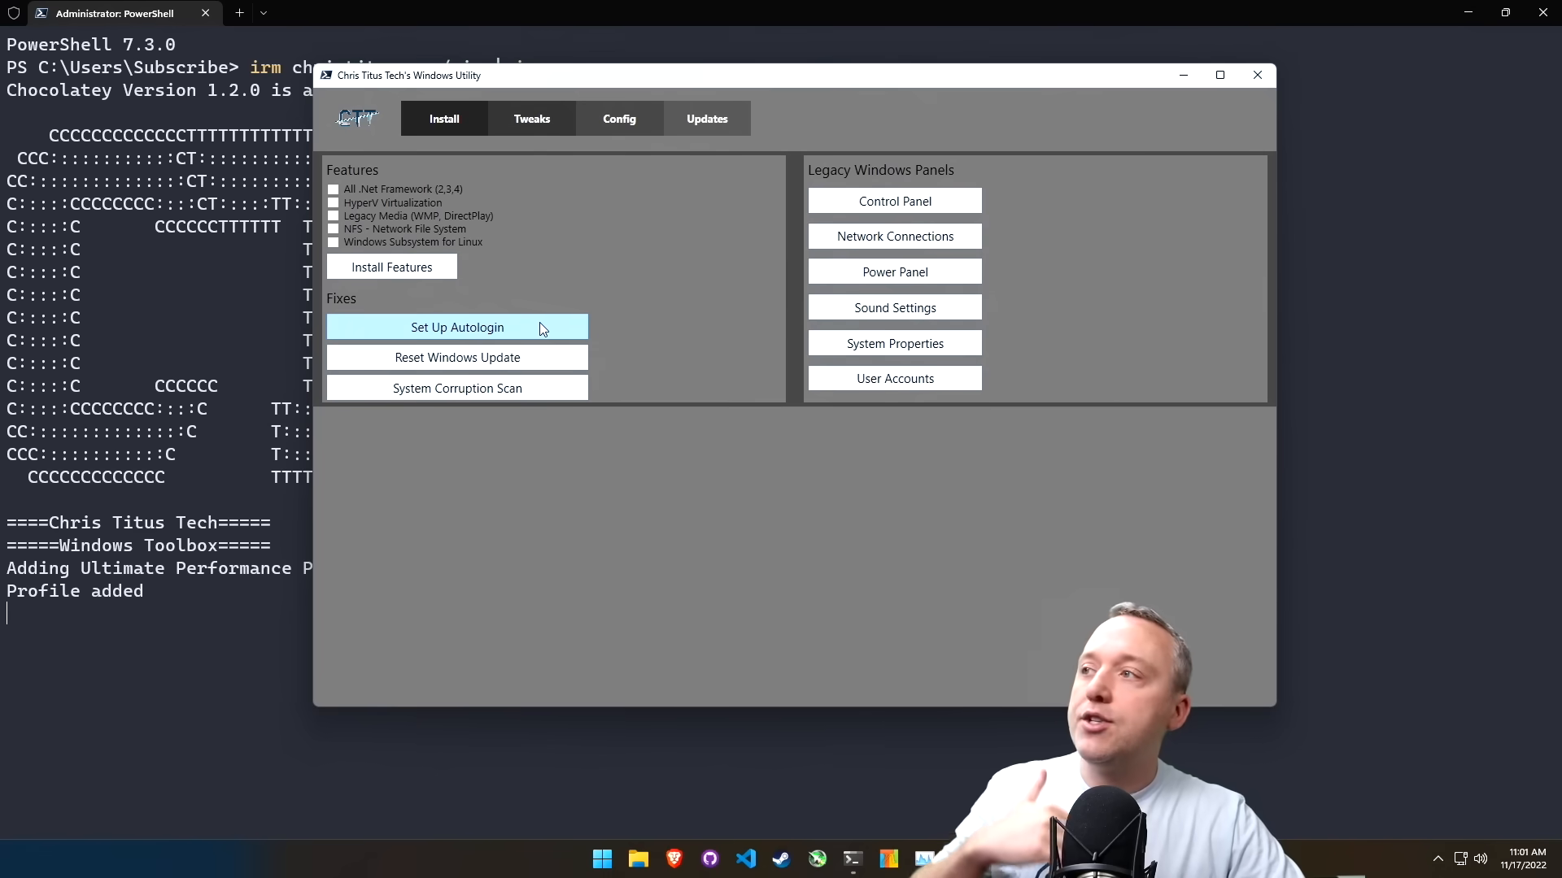
pyautogui.moveTo(553, 333)
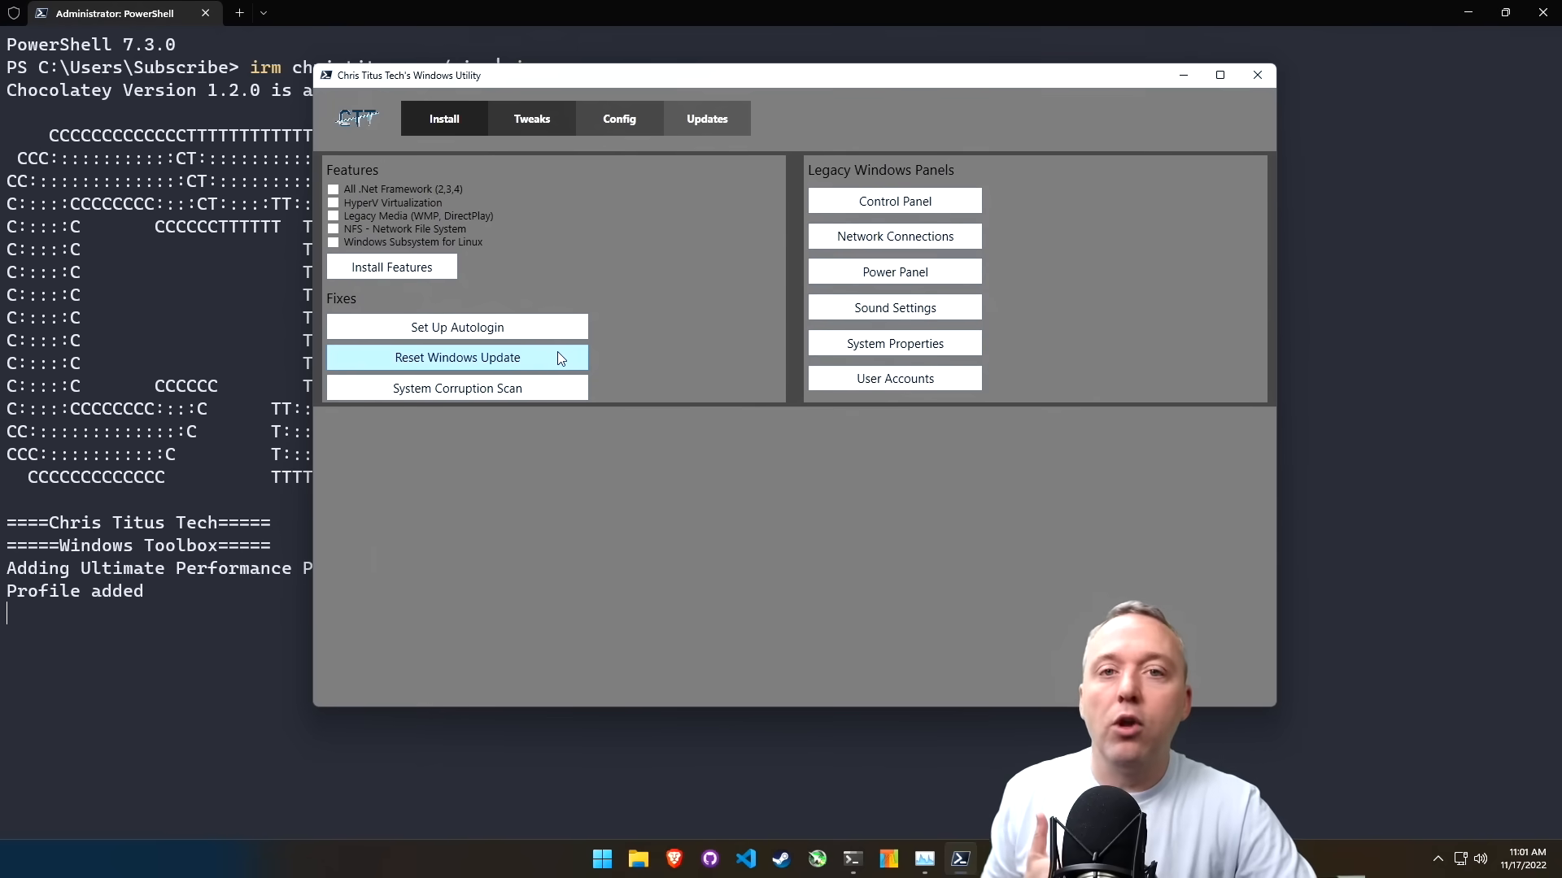
pyautogui.moveTo(456, 327)
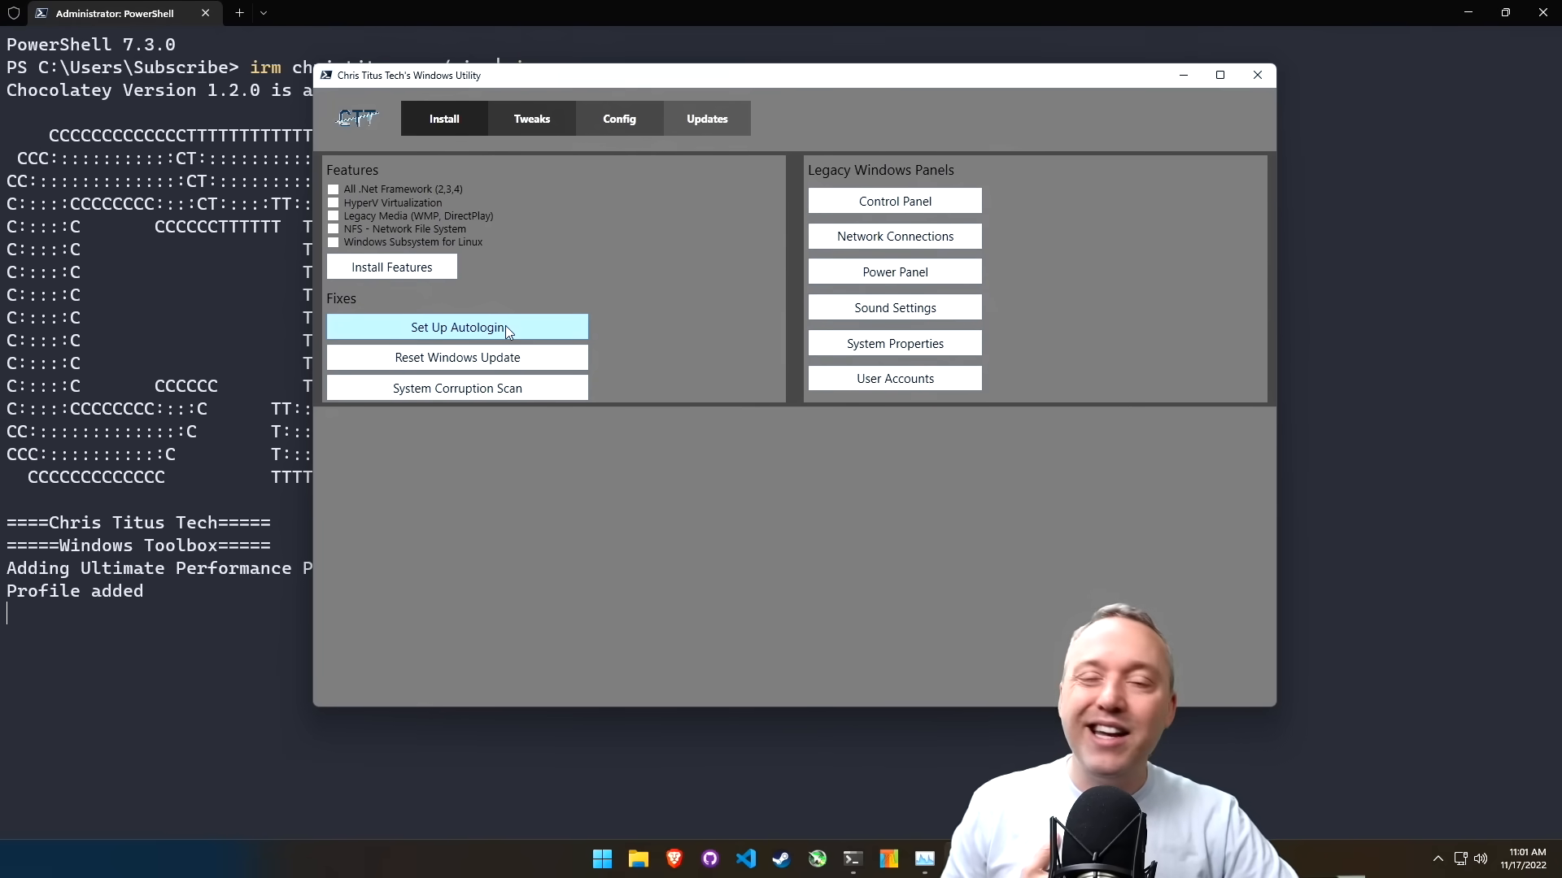
pyautogui.moveTo(602, 319)
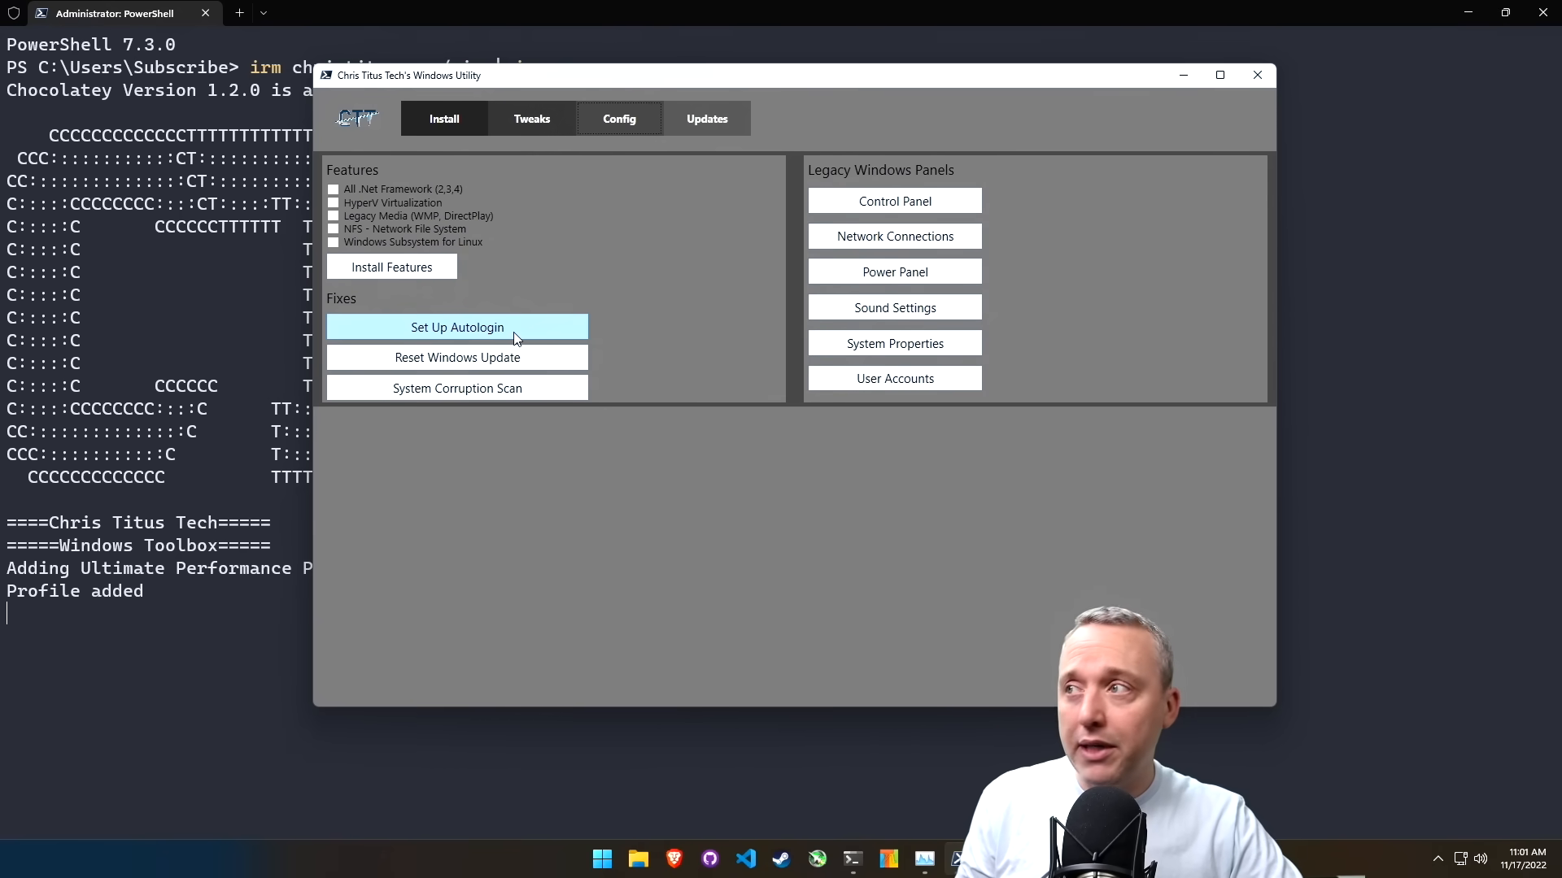
pyautogui.moveTo(457, 357)
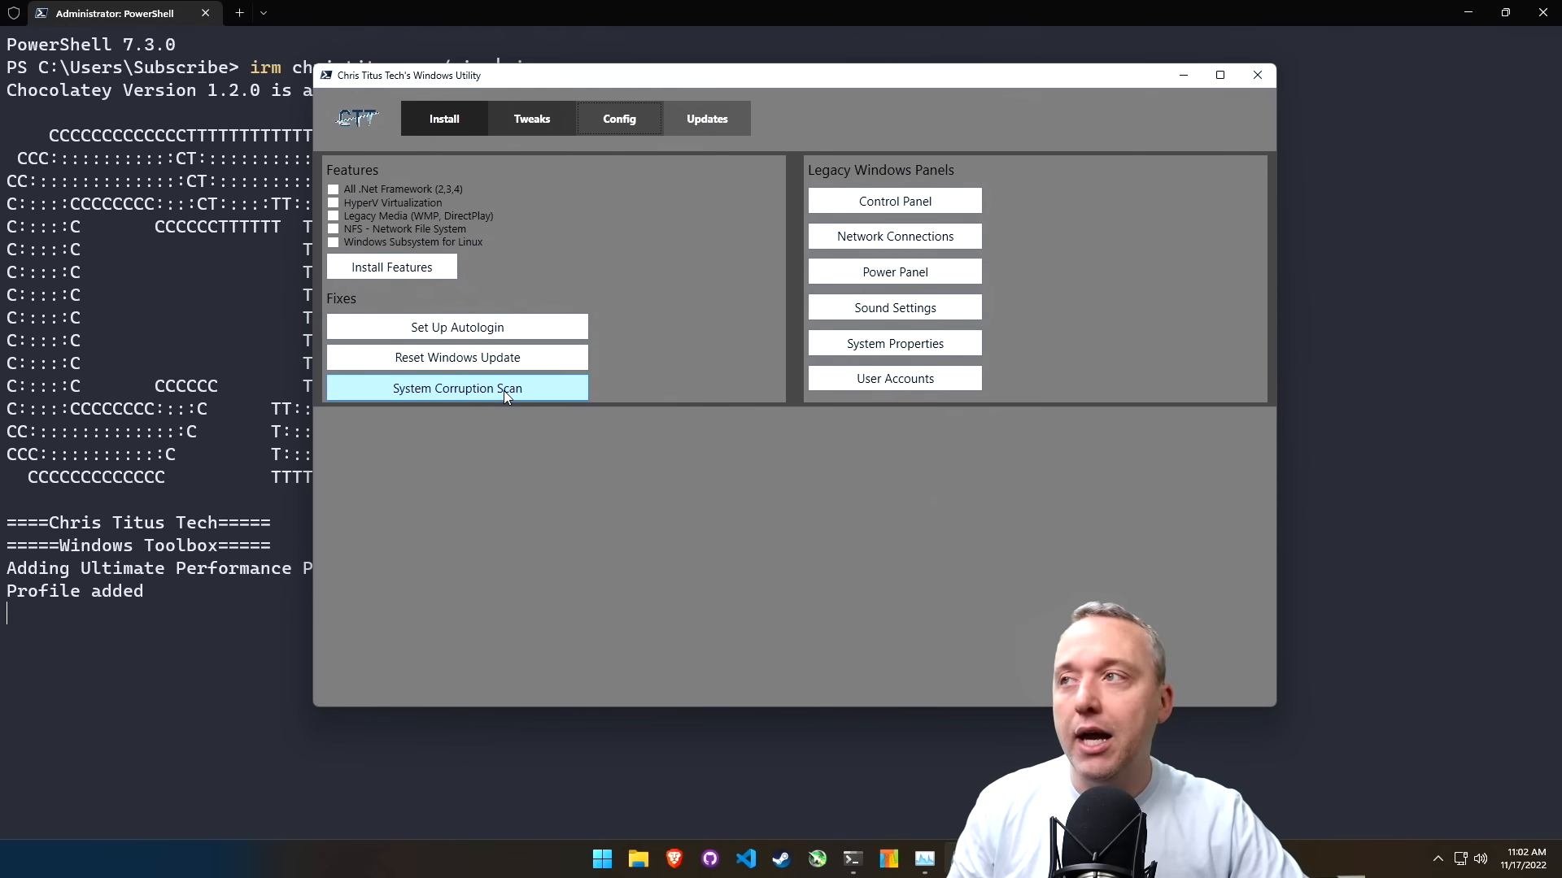
pyautogui.click(893, 200)
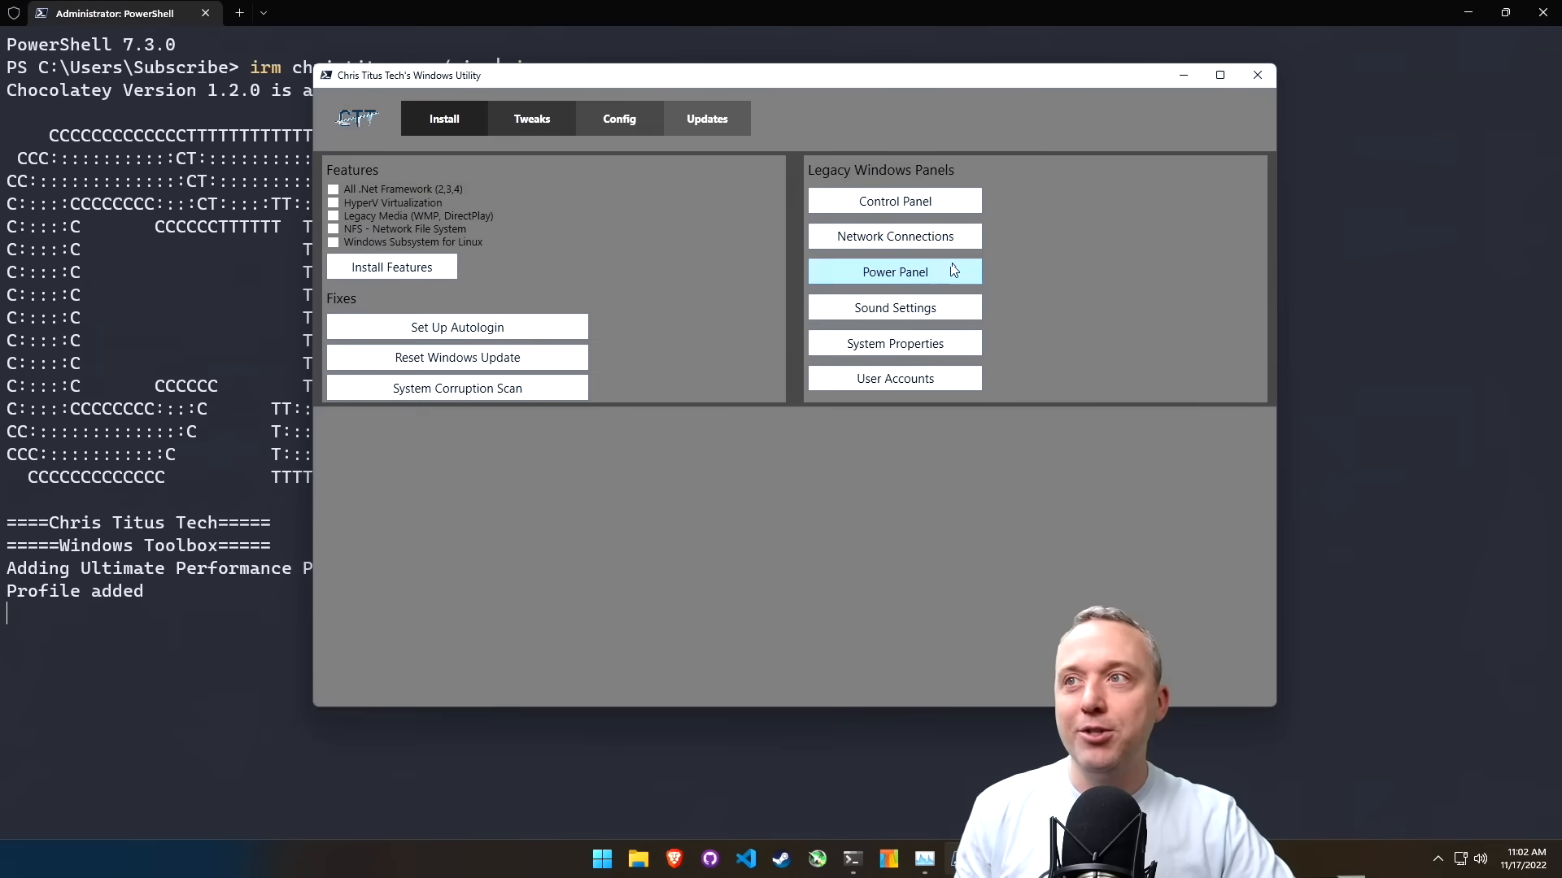
pyautogui.moveTo(1143, 335)
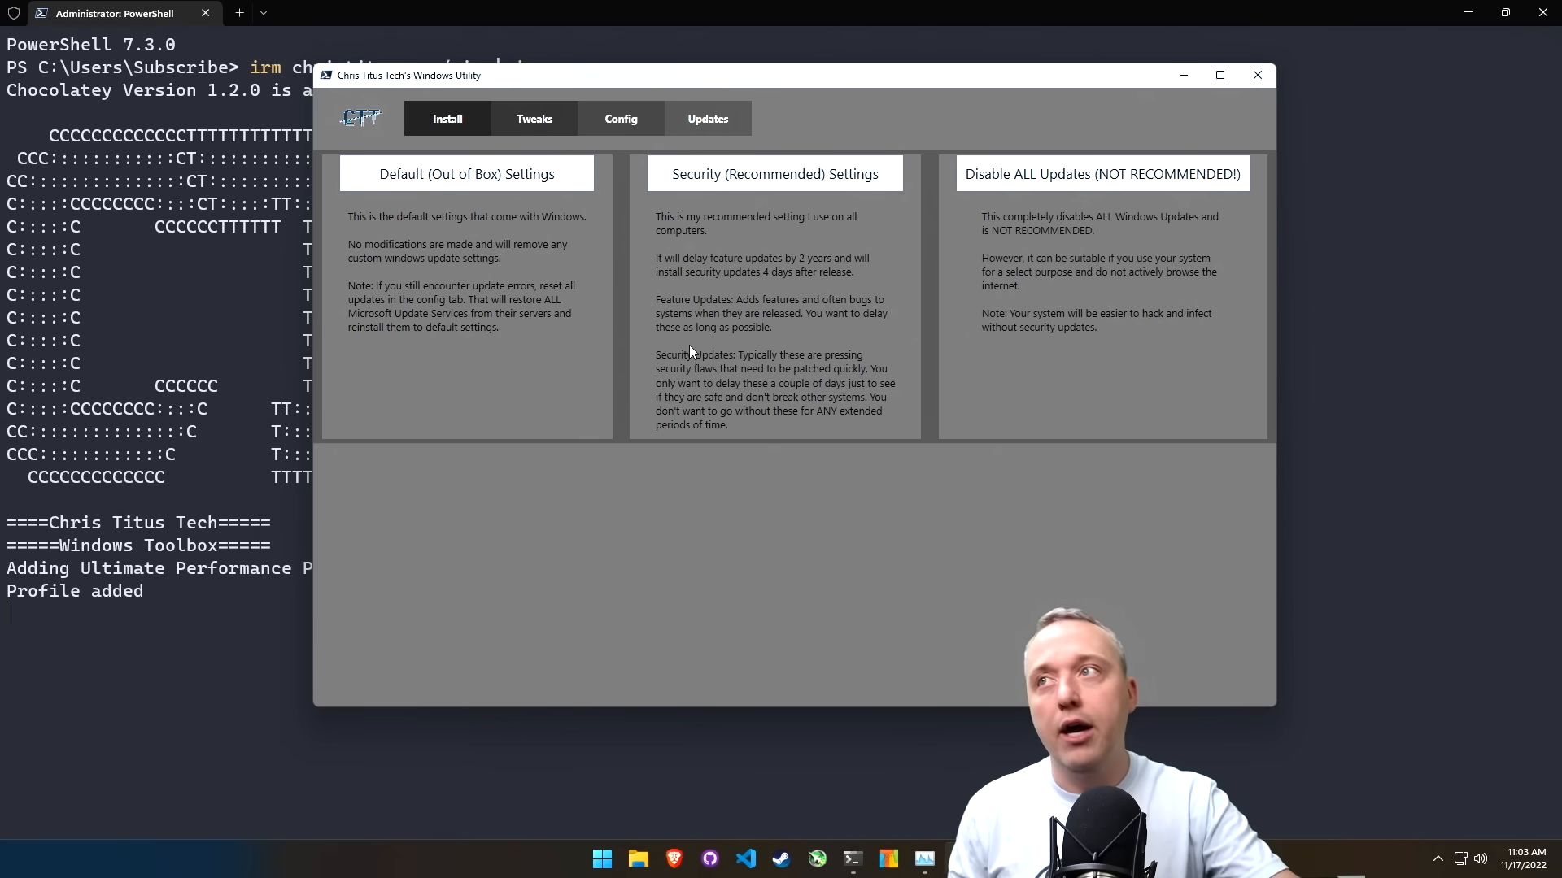
pyautogui.moveTo(772, 173)
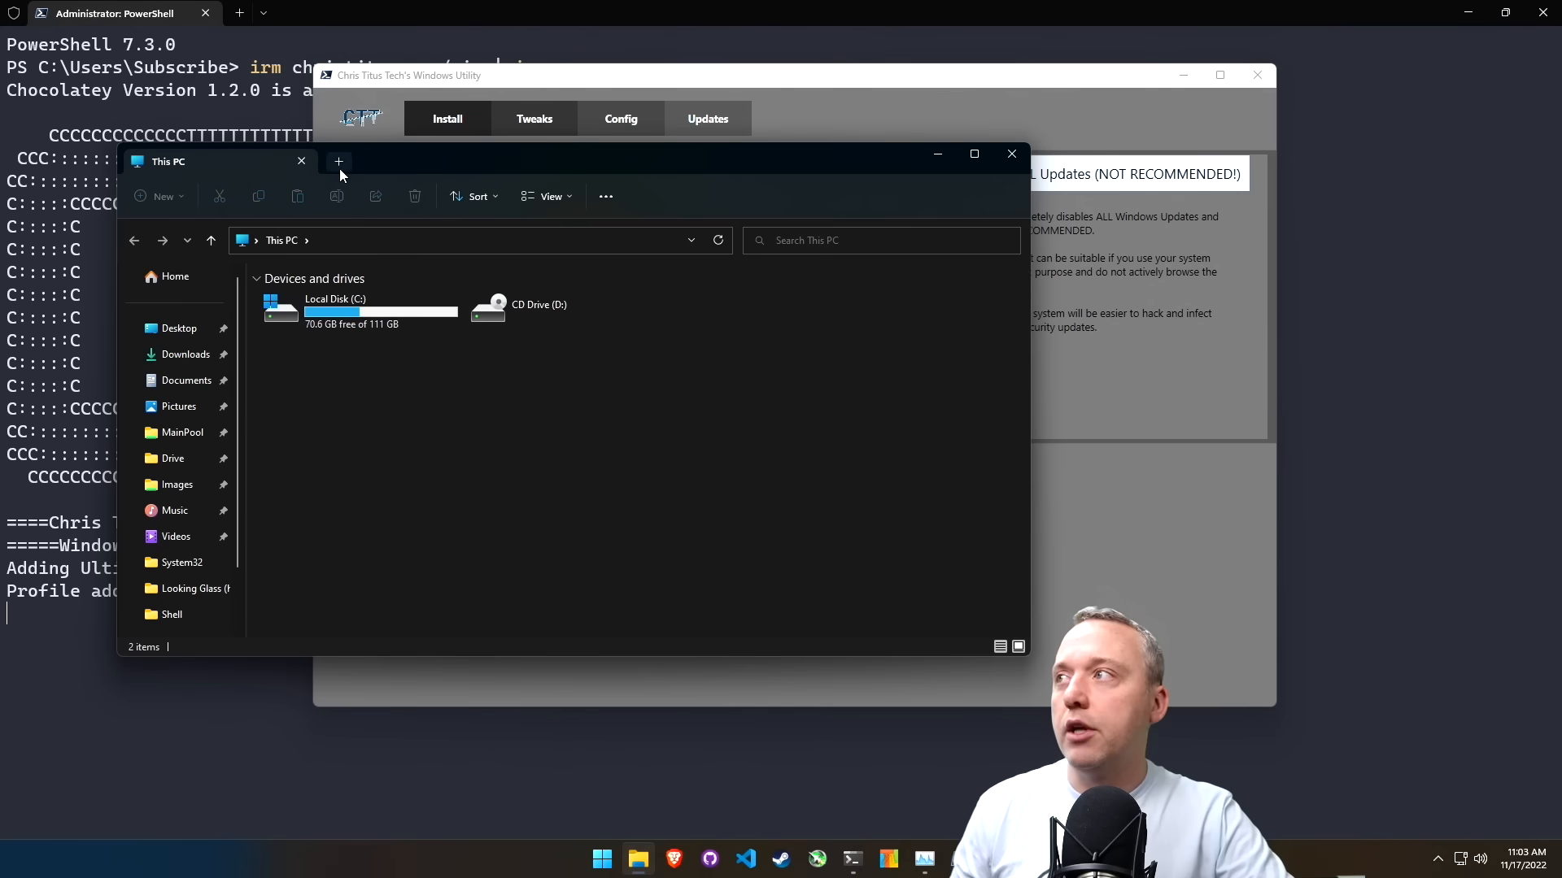
pyautogui.click(337, 161)
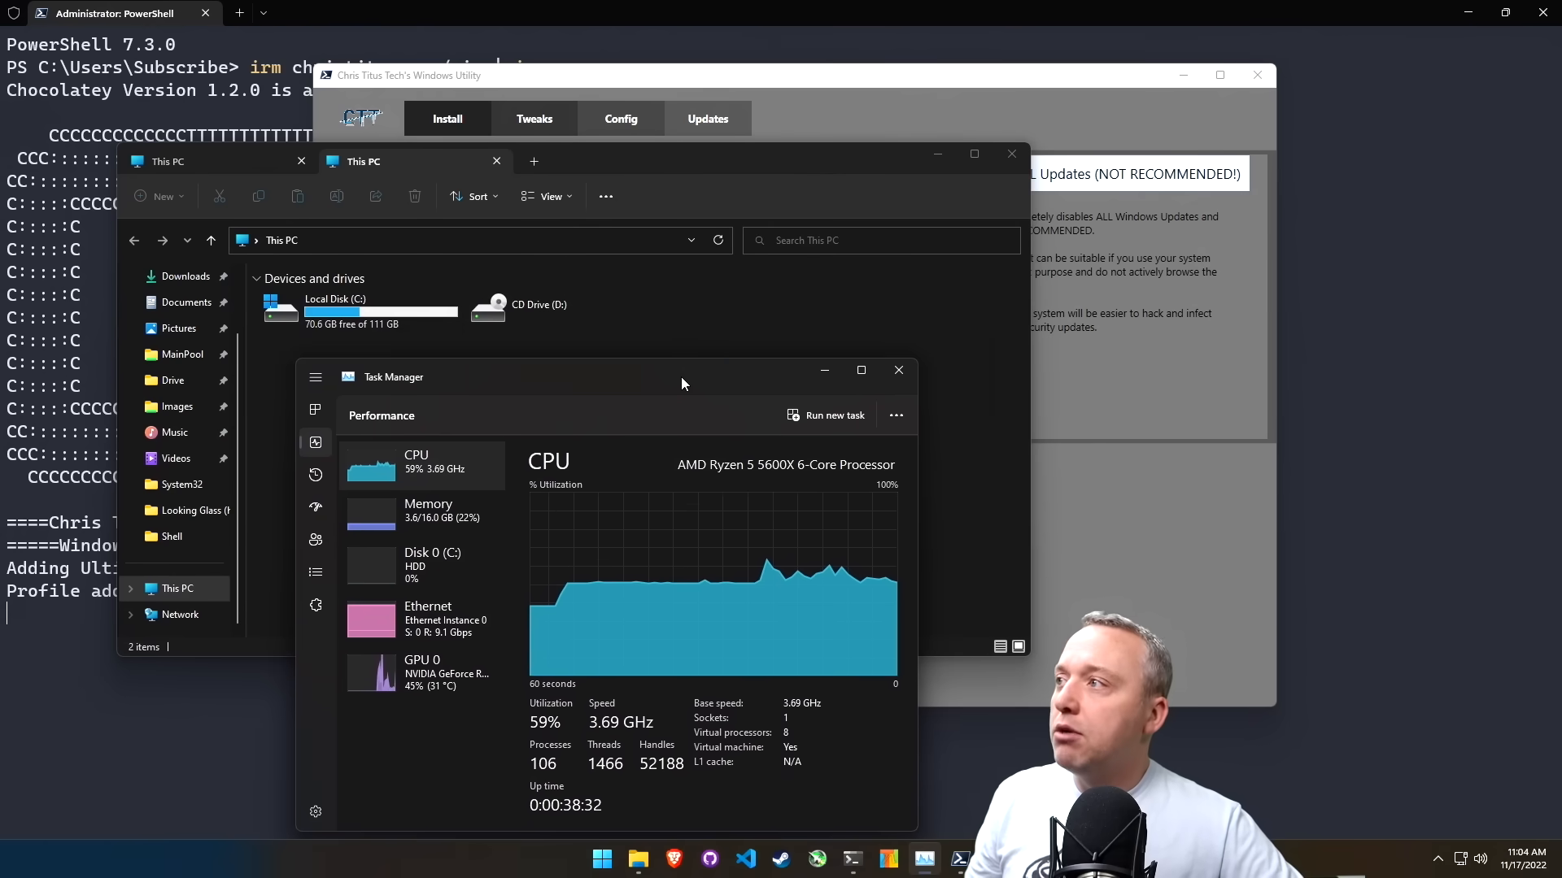
pyautogui.moveTo(897, 369)
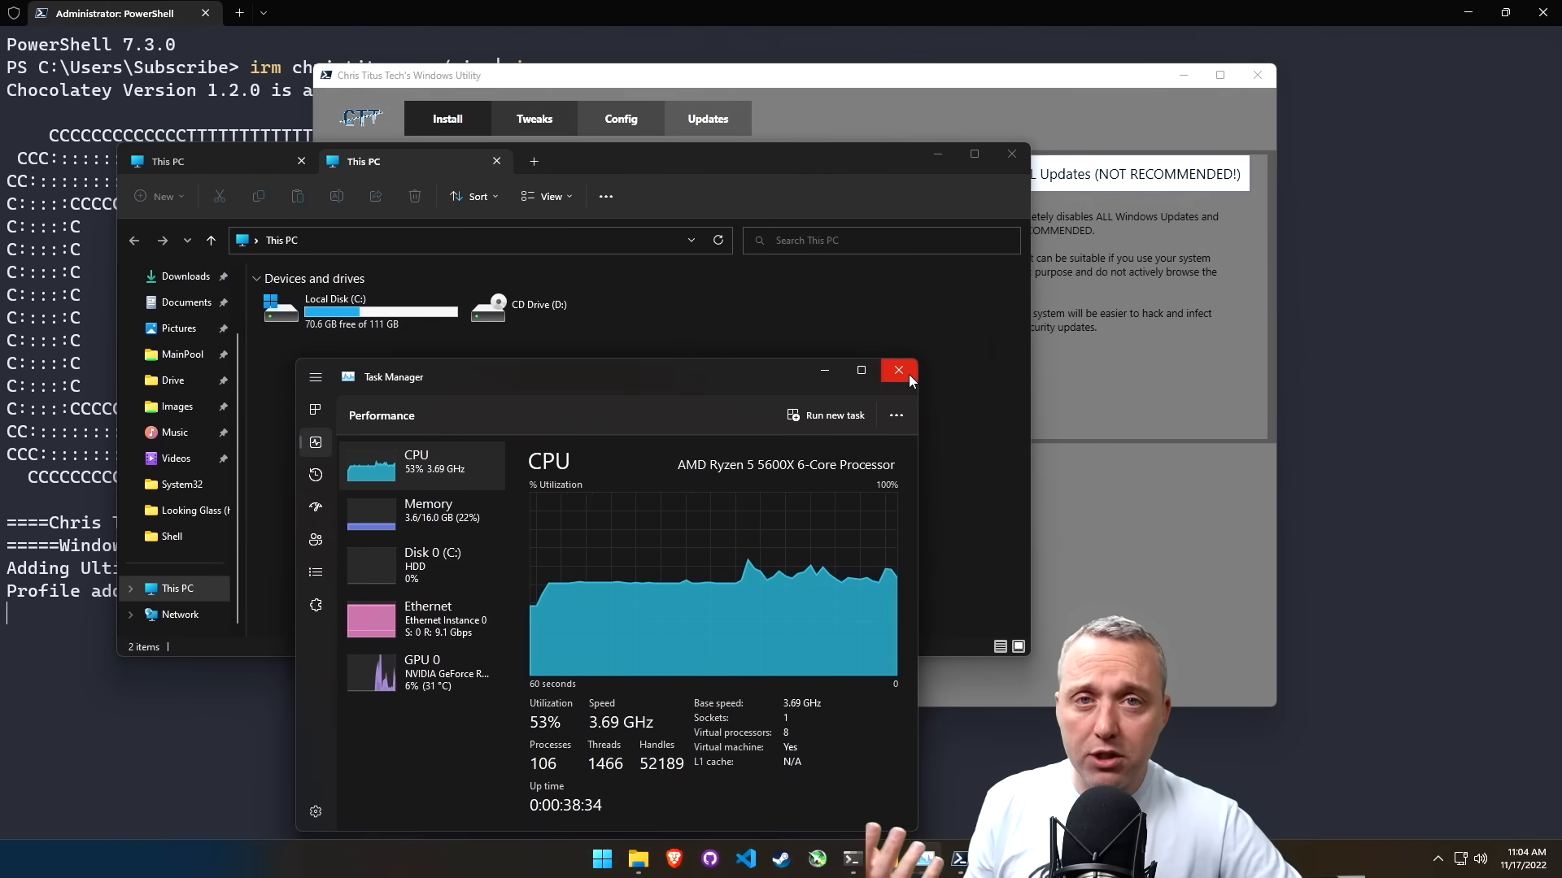
pyautogui.moveTo(897, 370)
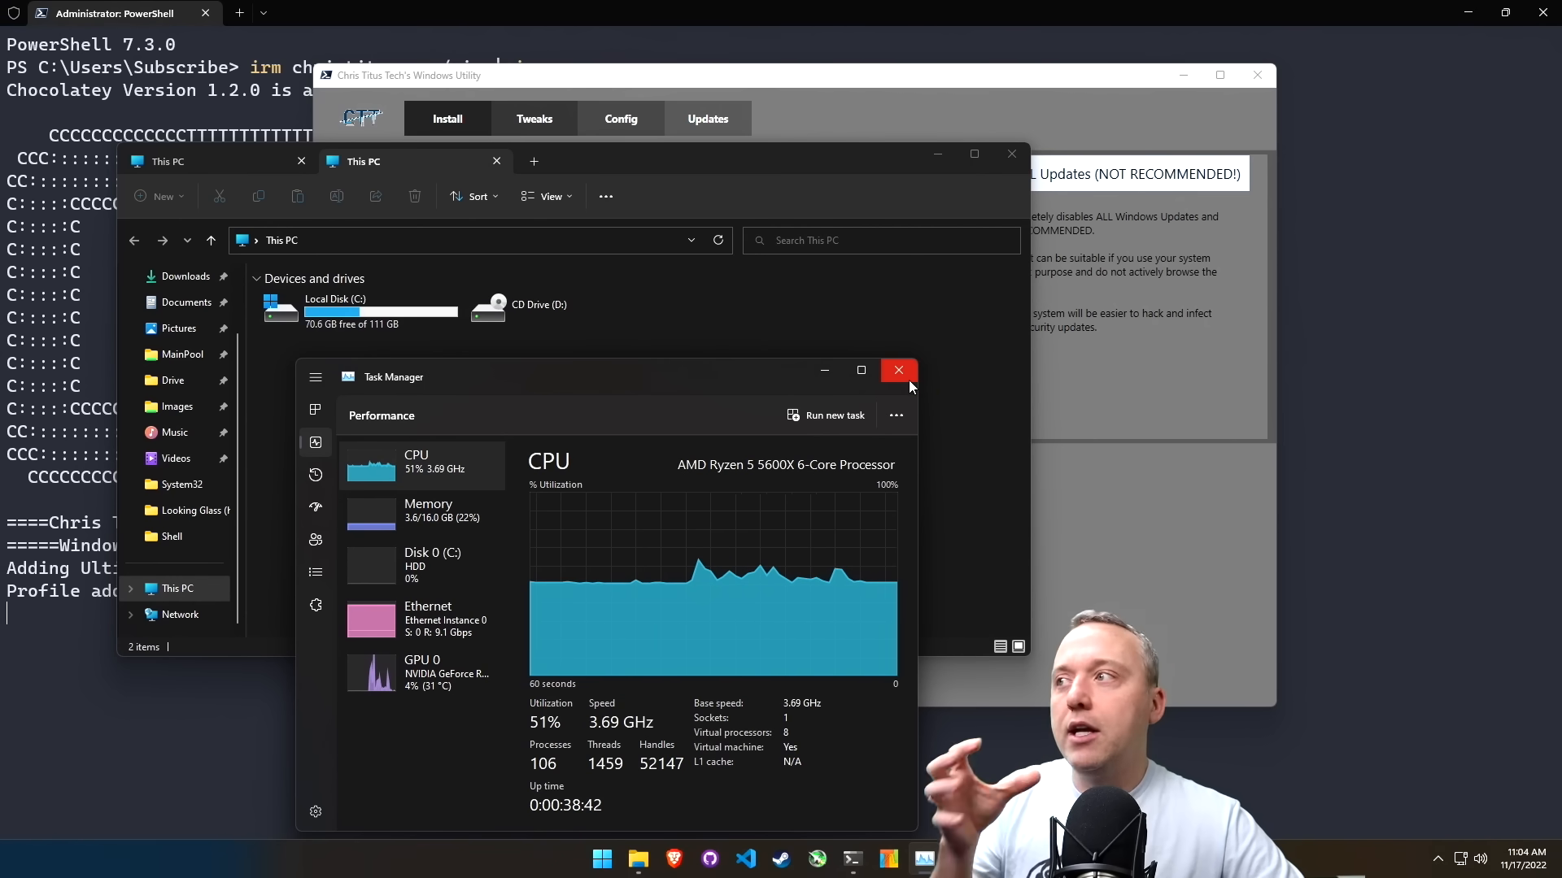
pyautogui.click(897, 370)
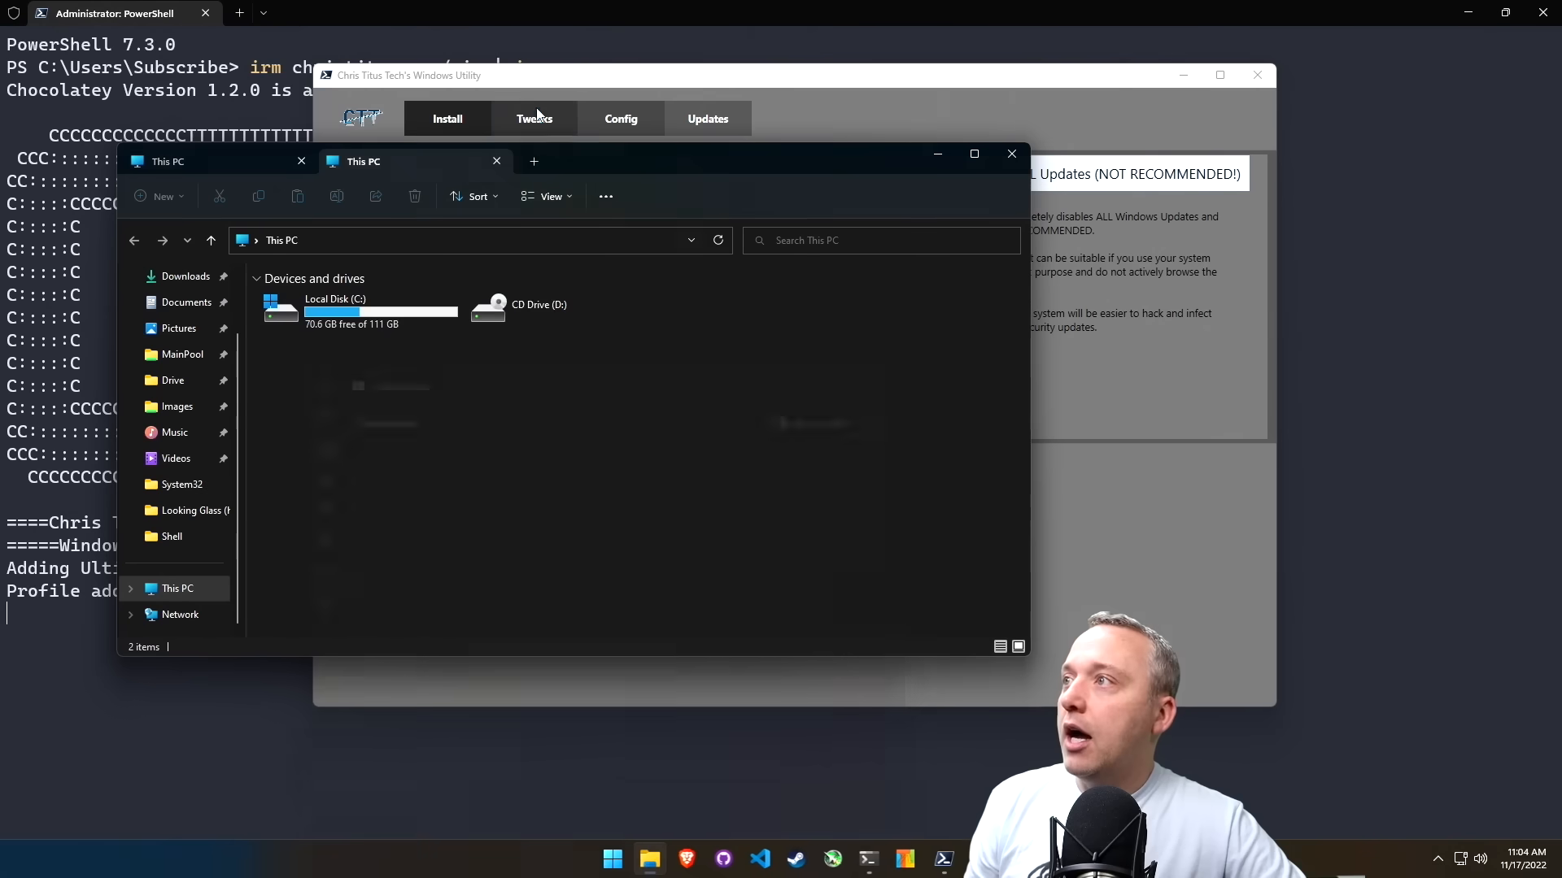
pyautogui.click(496, 161)
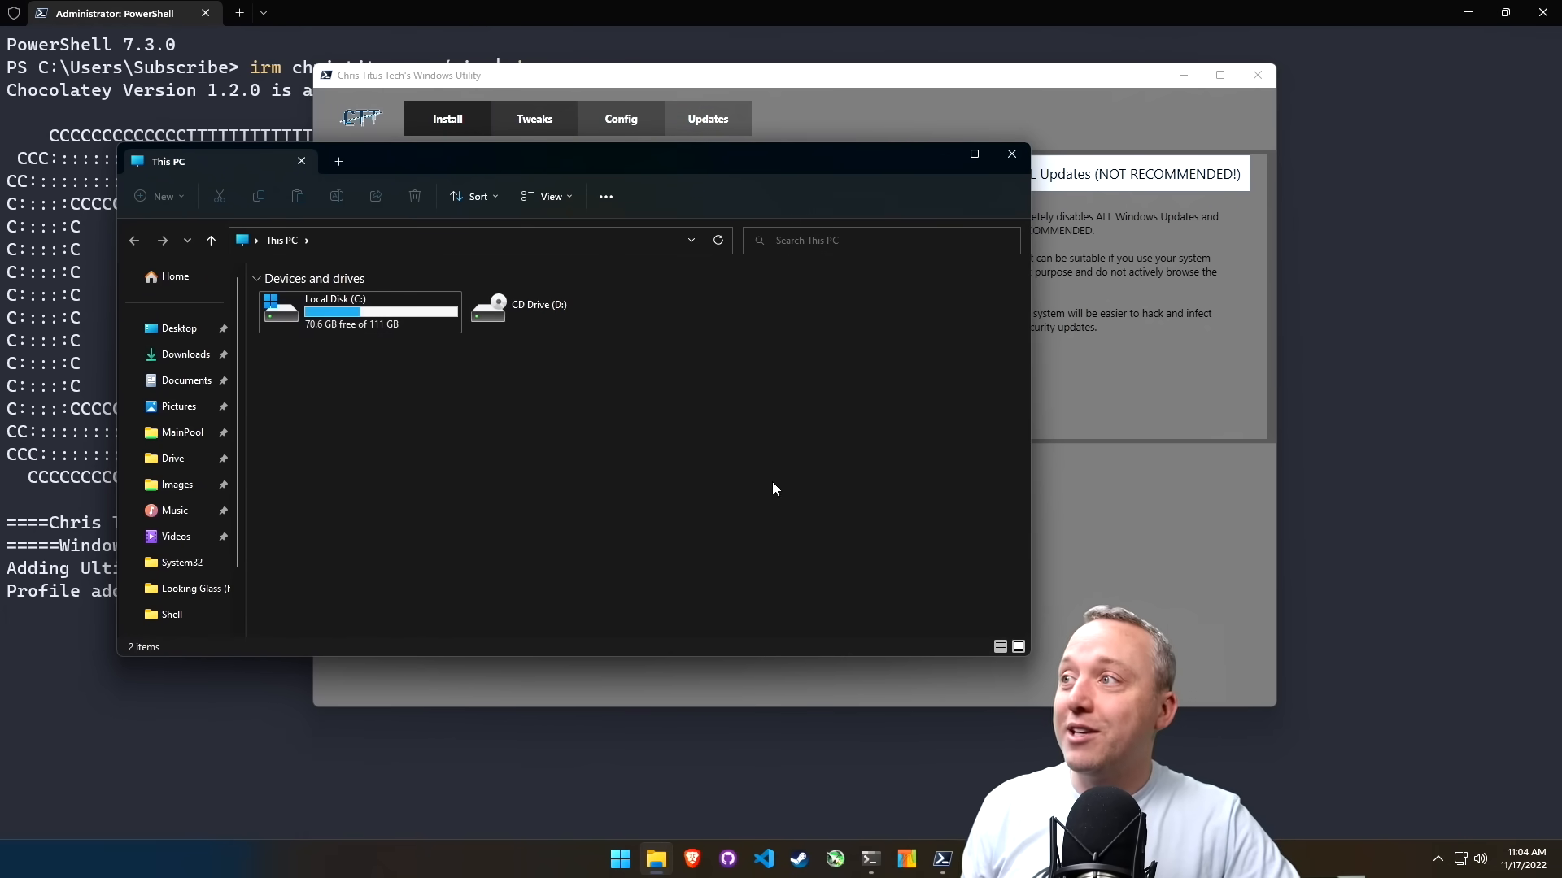
pyautogui.moveTo(981, 174)
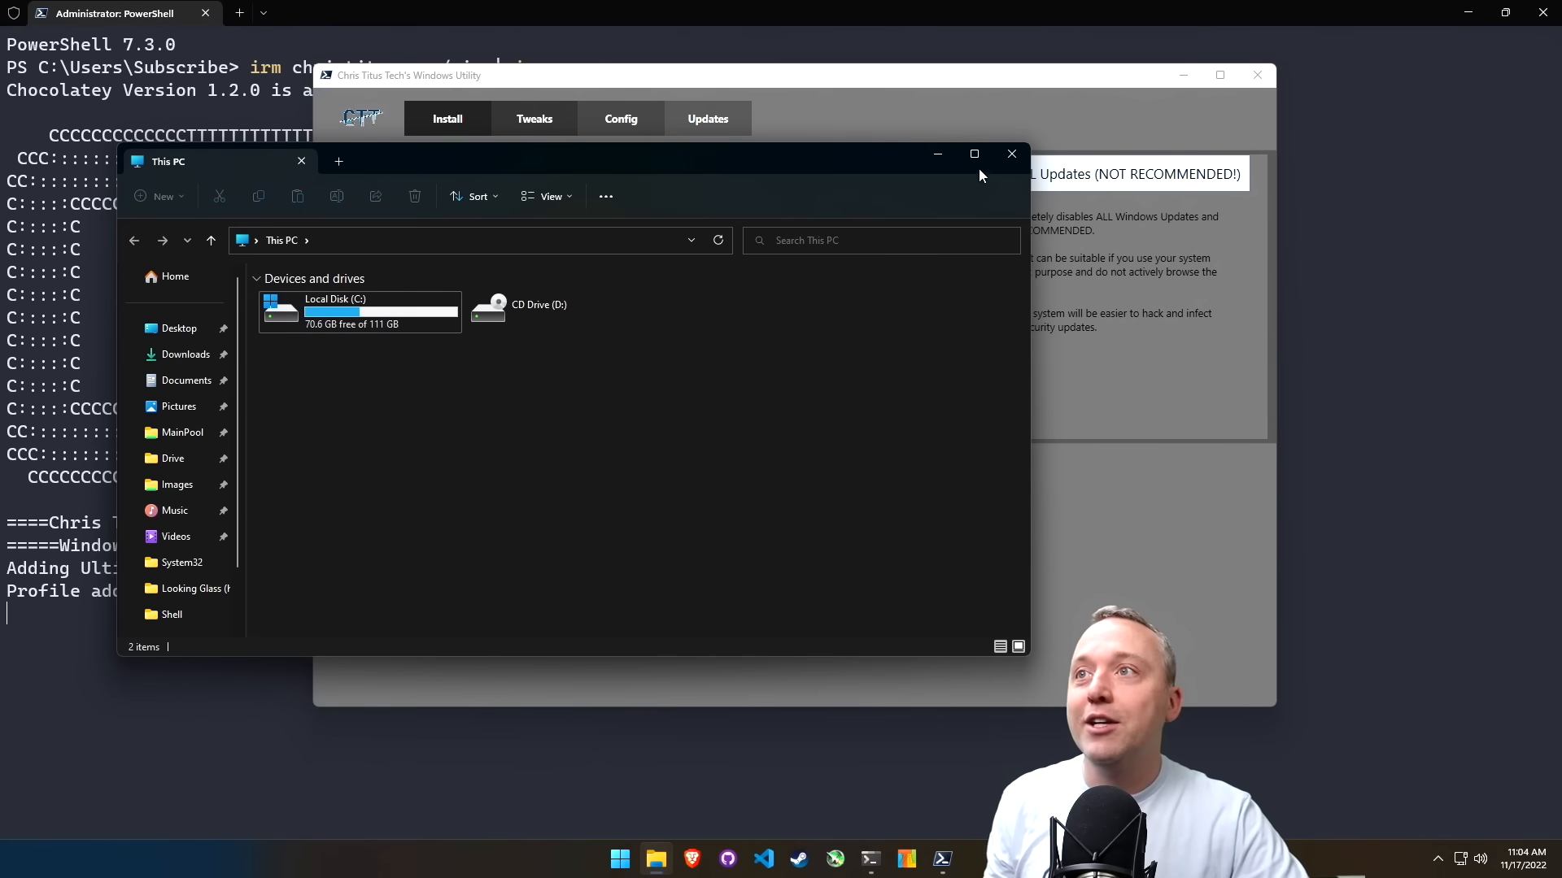
pyautogui.moveTo(936, 154)
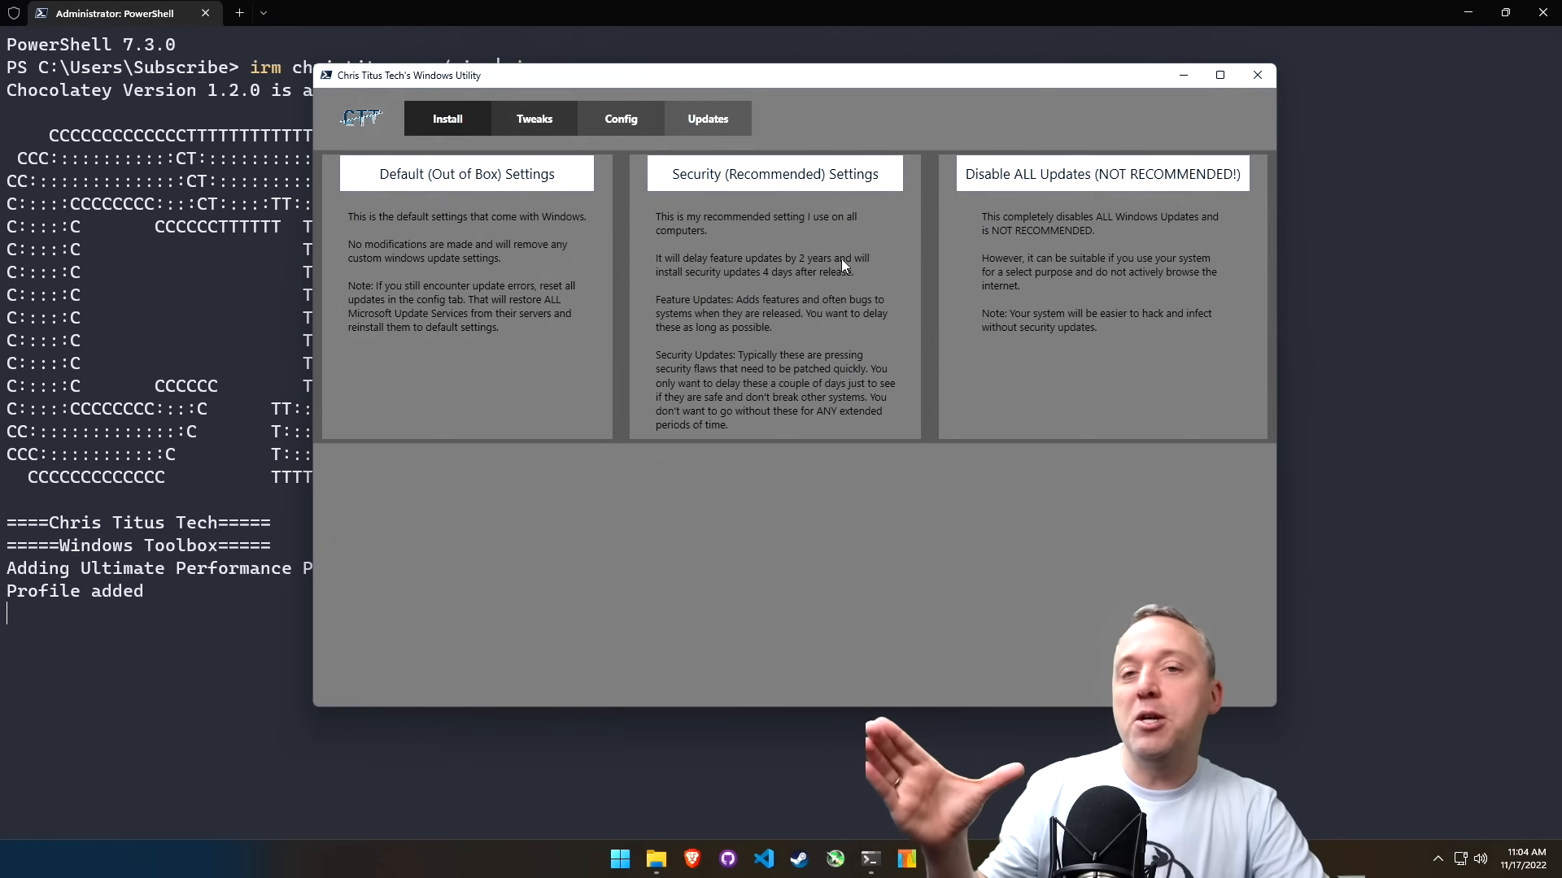
pyautogui.moveTo(874, 235)
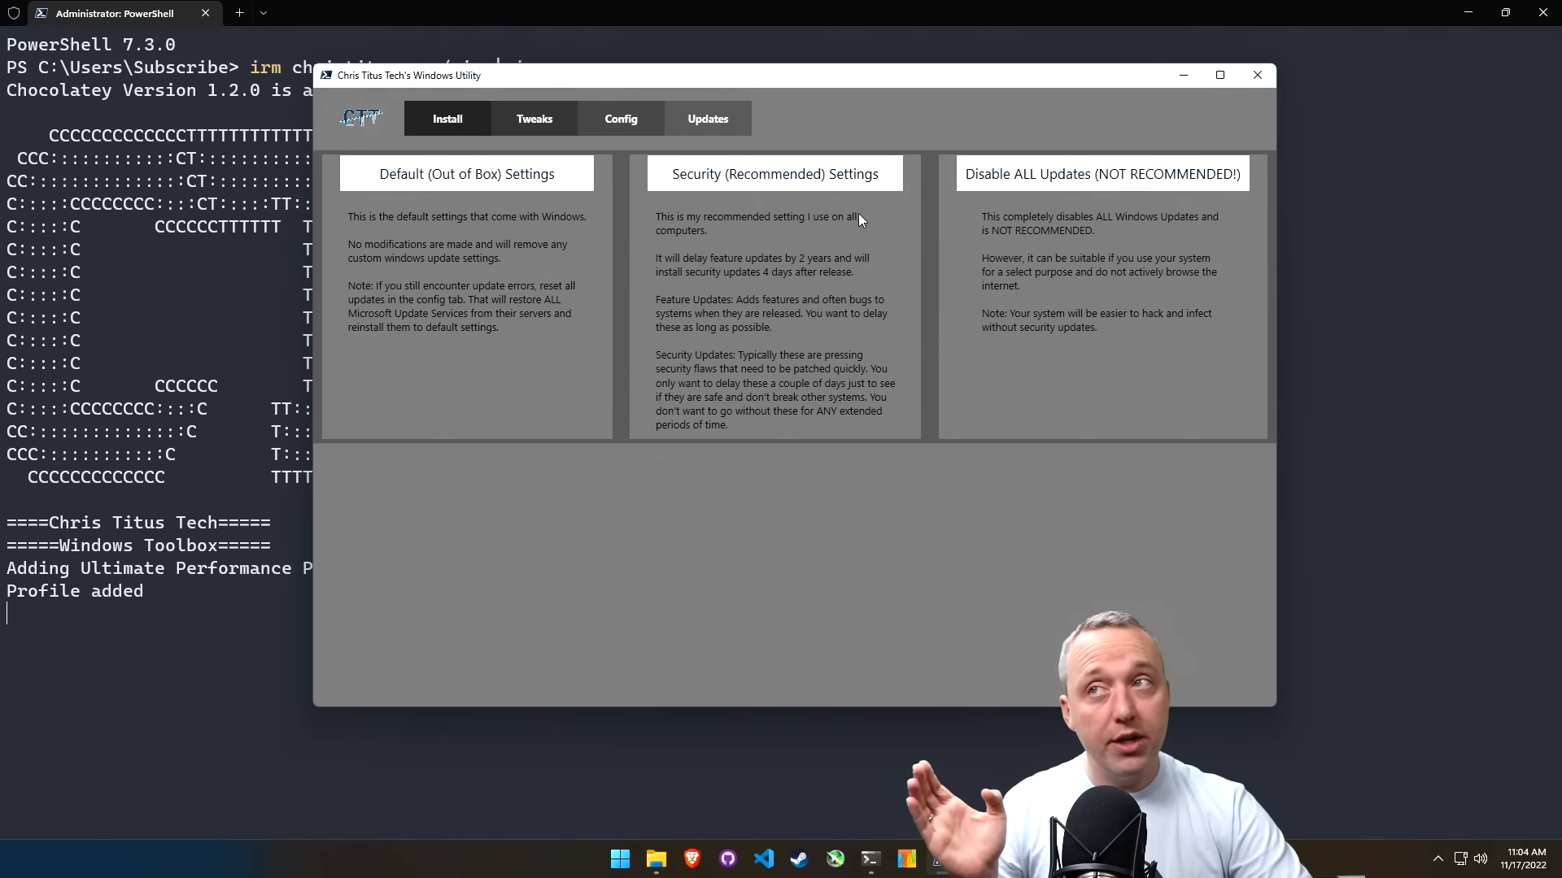
# - Apply the Security (Recommended) update settings and acknowledge the confirmation message
pyautogui.click(466, 173)
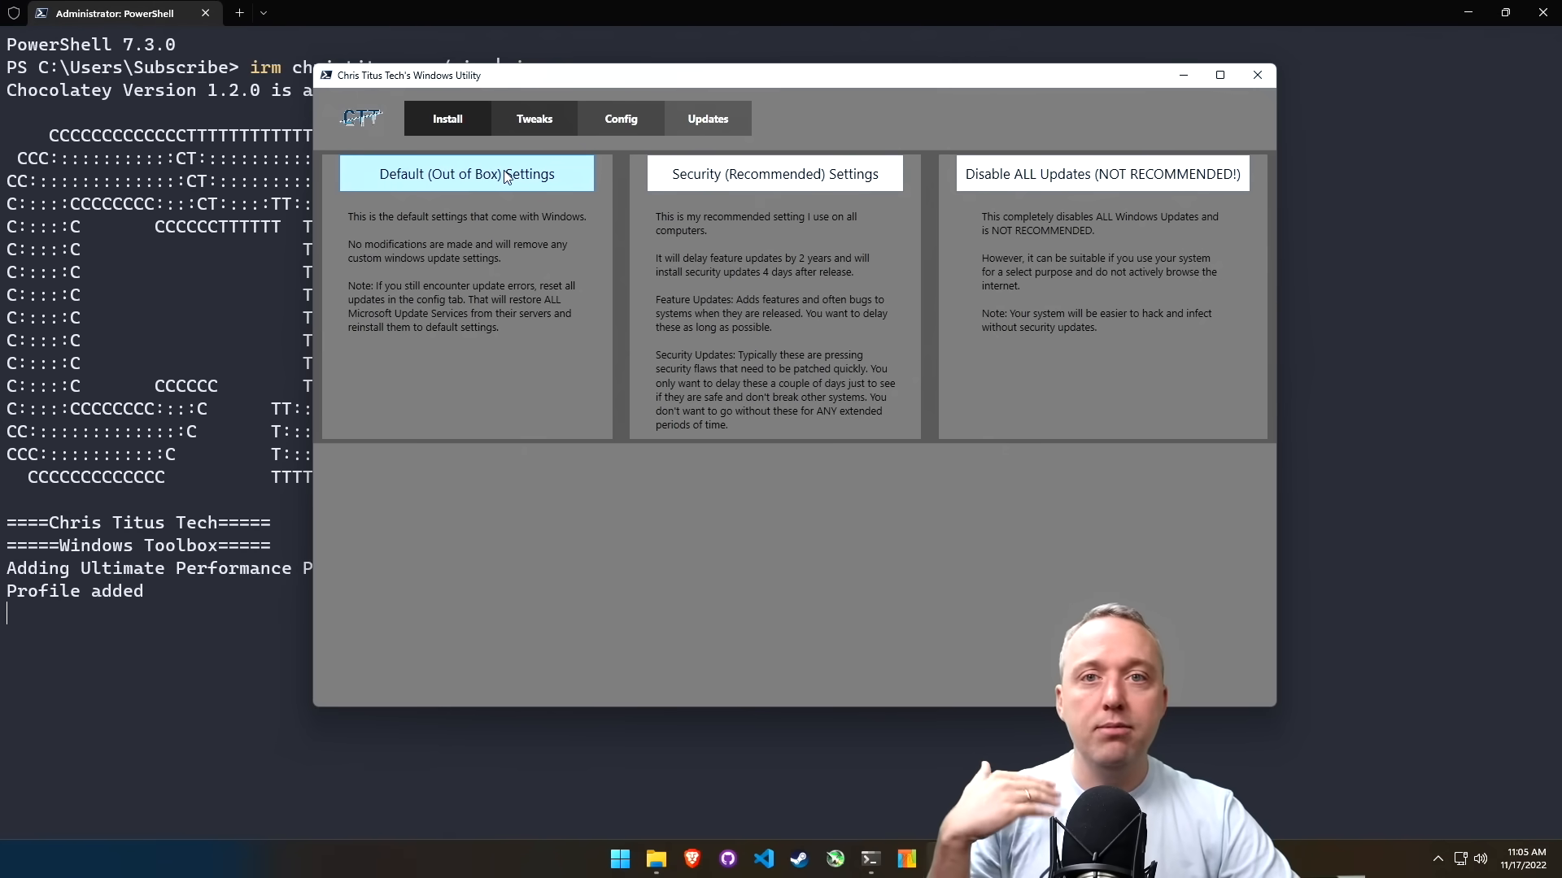
pyautogui.click(773, 173)
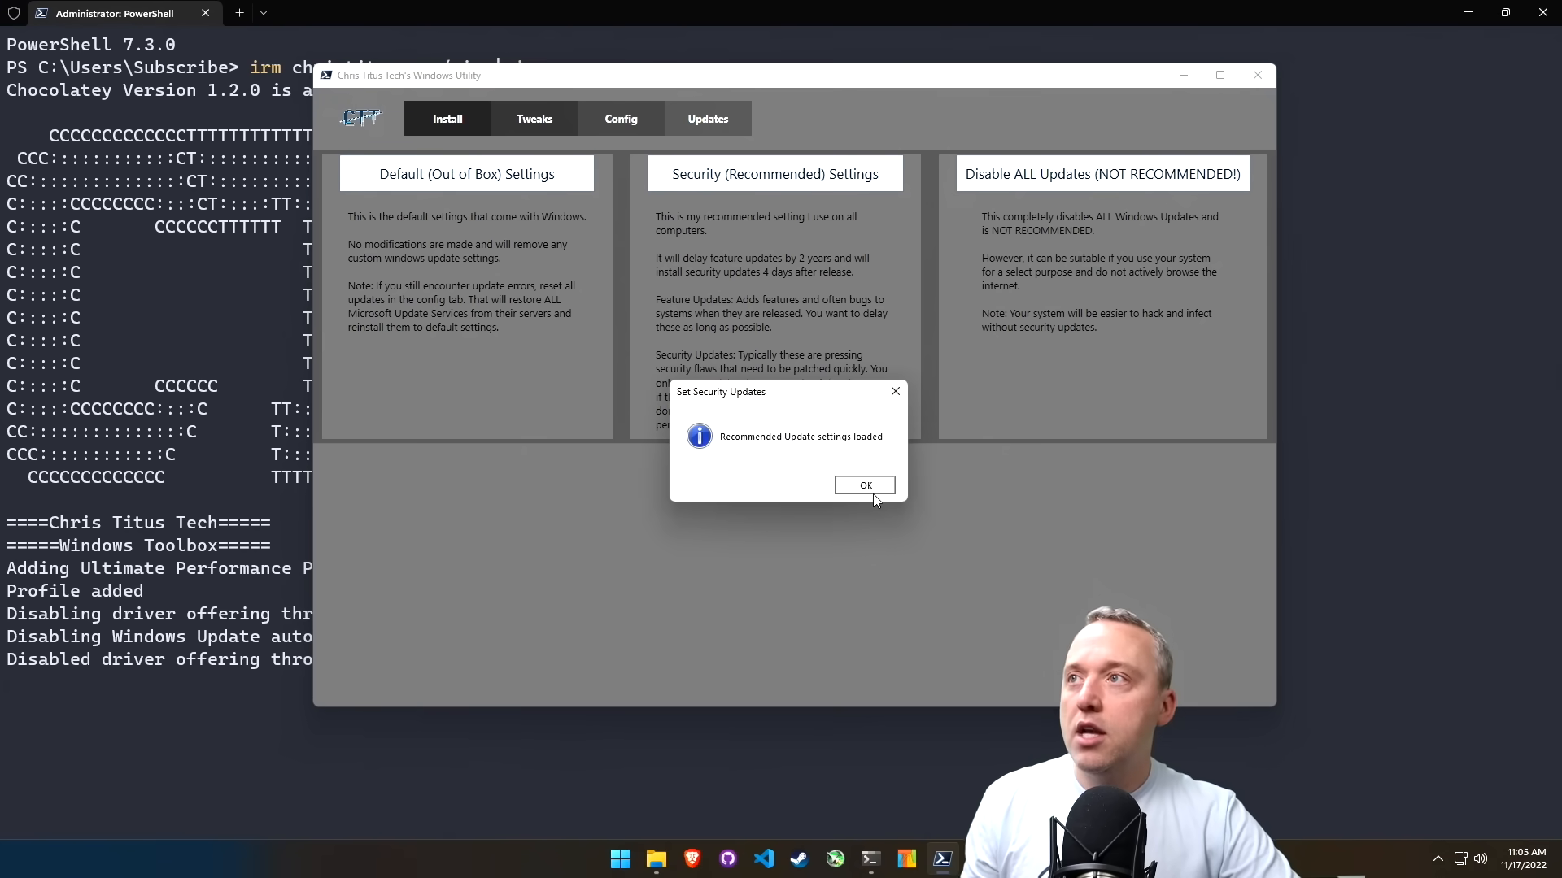
pyautogui.click(864, 485)
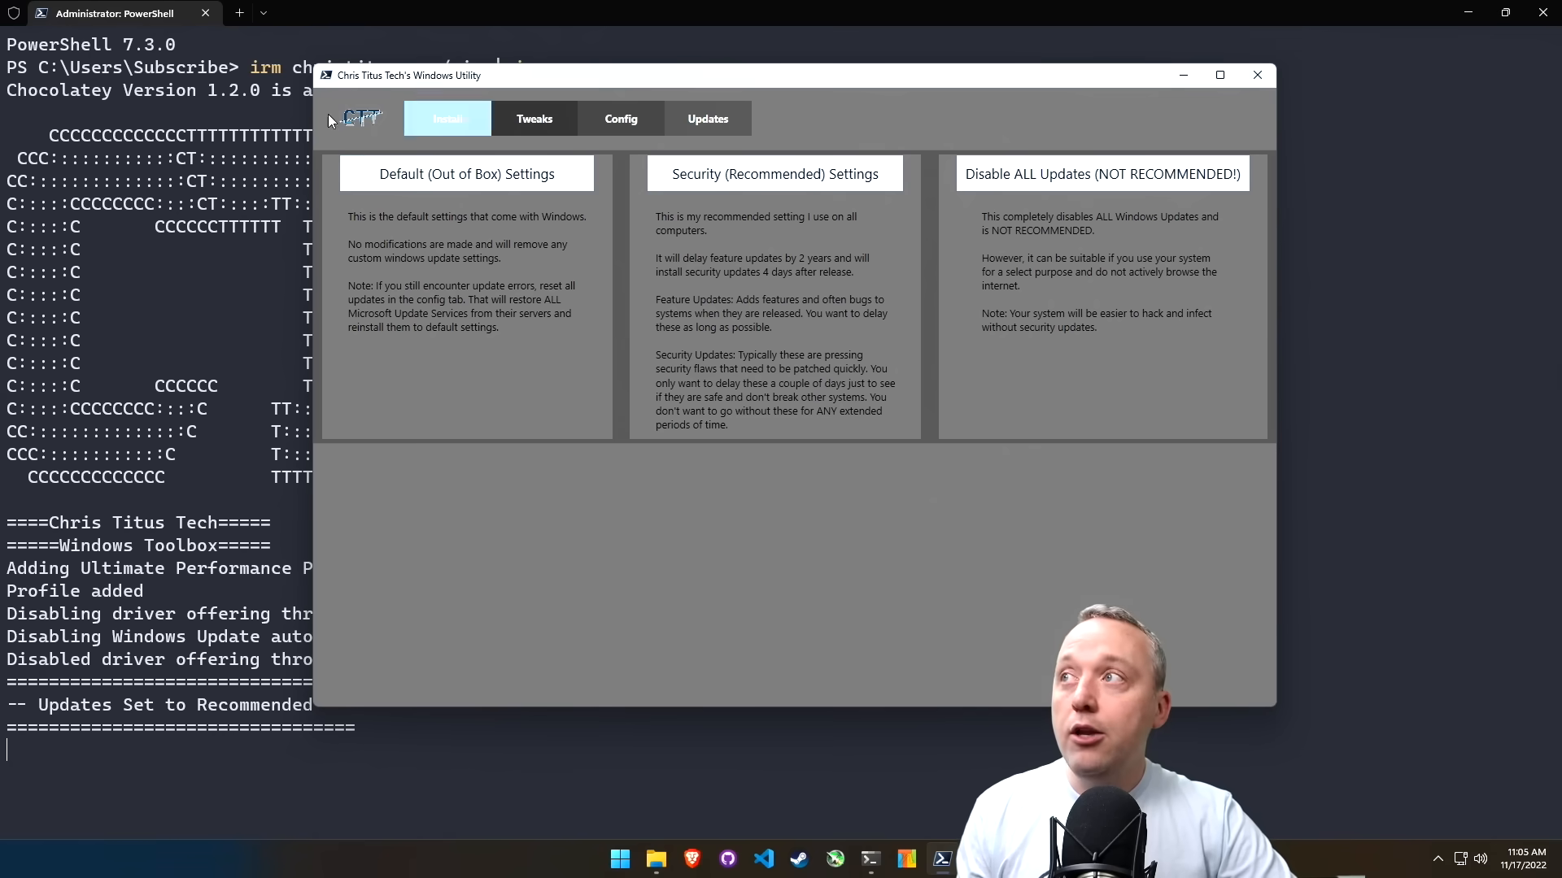
pyautogui.click(531, 118)
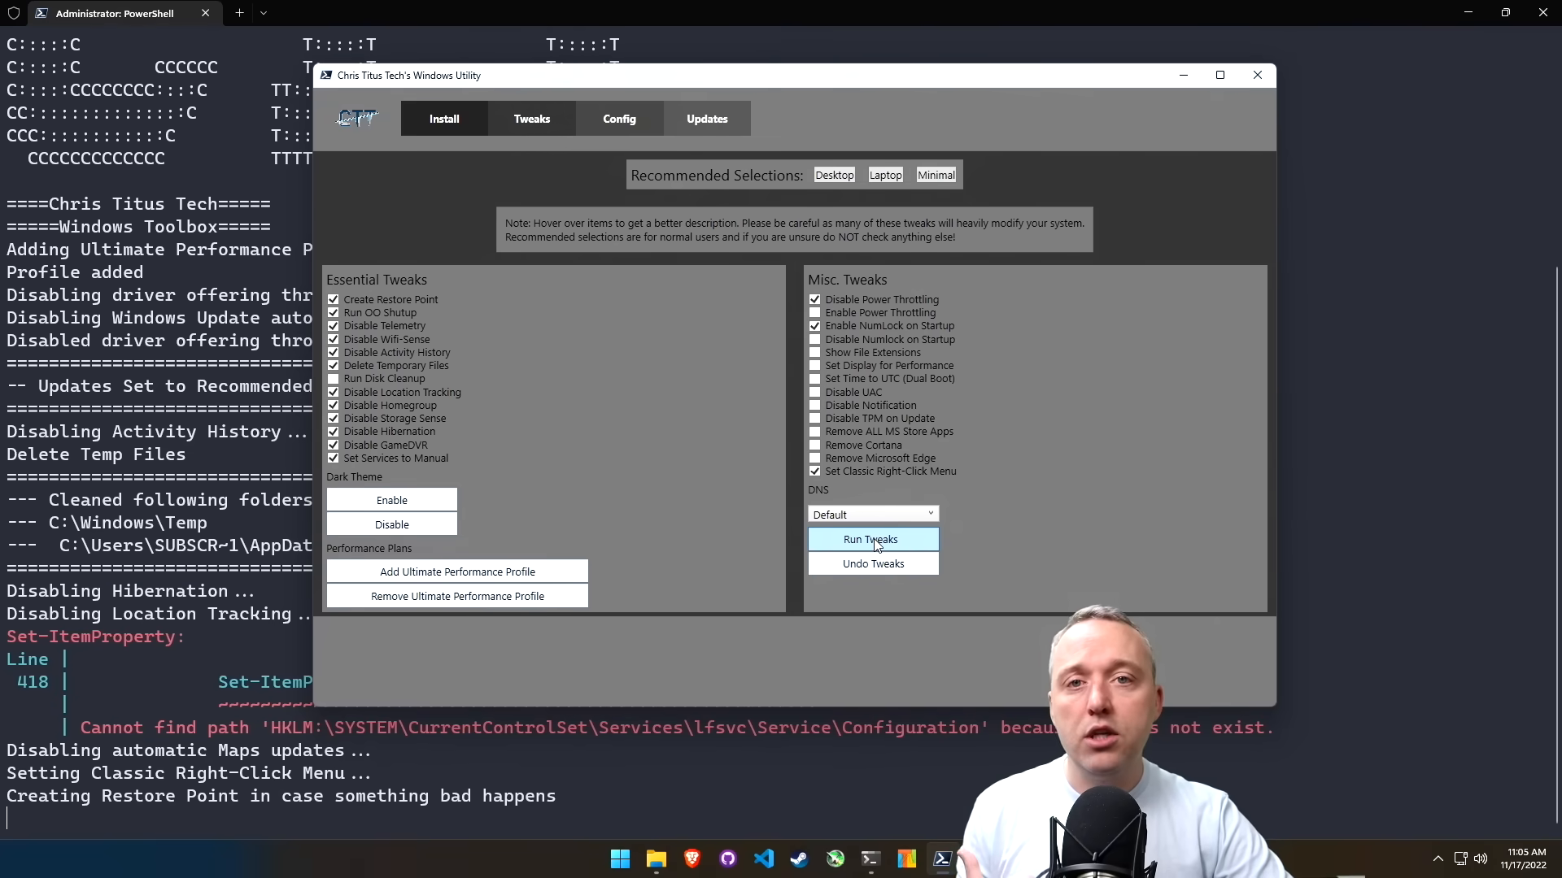
# - Run the checked tweaks, dismiss the finished message, and view the Updates presets
pyautogui.click(871, 538)
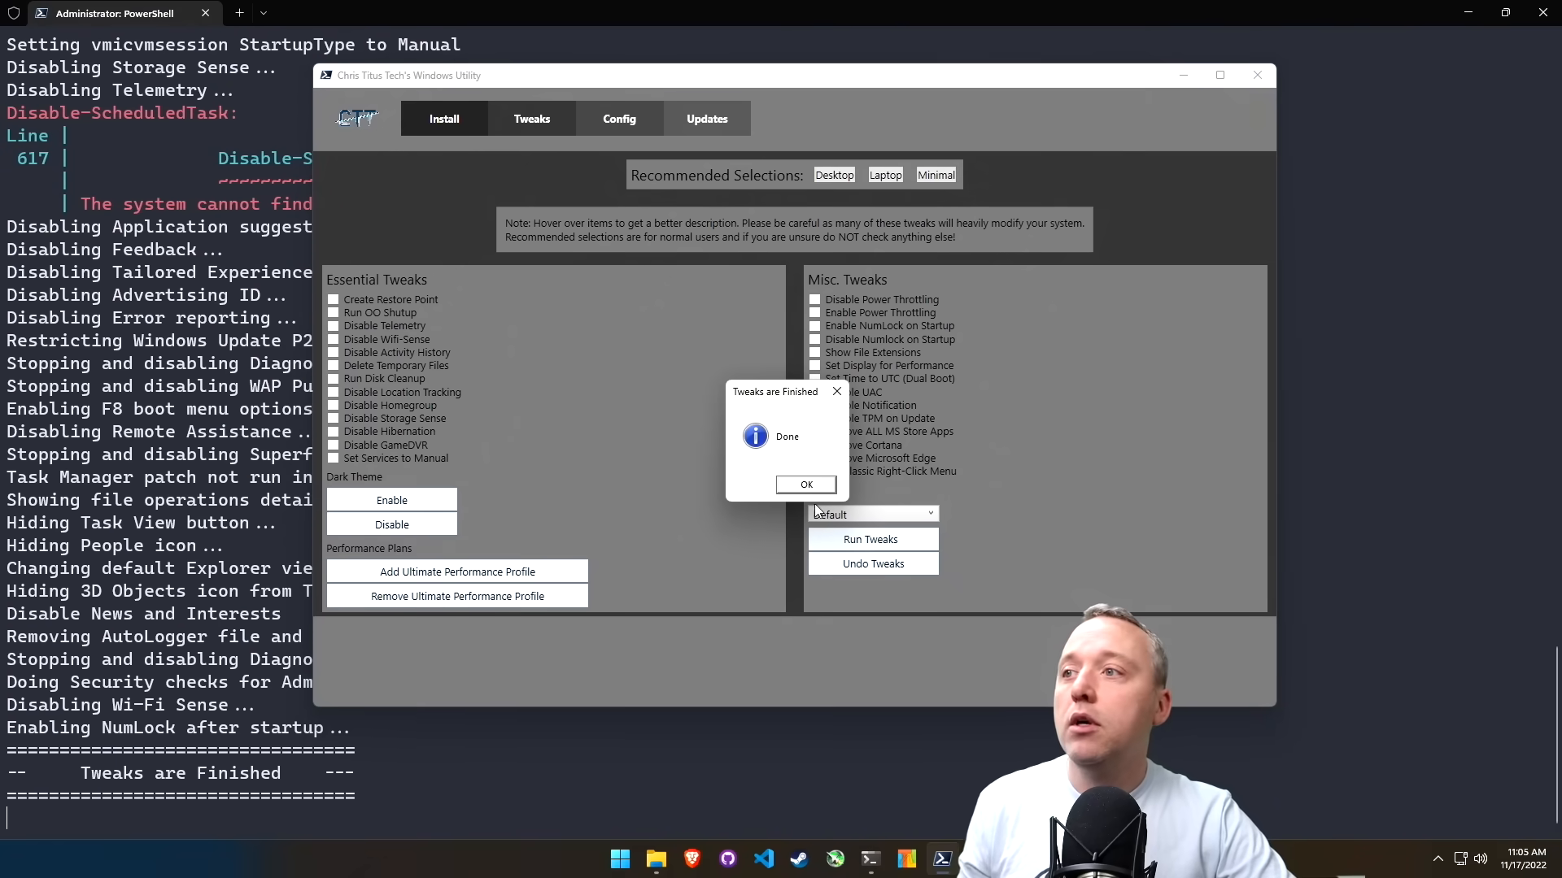
pyautogui.click(805, 485)
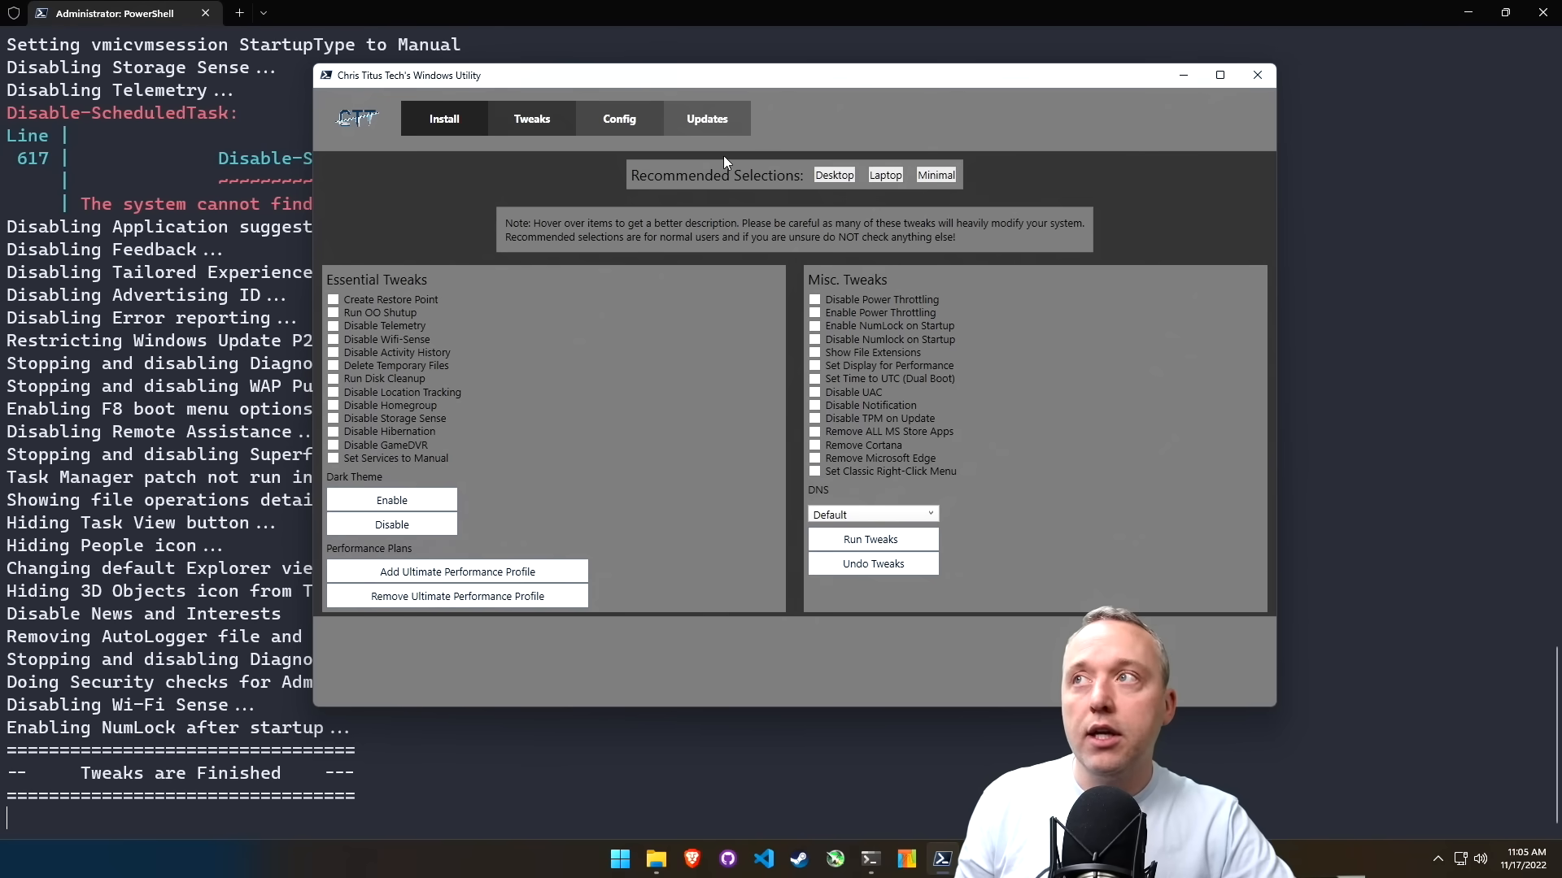
pyautogui.click(706, 119)
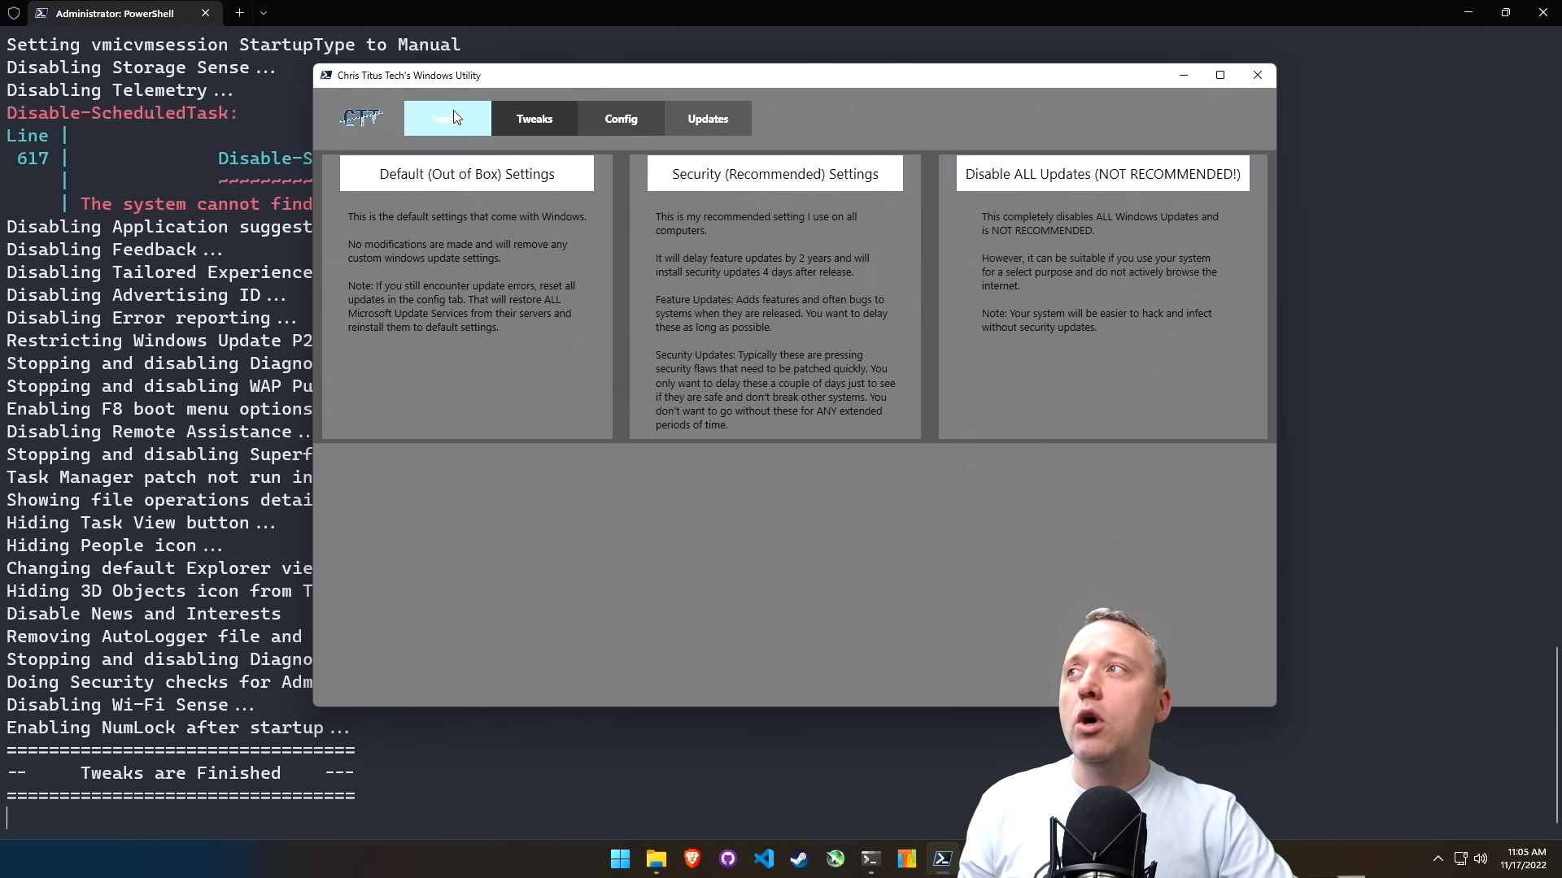
pyautogui.click(445, 119)
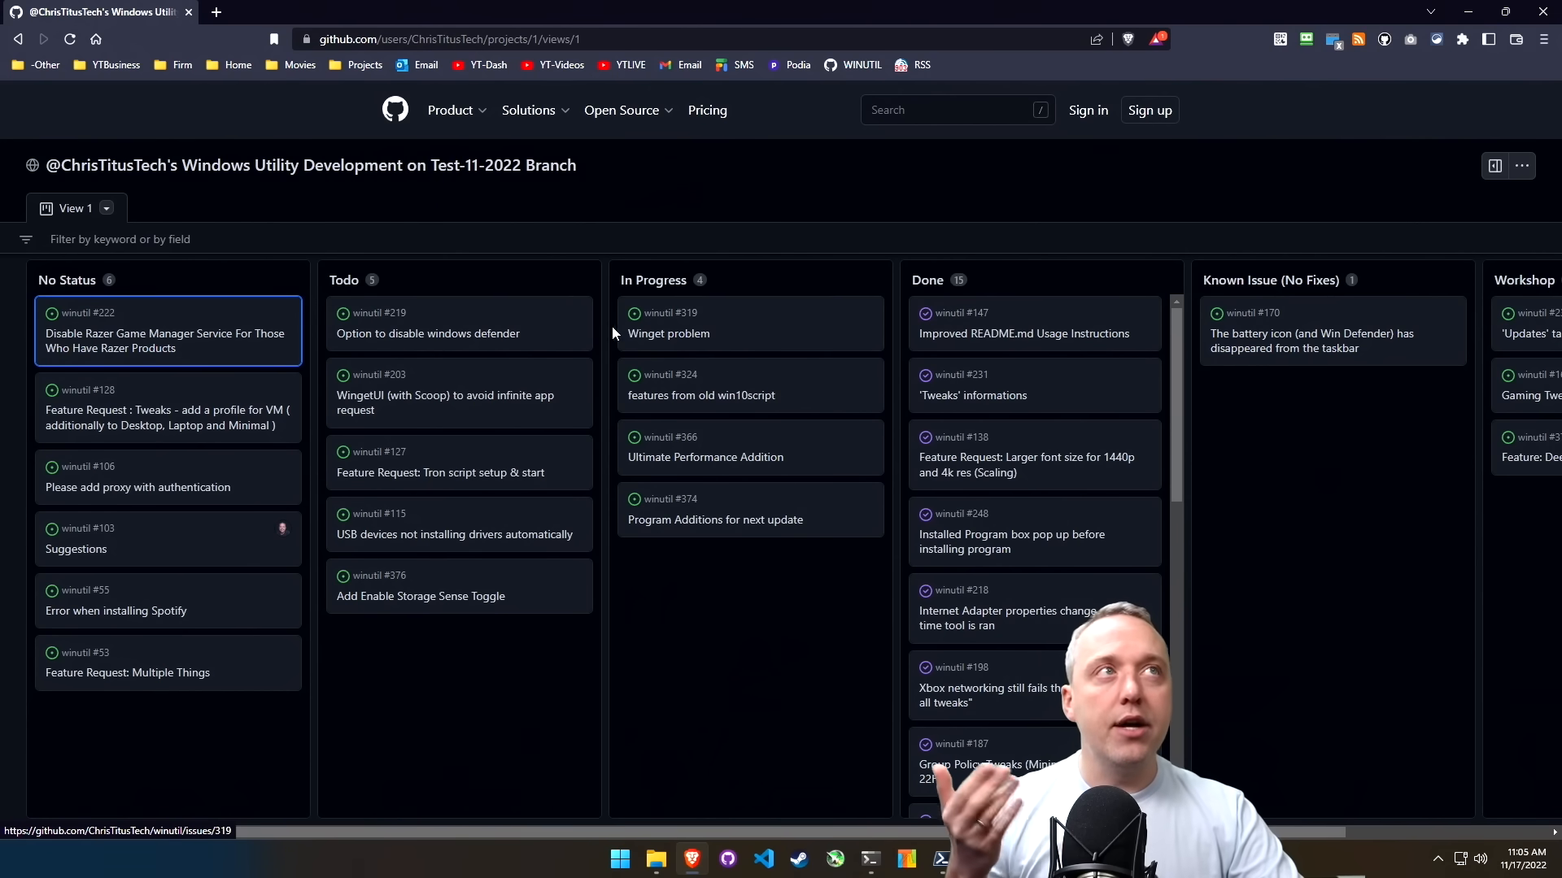
pyautogui.moveTo(754, 275)
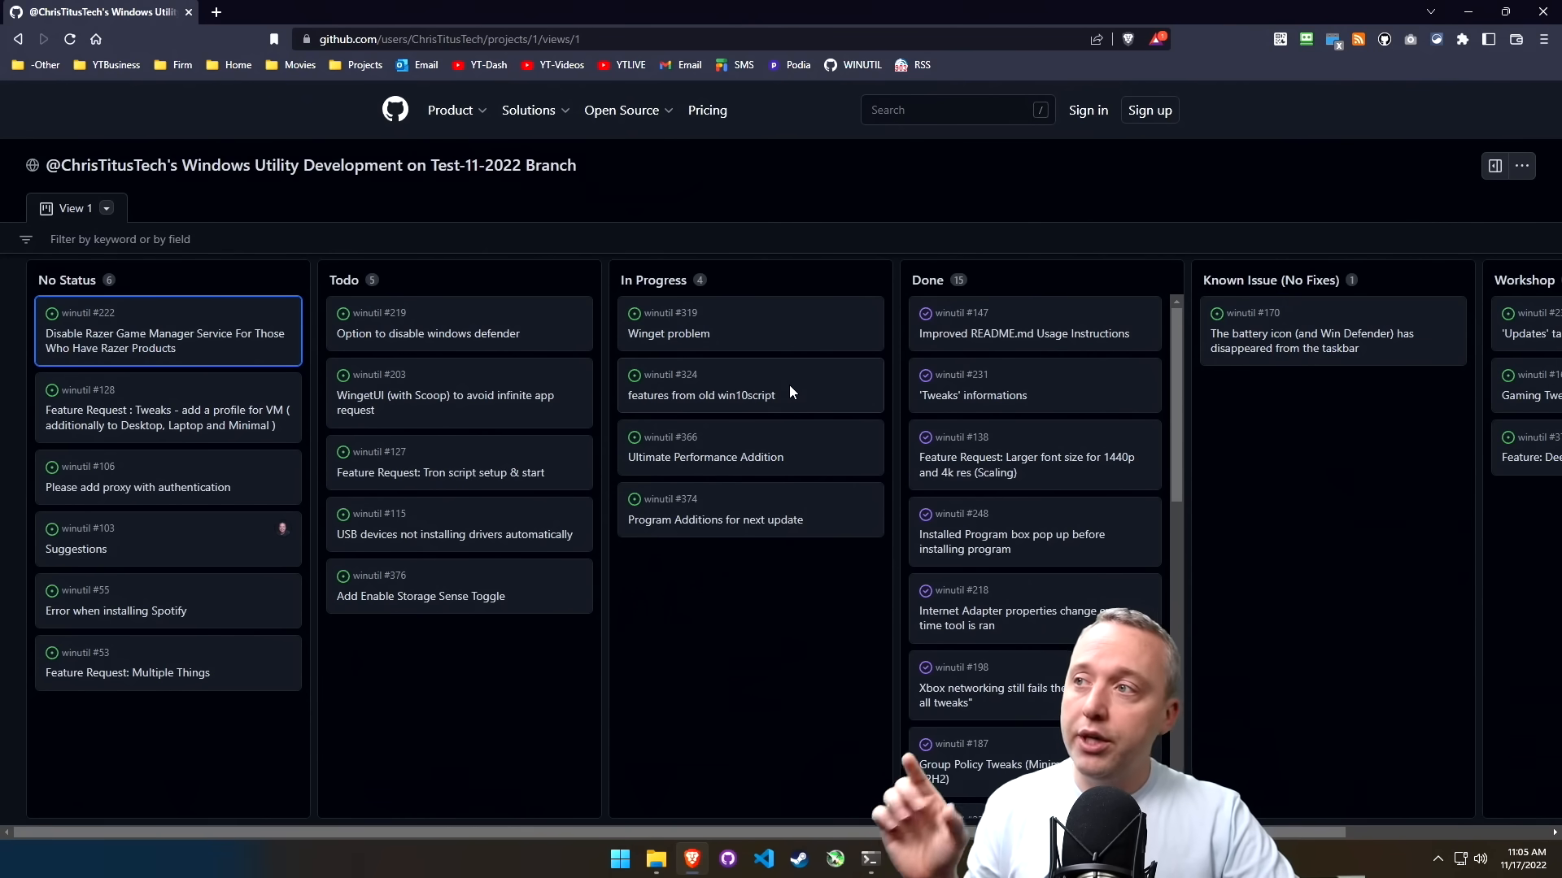
pyautogui.moveTo(704, 457)
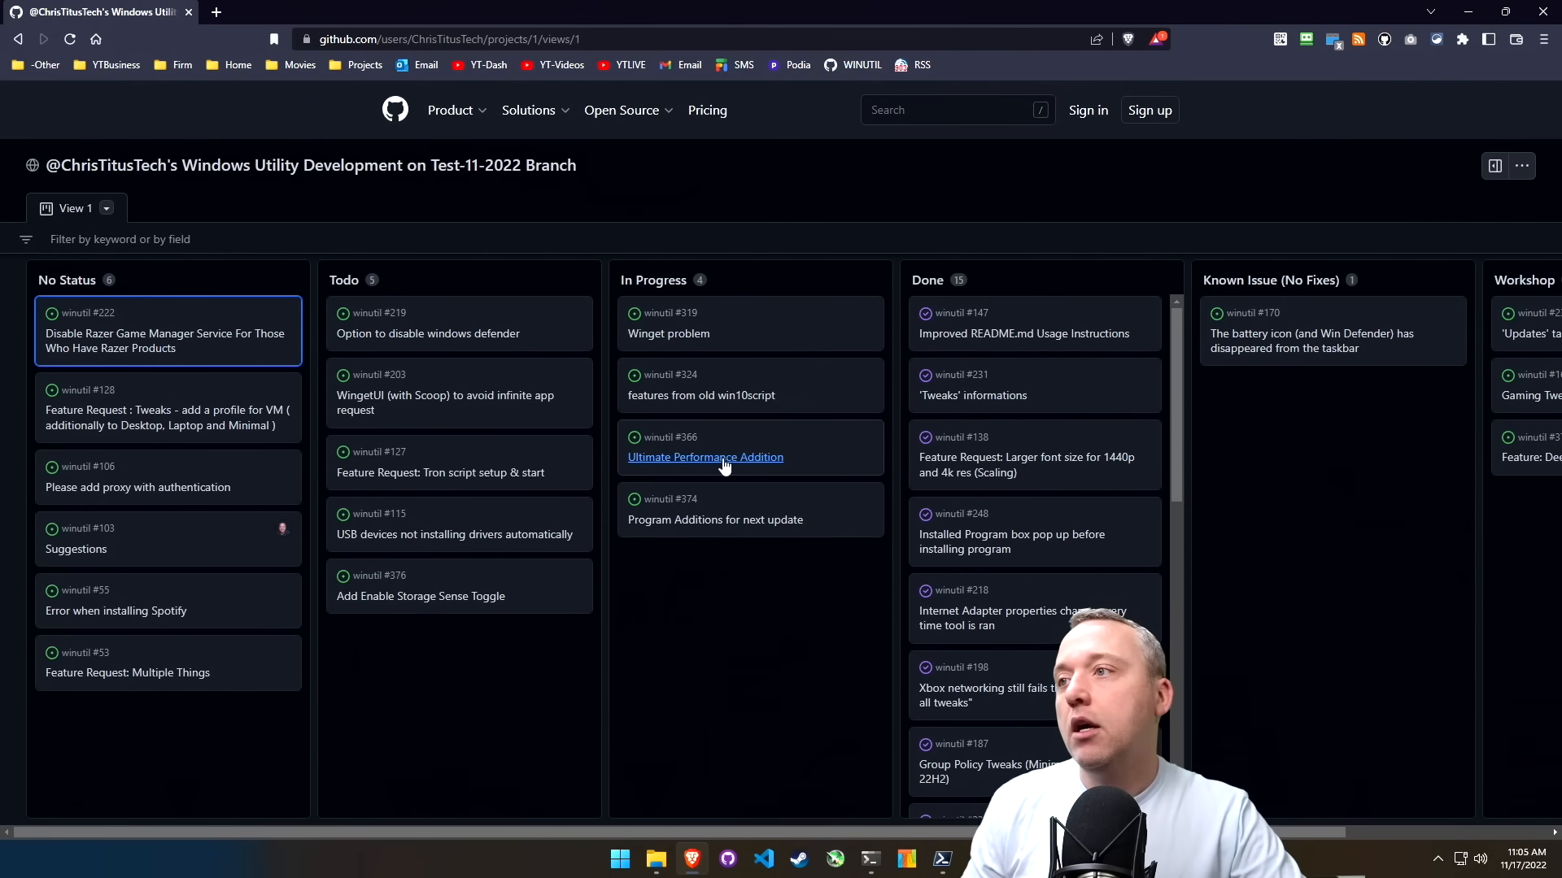
# - Select the Ultimate Performance Addition card in the In Progress column
pyautogui.click(704, 457)
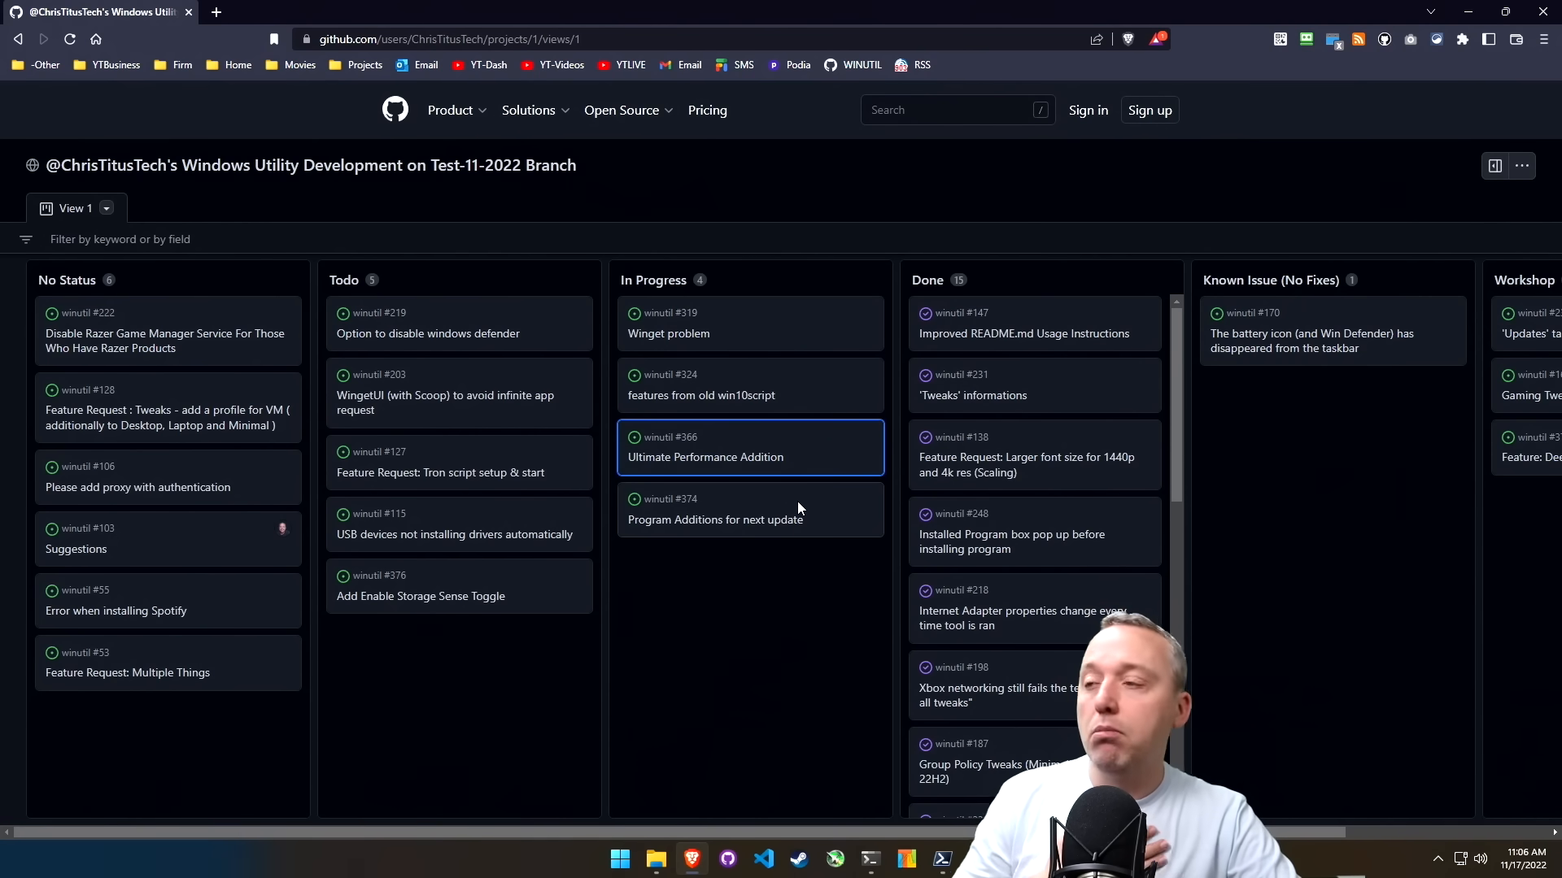
pyautogui.moveTo(851, 528)
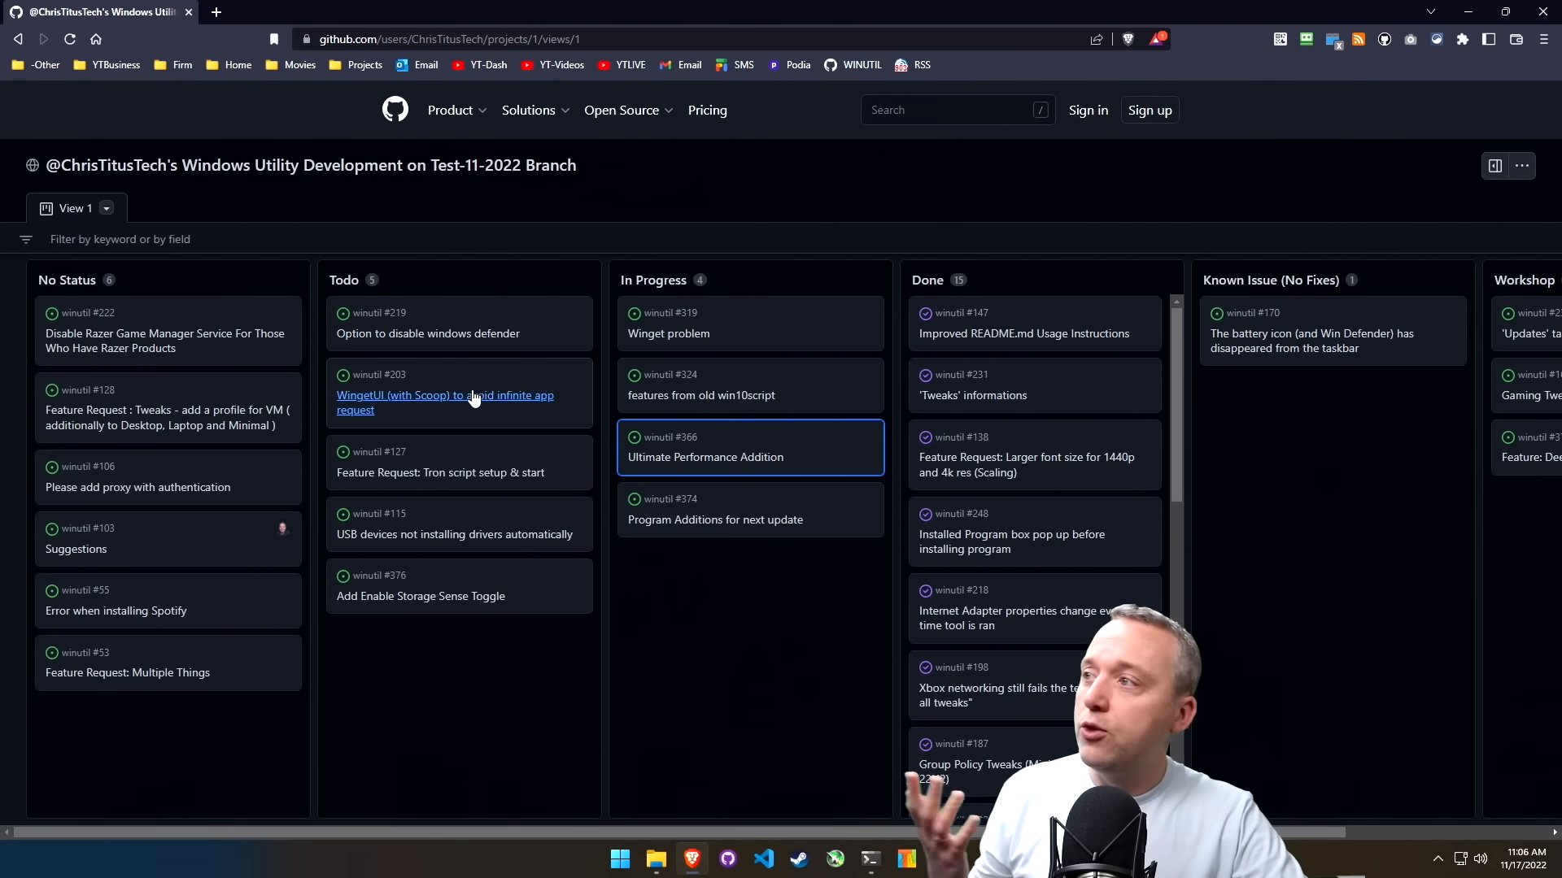
pyautogui.moveTo(428, 333)
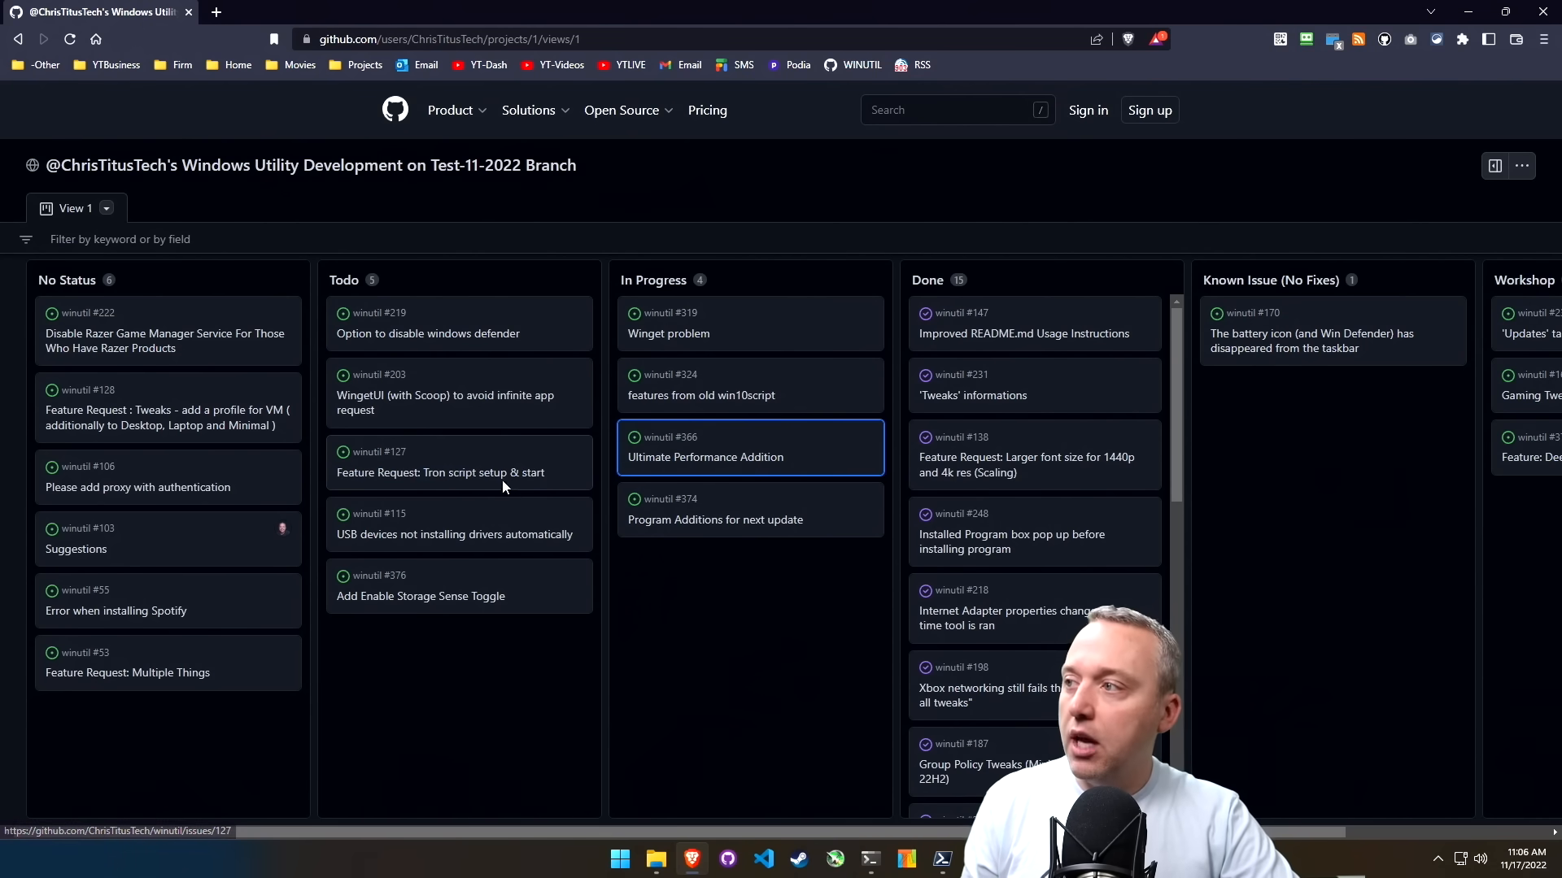
pyautogui.moveTo(514, 468)
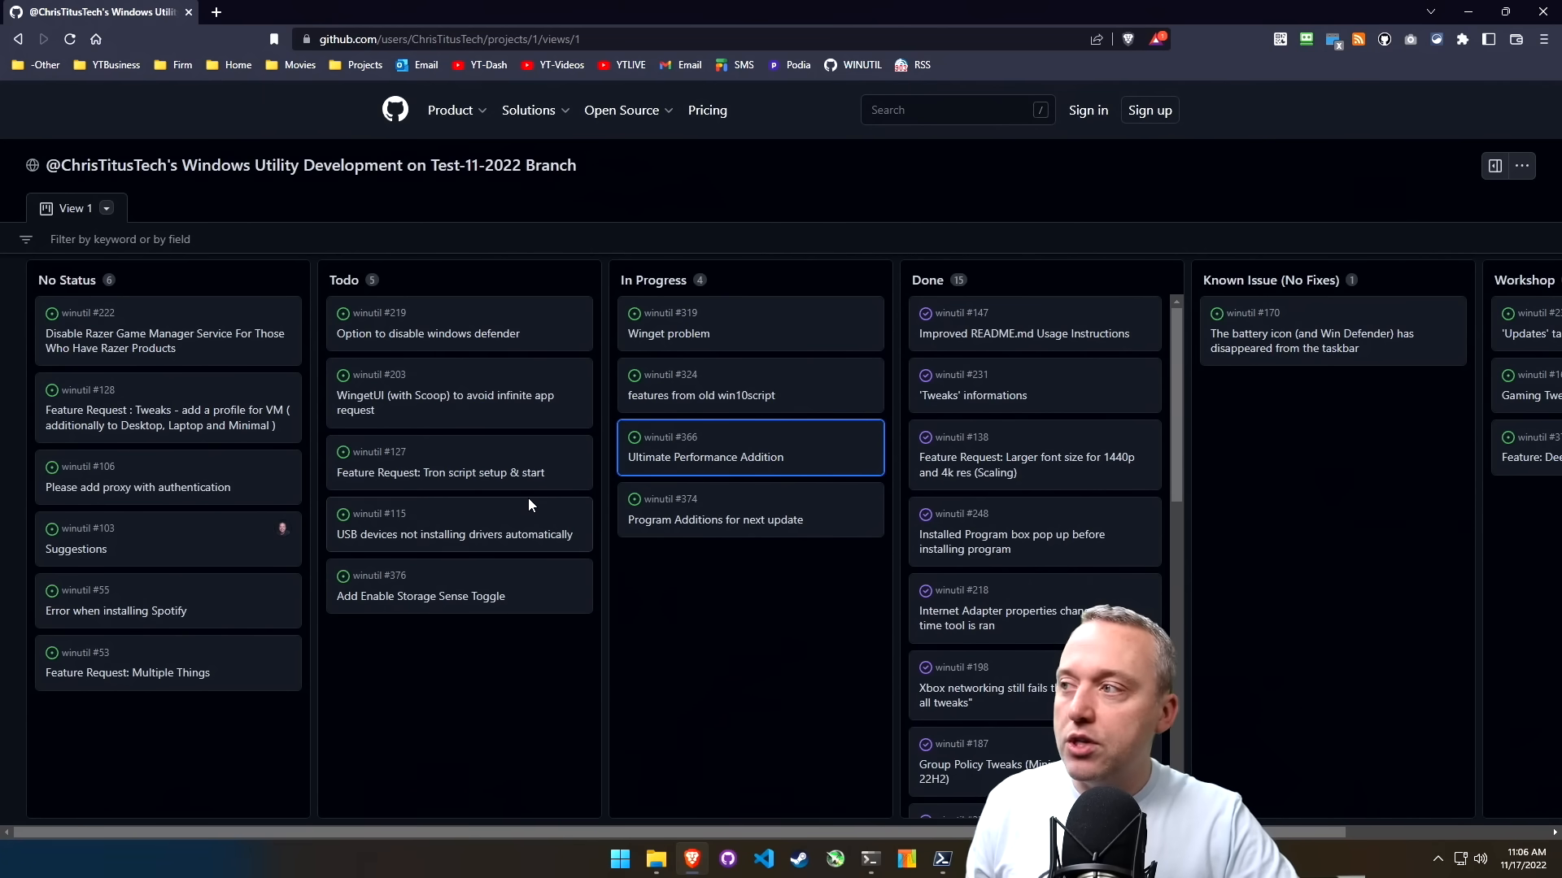
pyautogui.moveTo(568, 580)
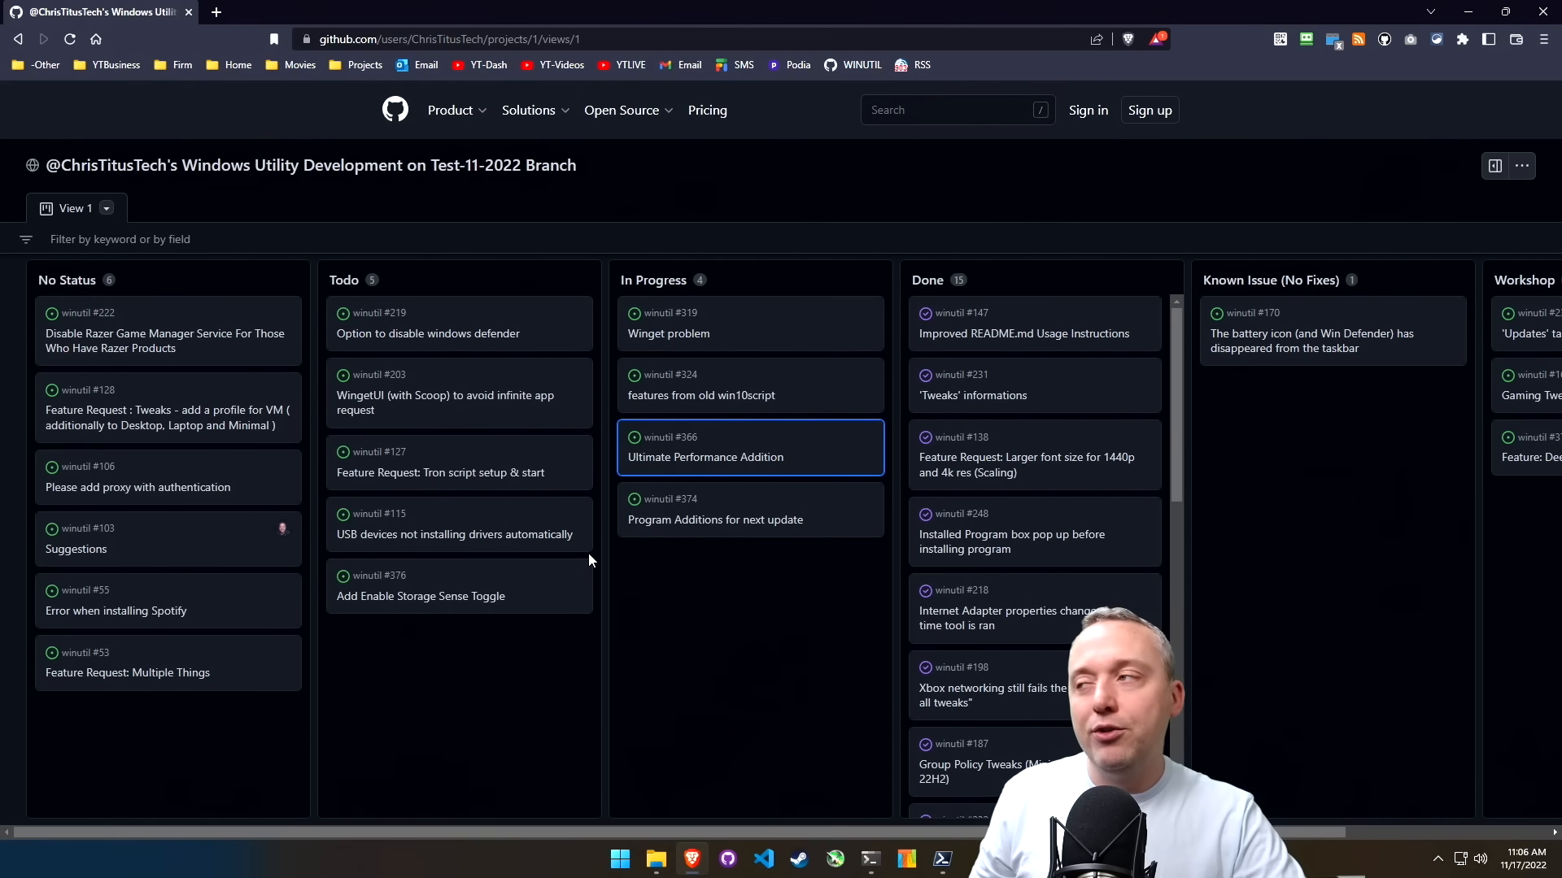
pyautogui.moveTo(604, 566)
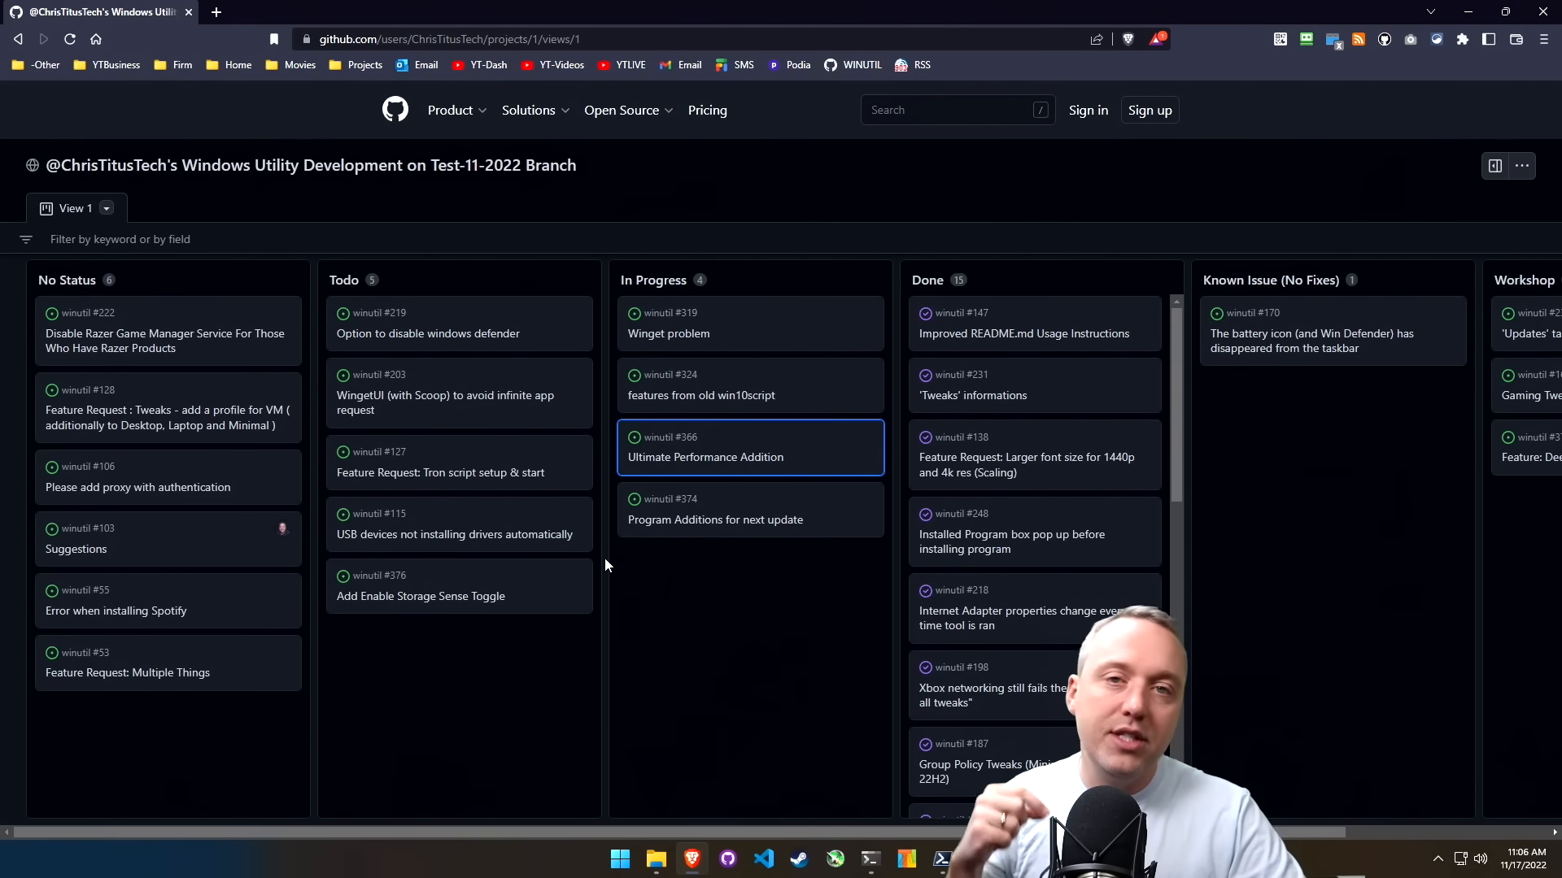
pyautogui.moveTo(613, 551)
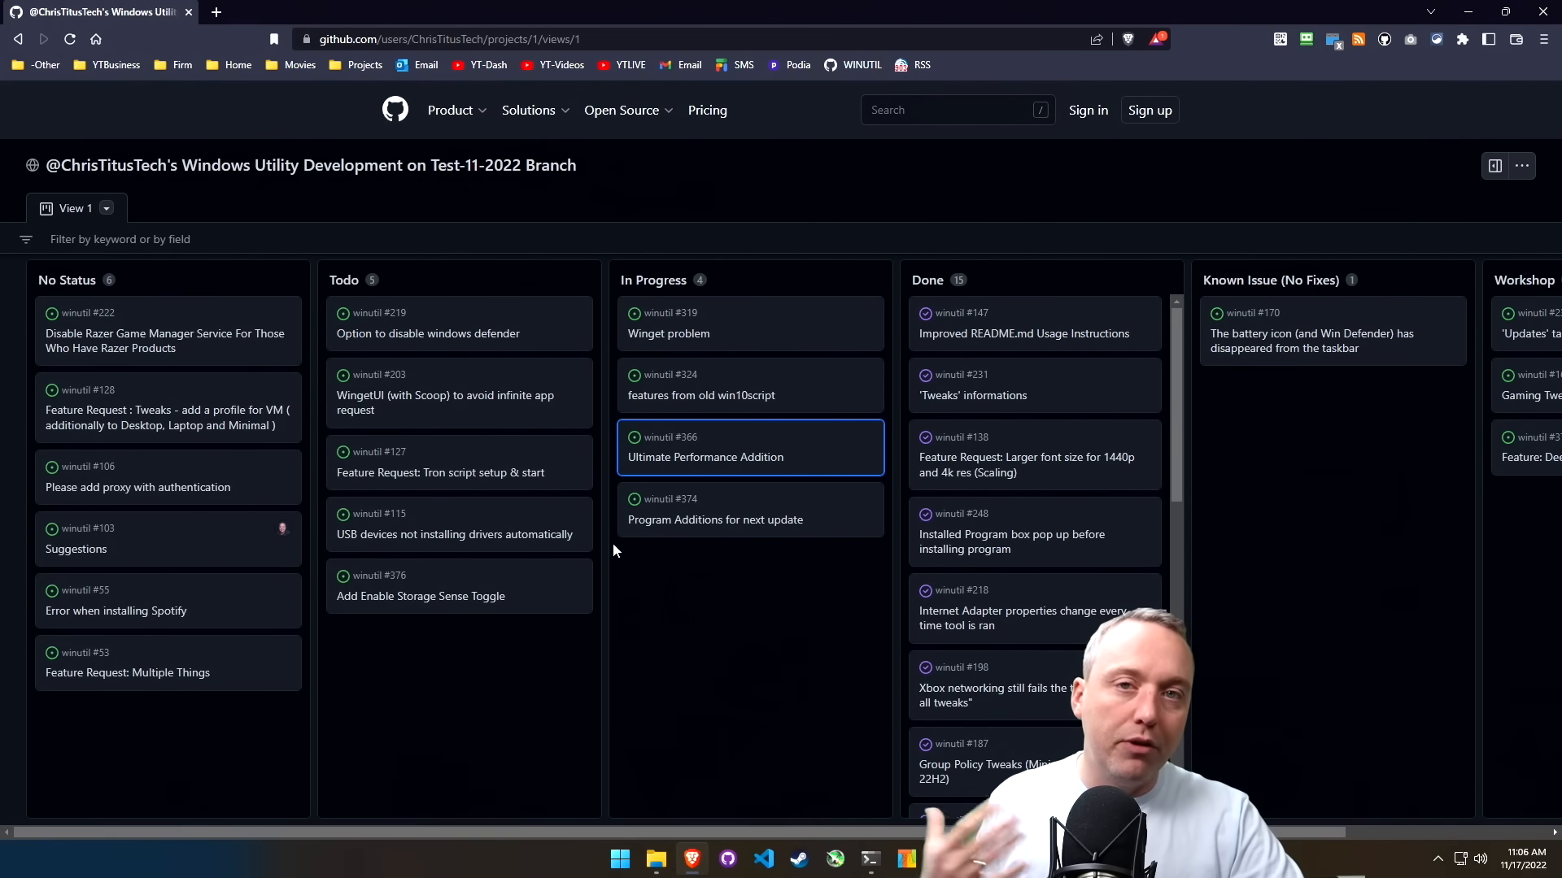
pyautogui.moveTo(420, 596)
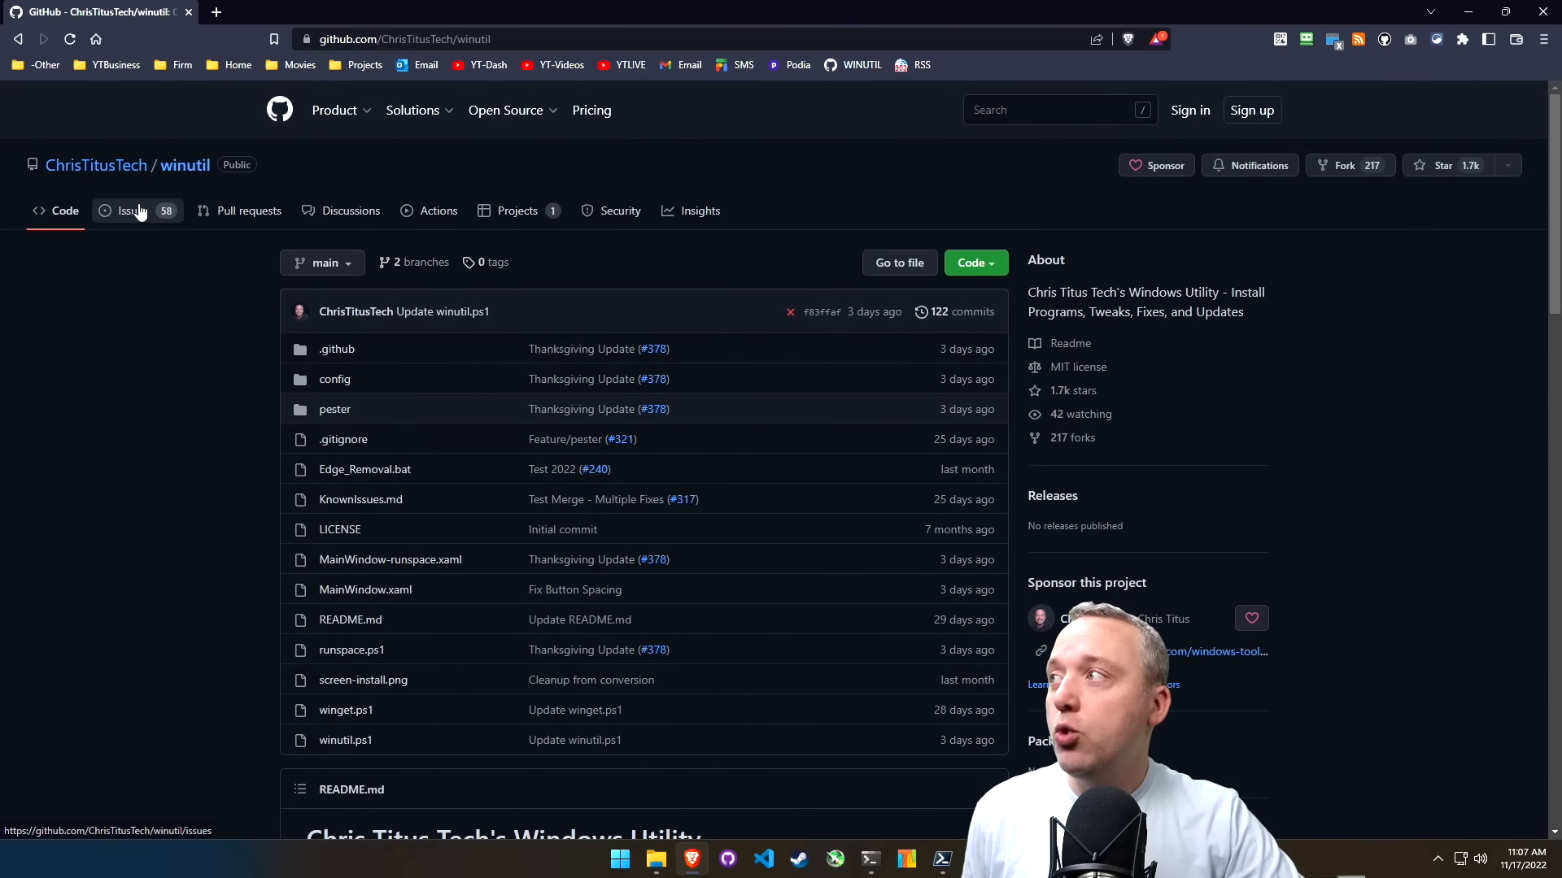
# - Show winutil's Issues list, try New issue, and close the sign-up popup
pyautogui.click(132, 210)
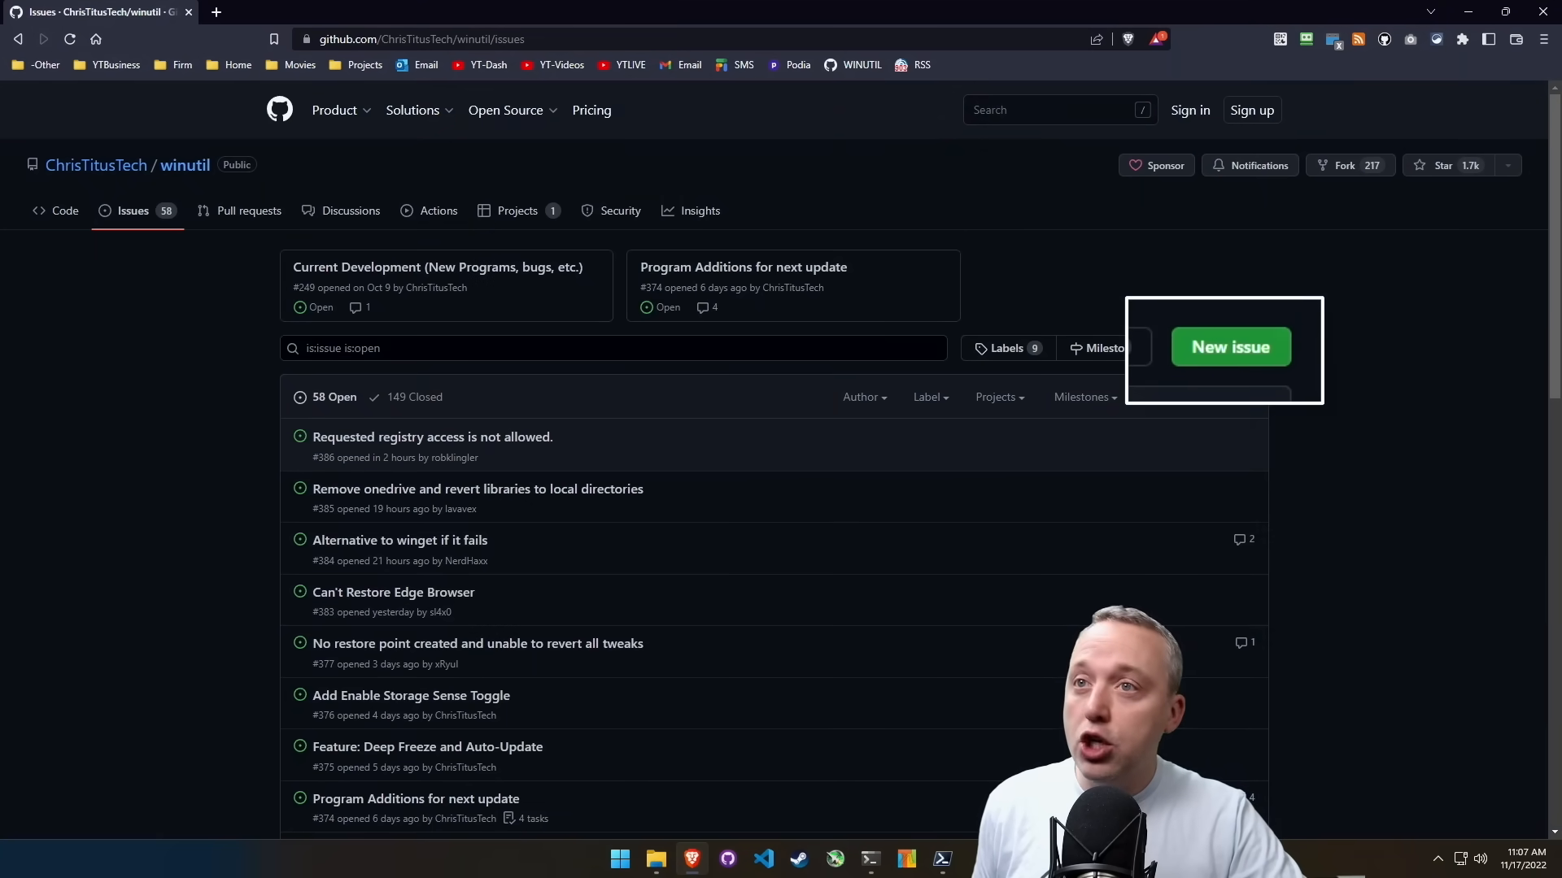
pyautogui.click(1229, 346)
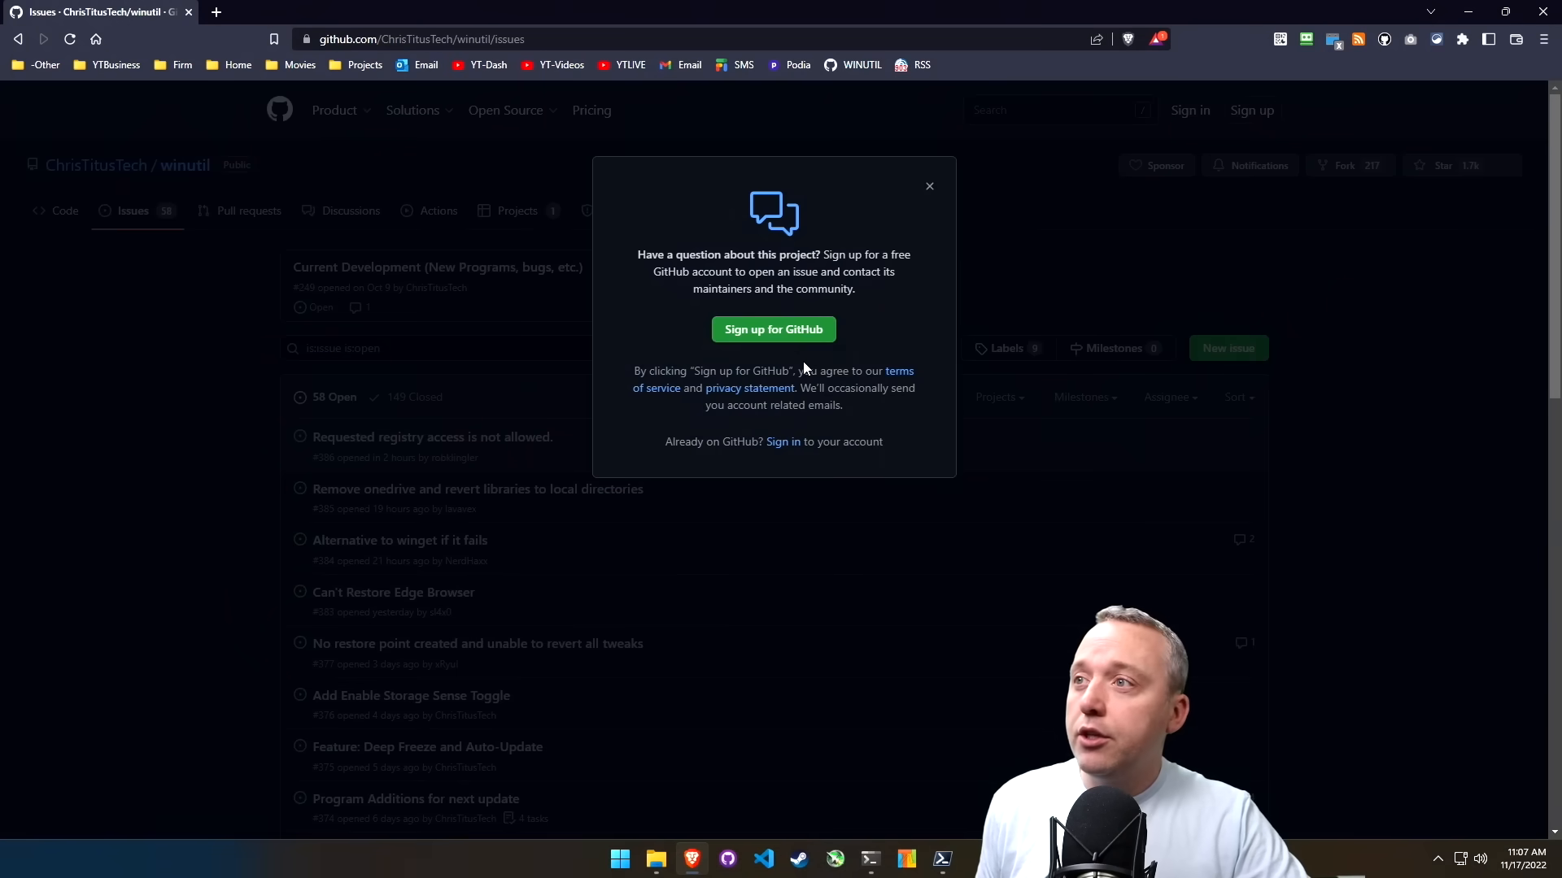
pyautogui.click(928, 186)
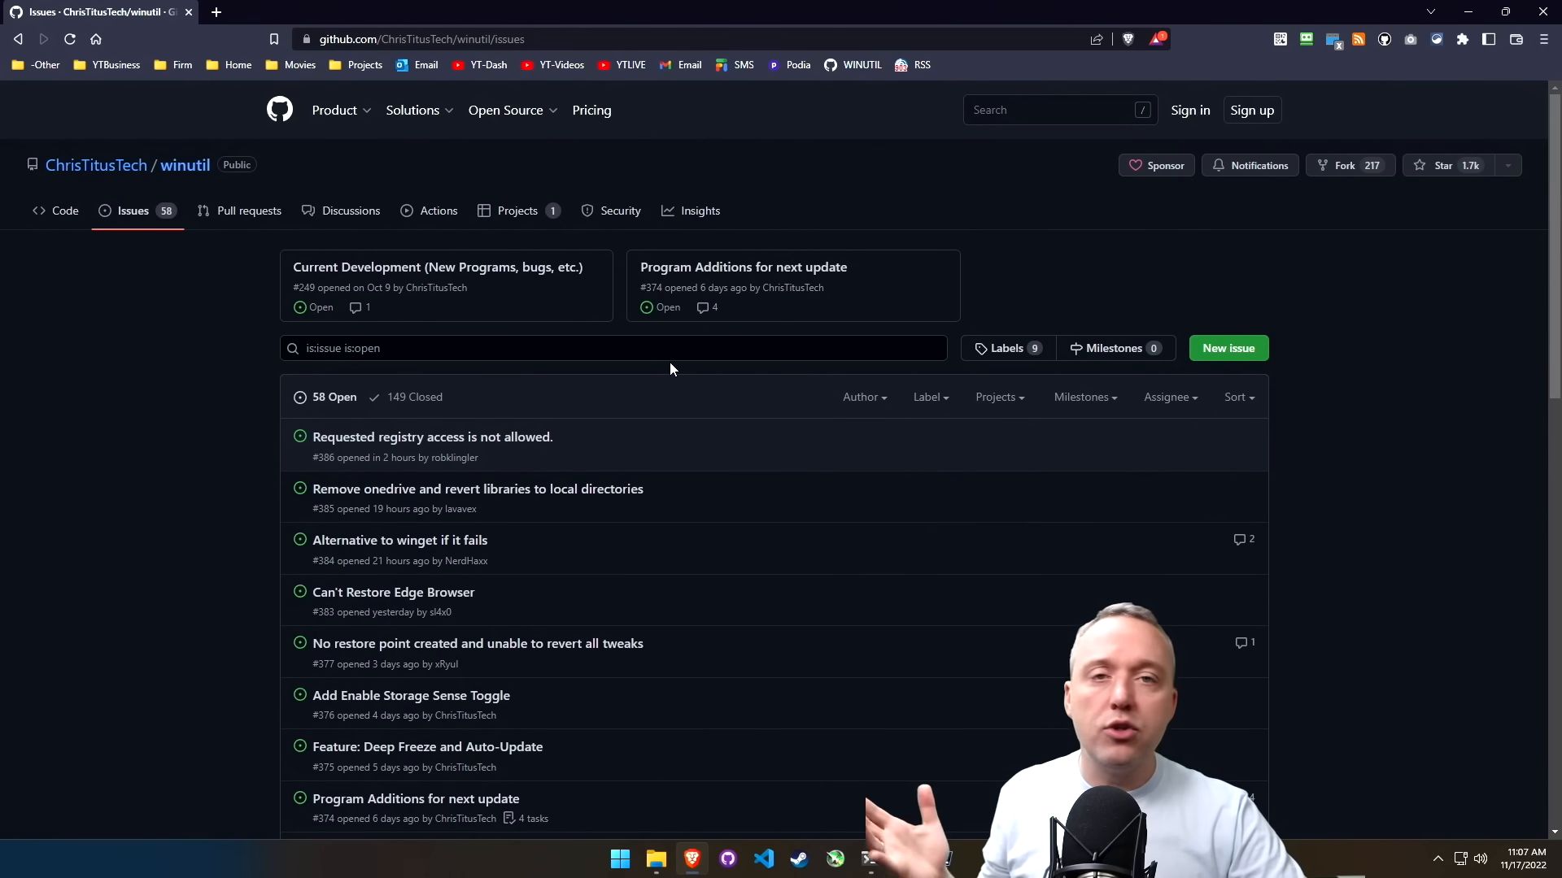
pyautogui.moveTo(693, 332)
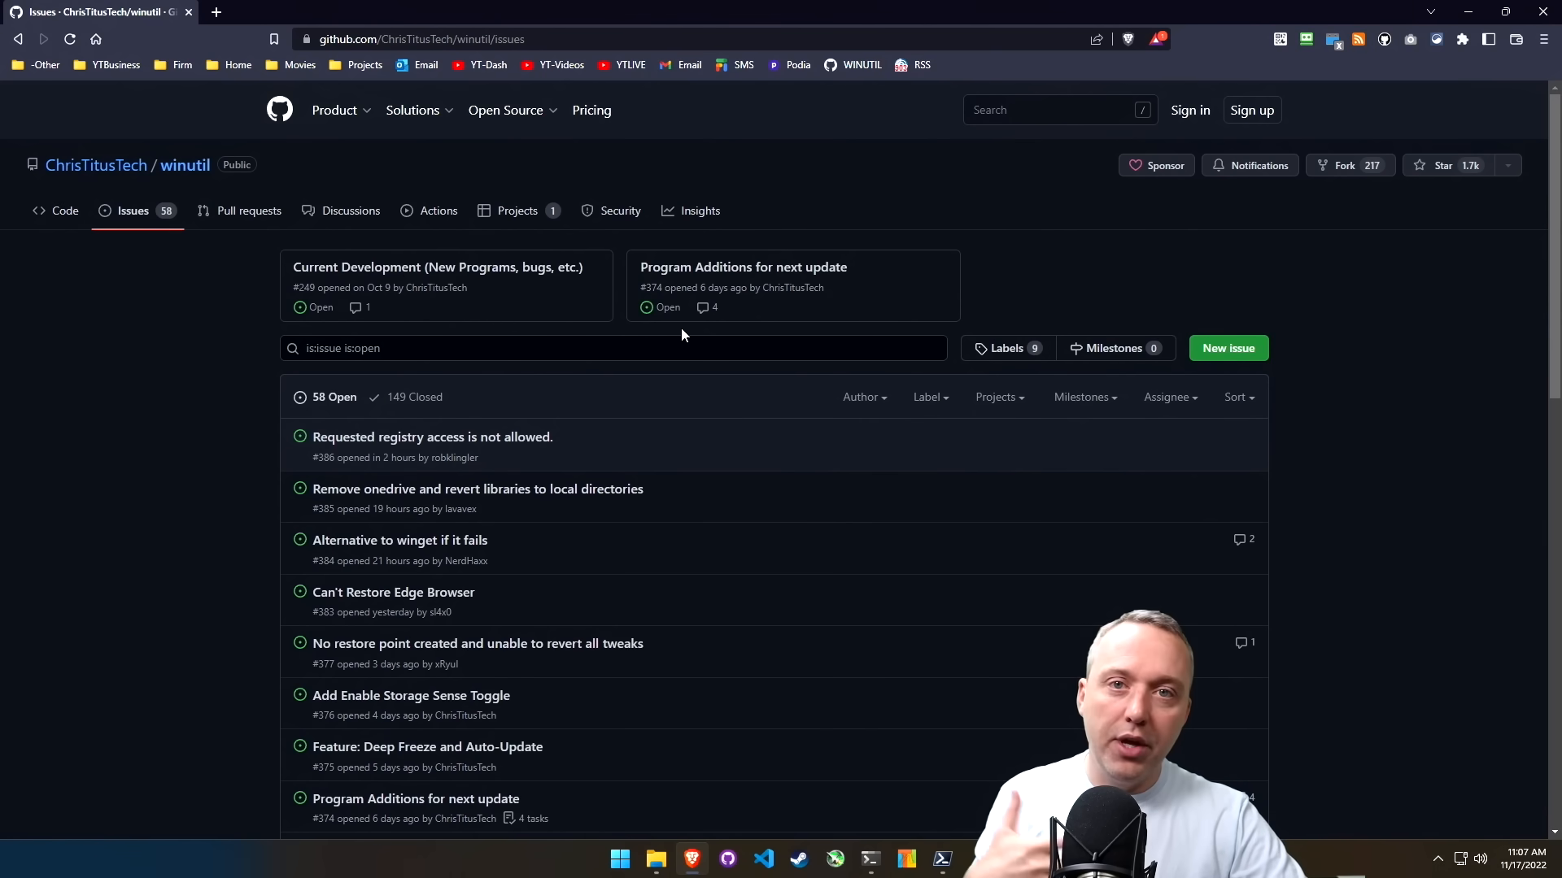
pyautogui.moveTo(675, 329)
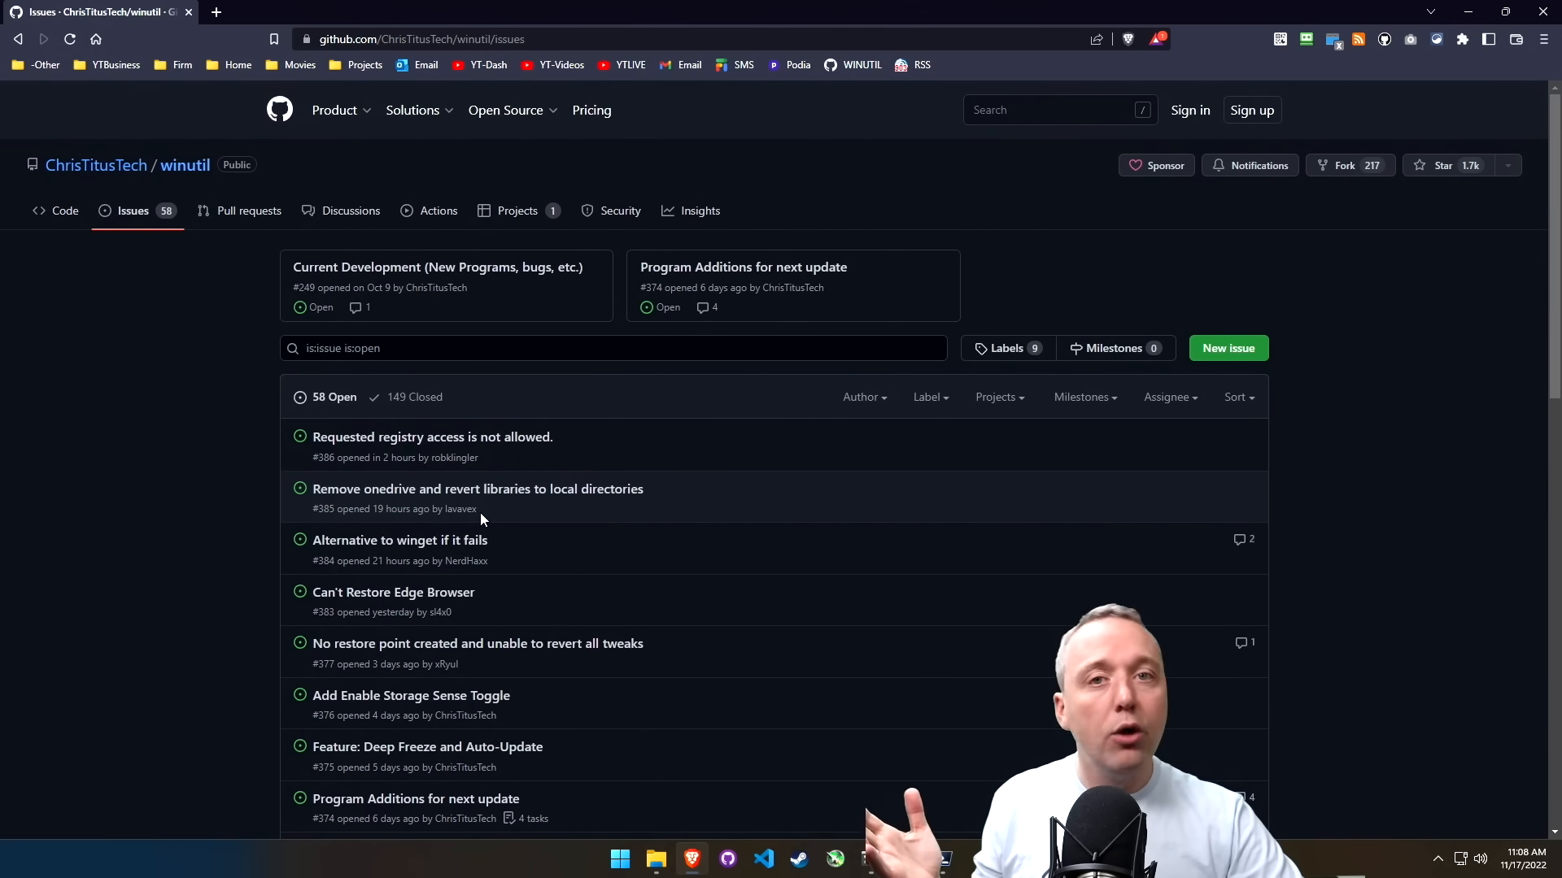
pyautogui.moveTo(188, 458)
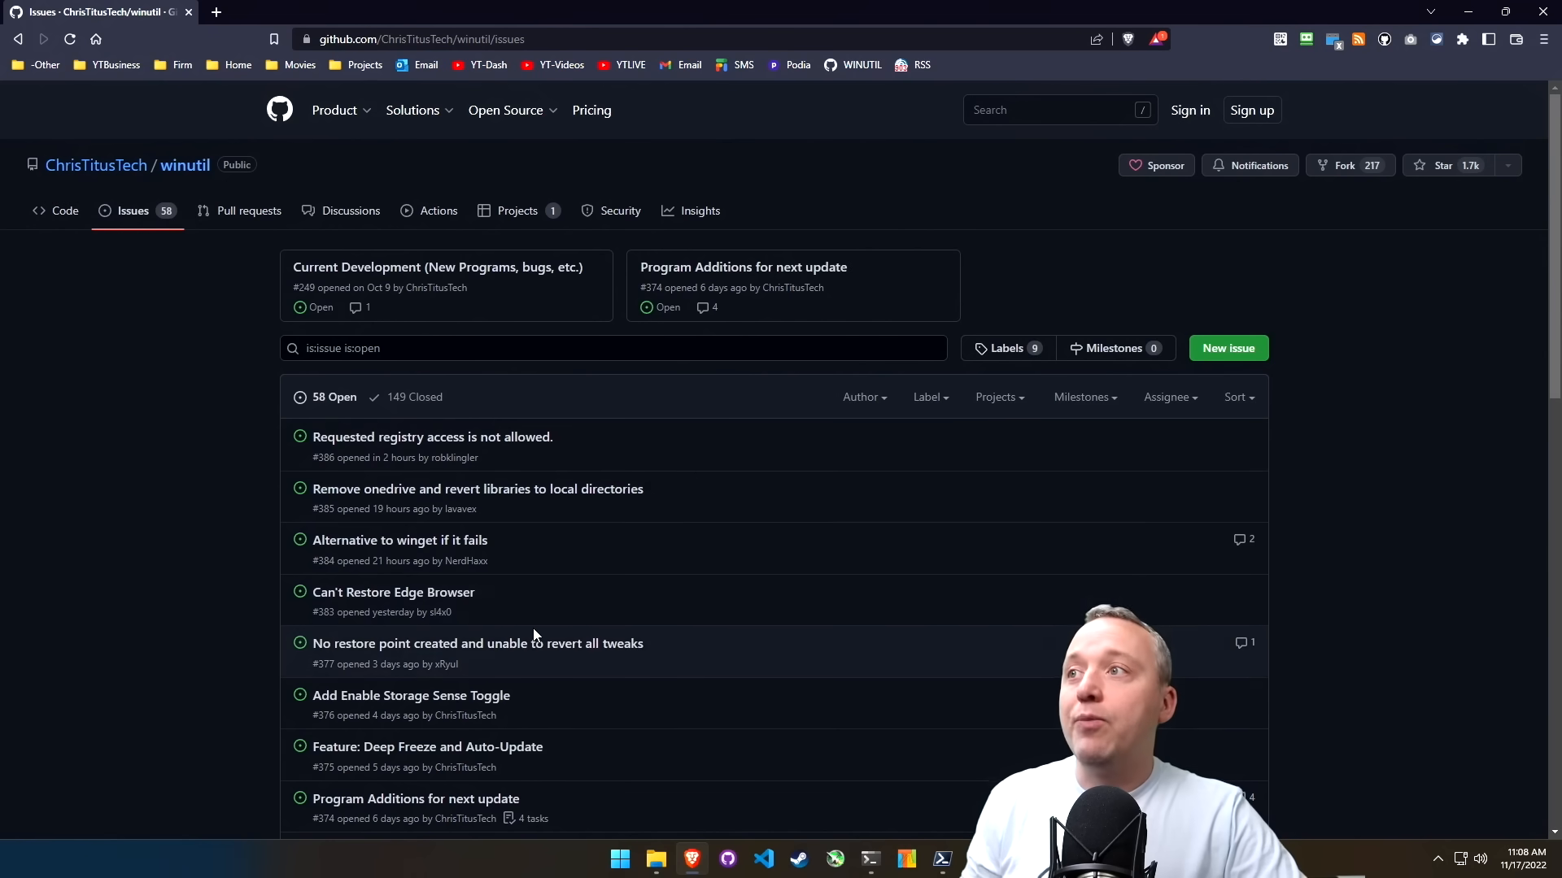
pyautogui.moveTo(713, 300)
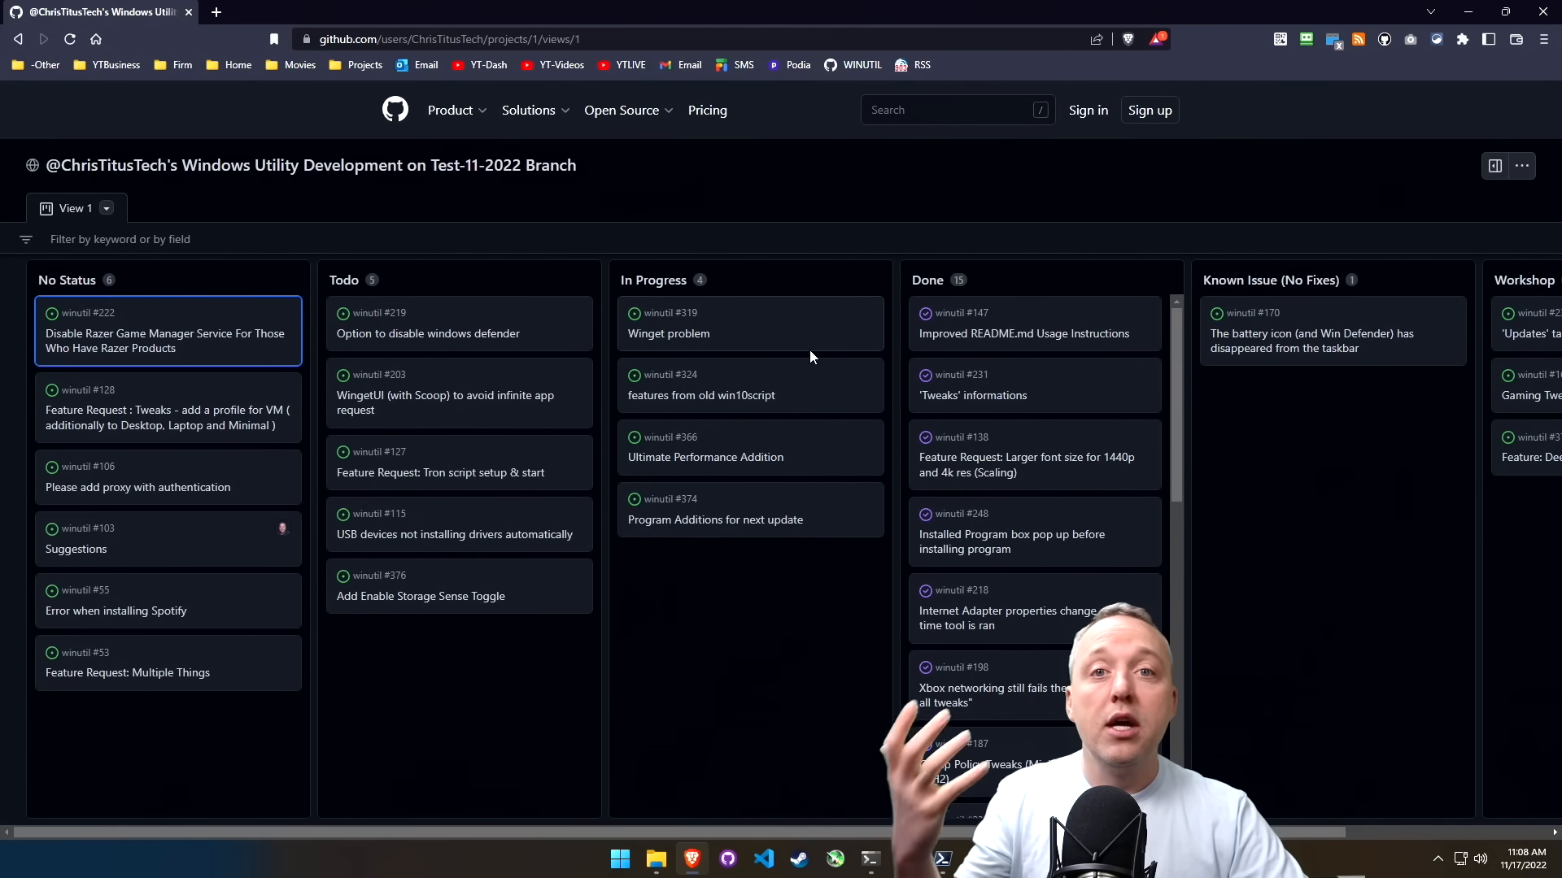
# - Open the Ultimate Performance Addition card (#366) side panel on the board
pyautogui.click(704, 457)
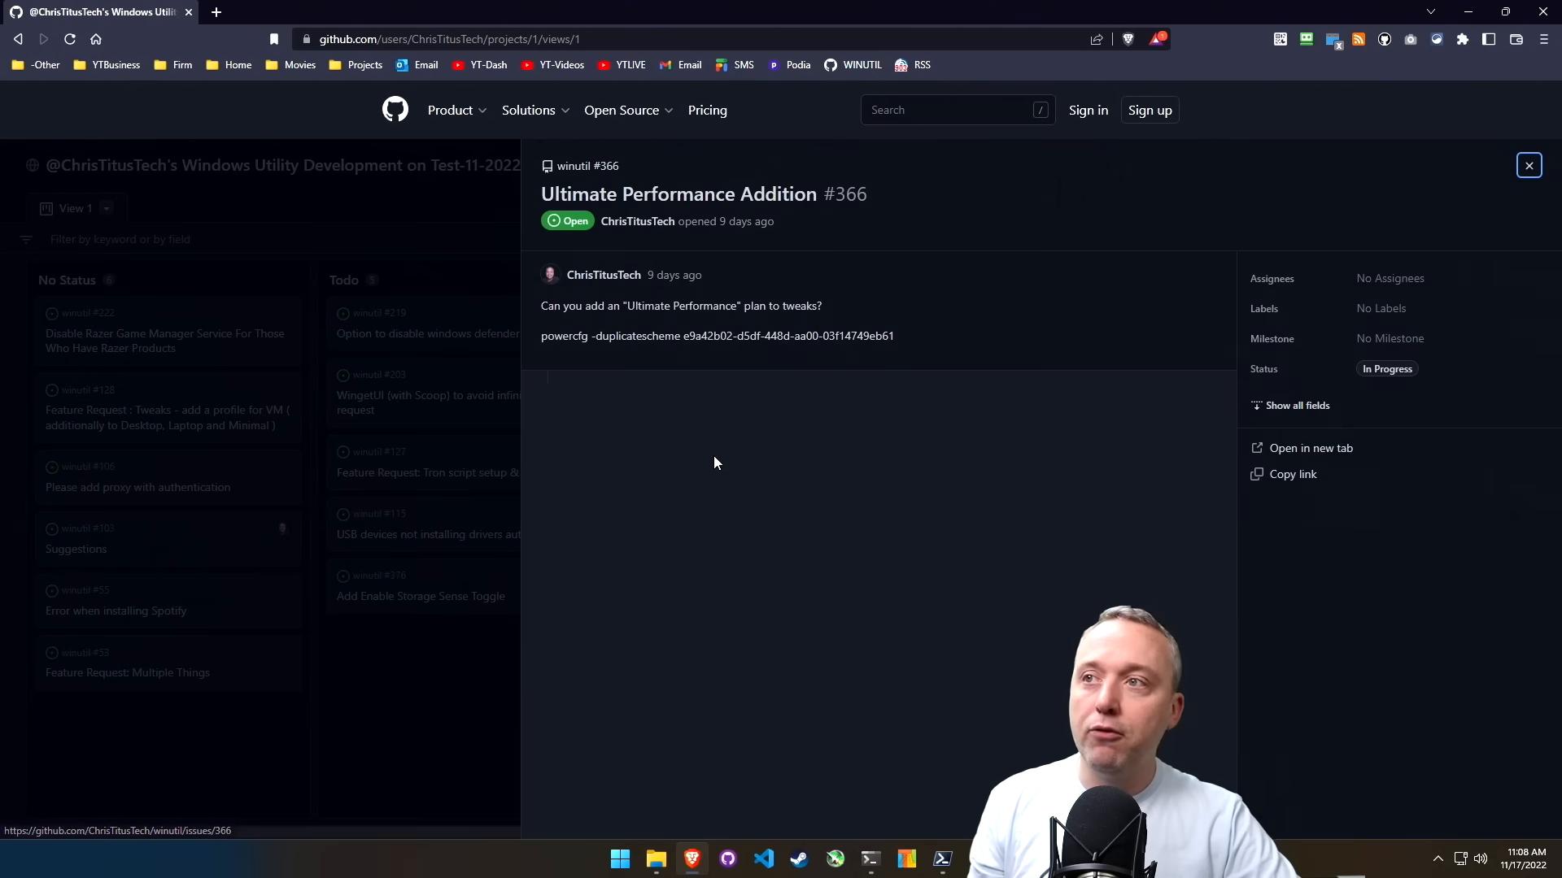
pyautogui.moveTo(888, 436)
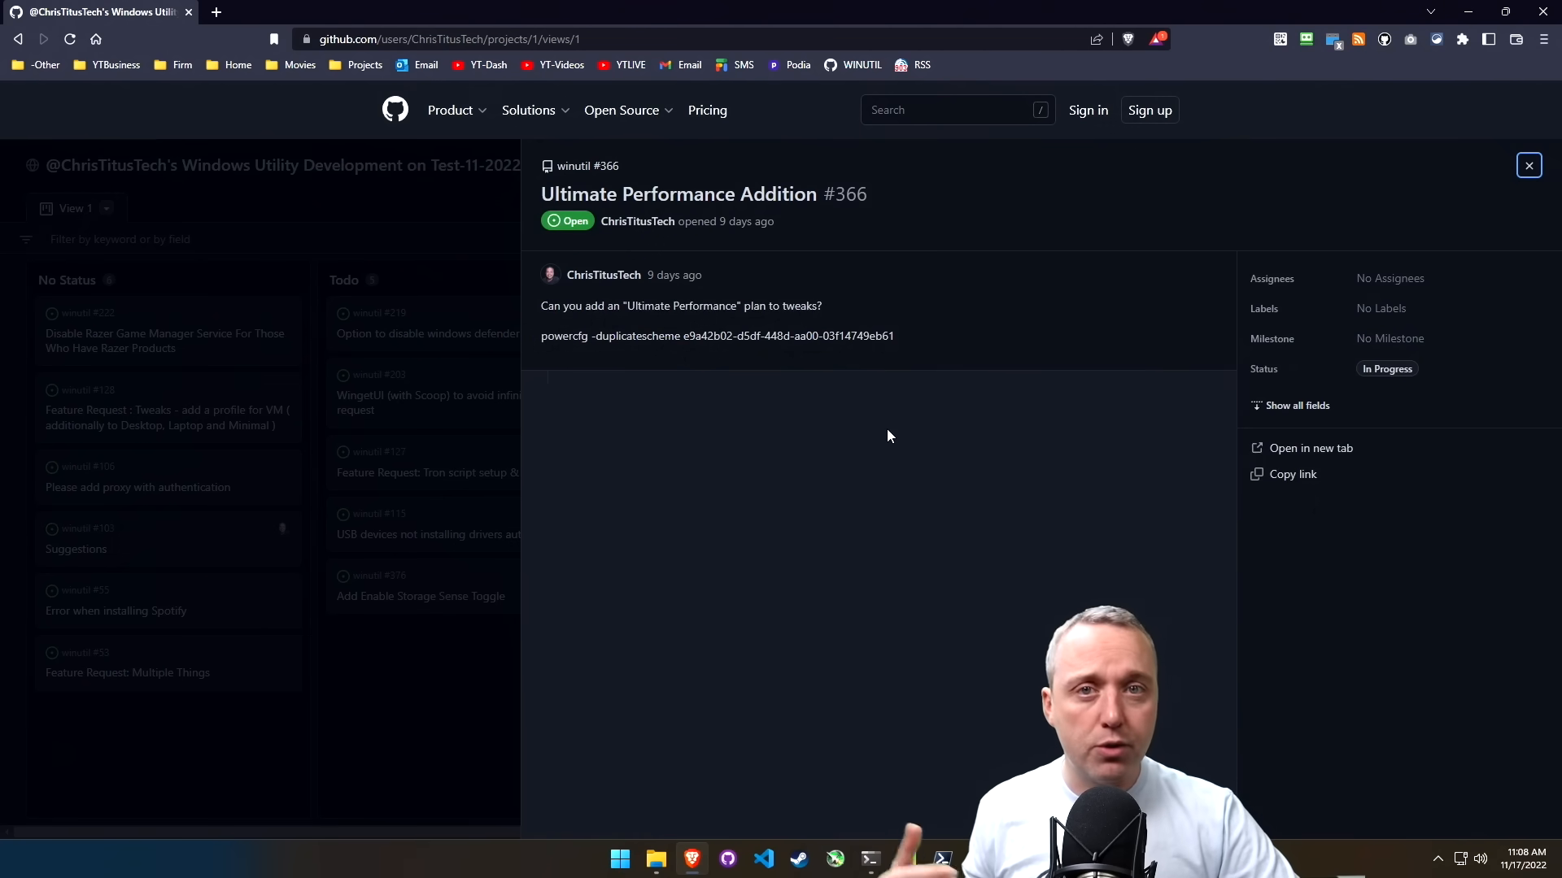
pyautogui.moveTo(819, 352)
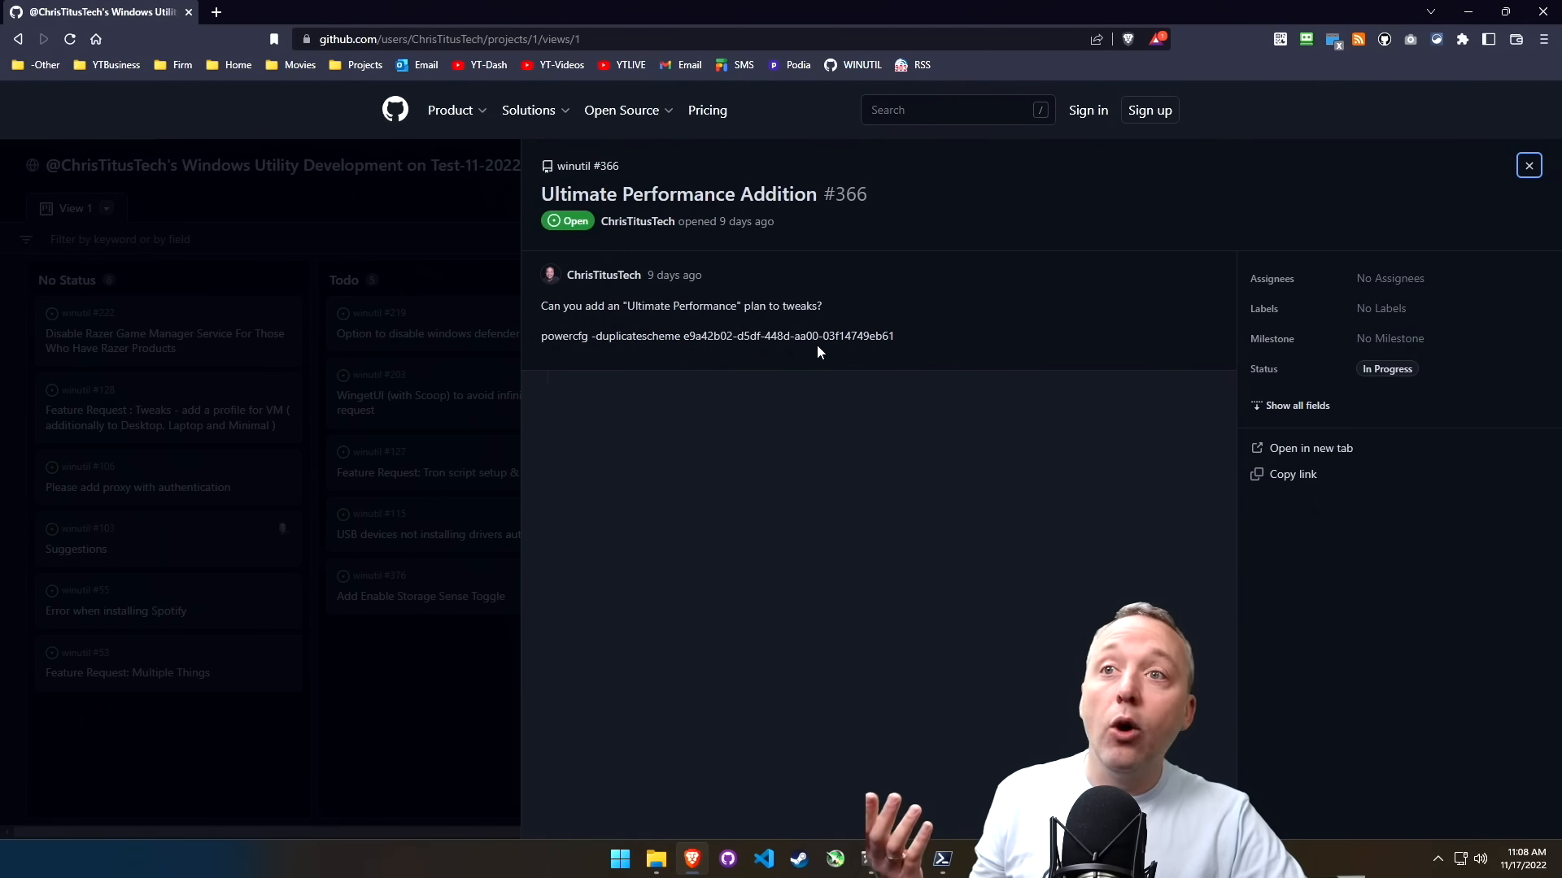